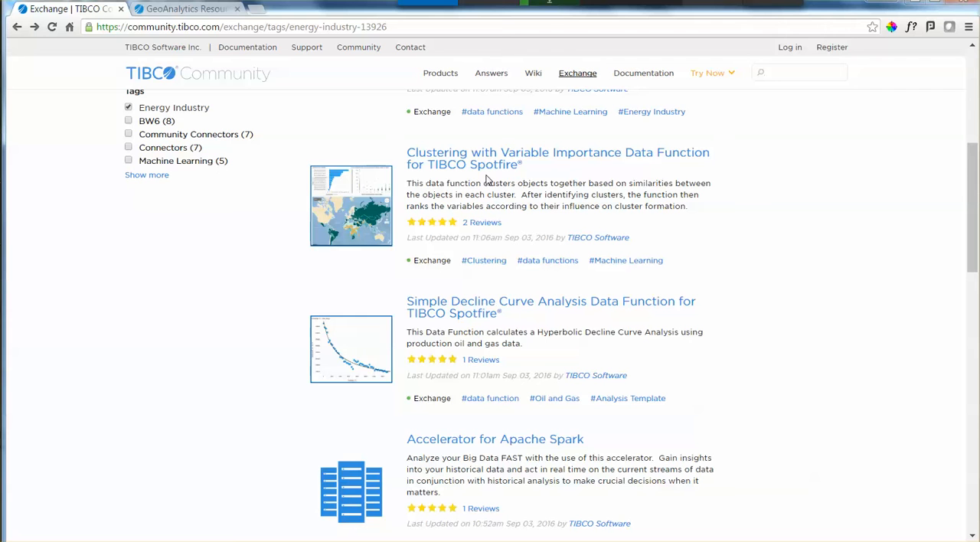
mouse_move(485, 196)
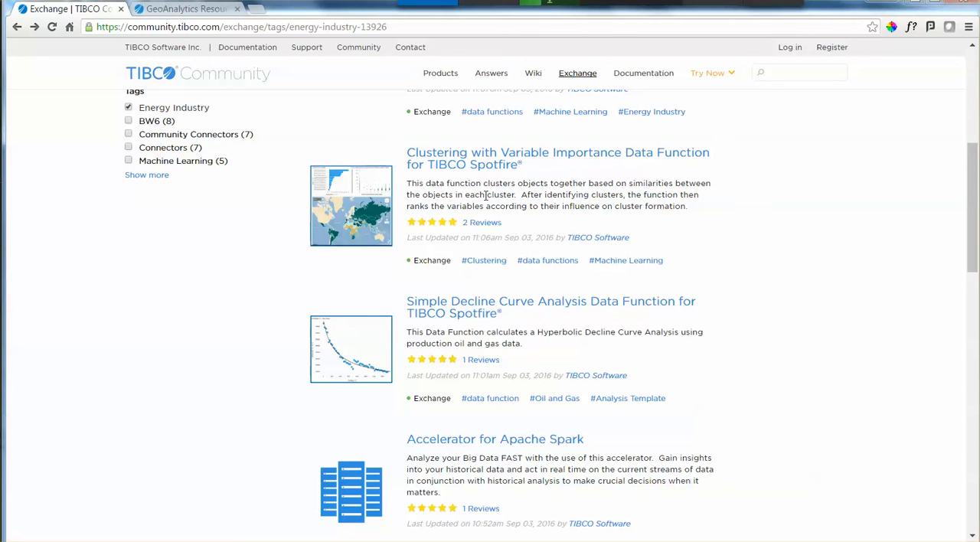
mouse_move(471, 306)
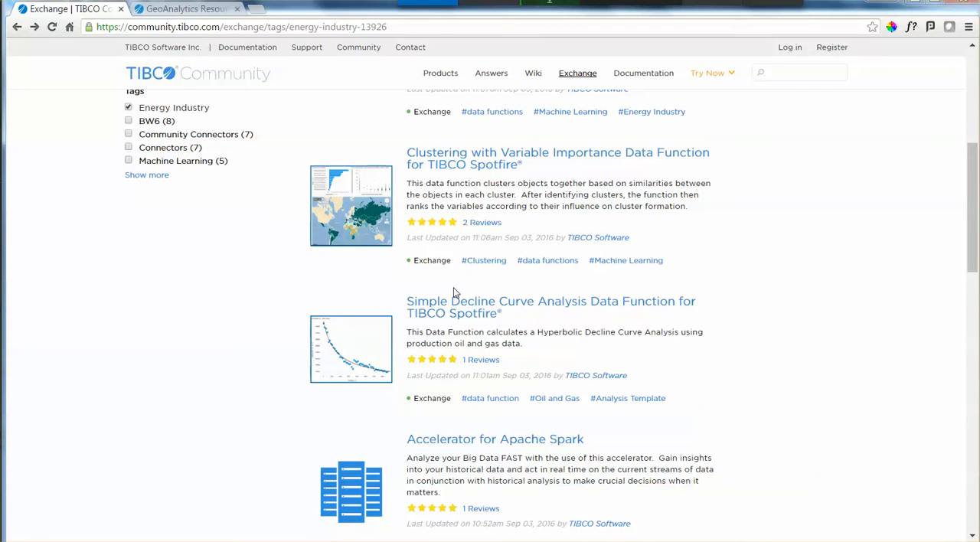
mouse_move(480, 330)
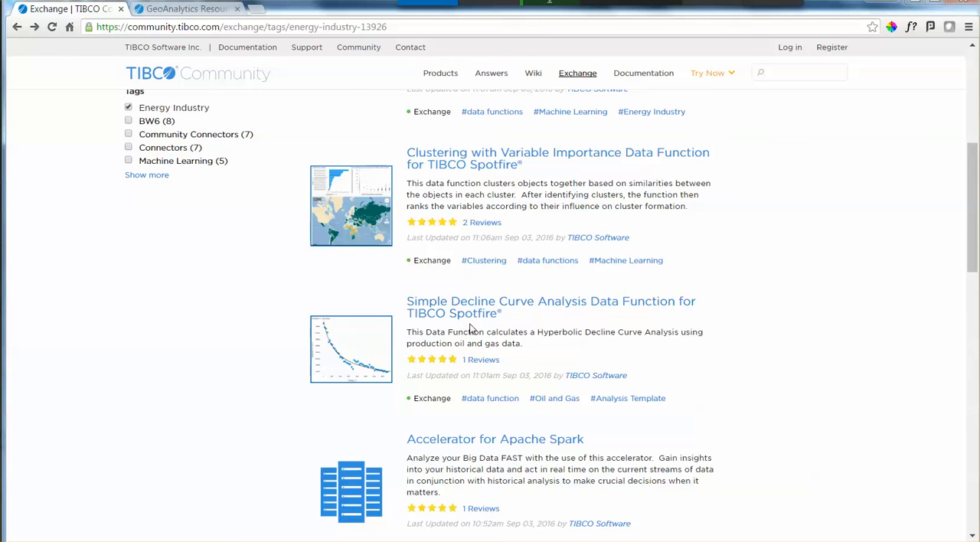
Step: Open the Simple Decline Curve Analysis Data Function page and view its Releases tab
click(537, 301)
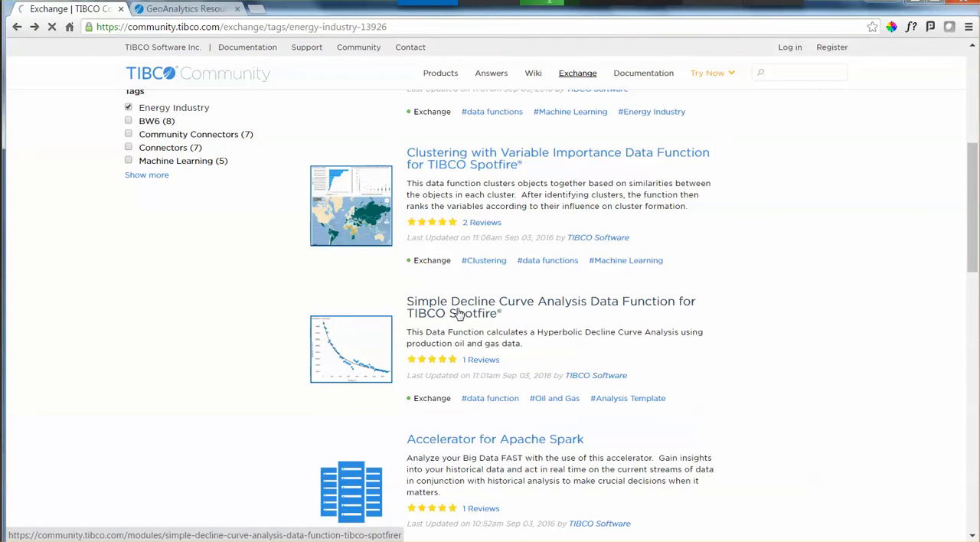
click(551, 306)
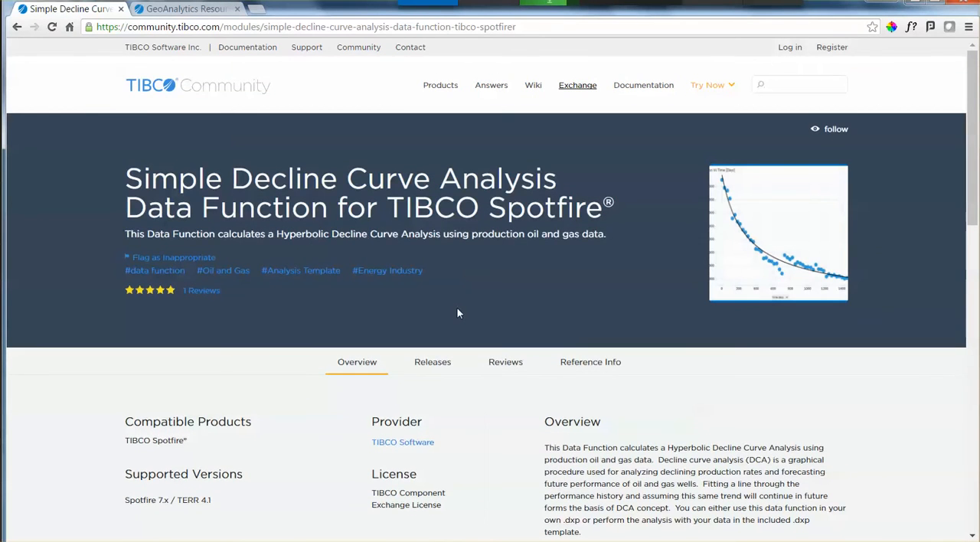
scroll(down, 3)
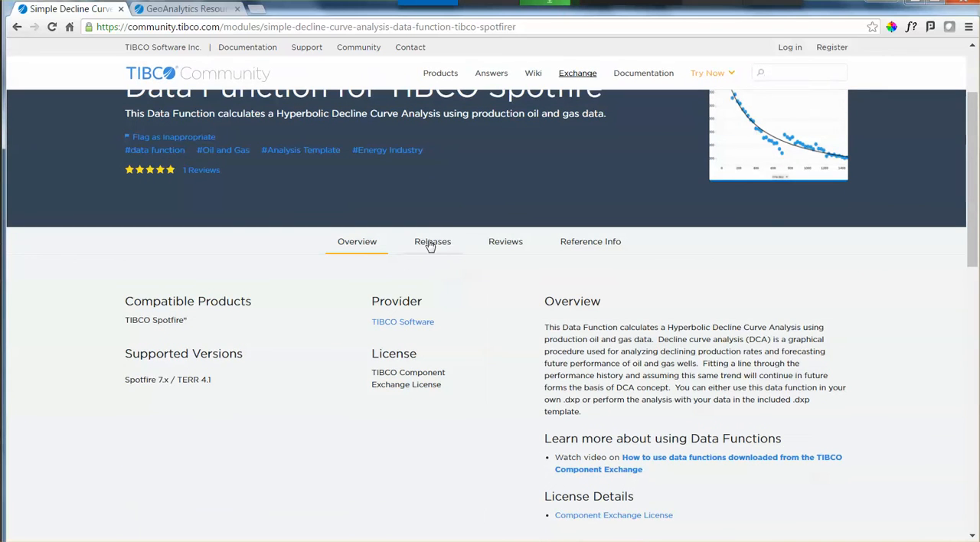
click(432, 242)
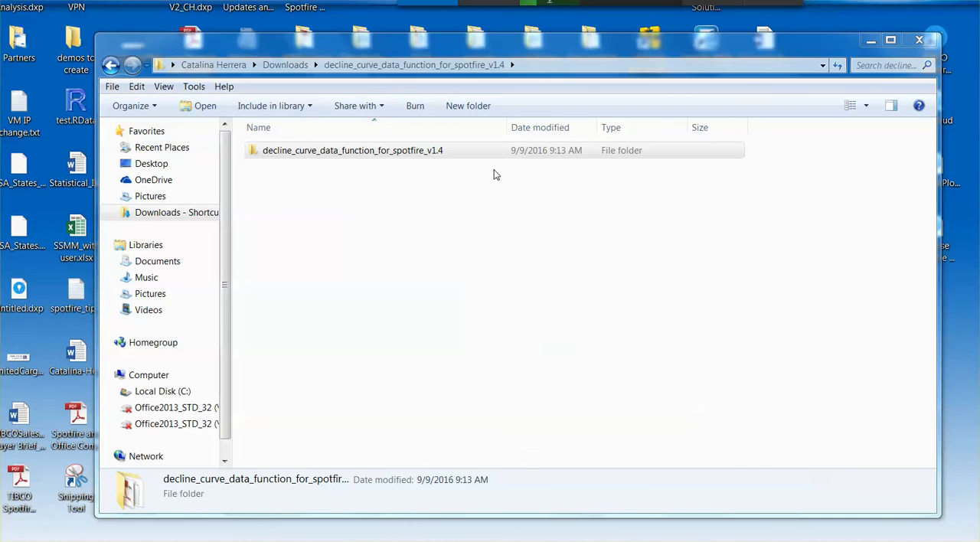
Step: Open Simple DCA_V1.4.dxp from the nested version 1.4 decline curve folder
double_click(352, 150)
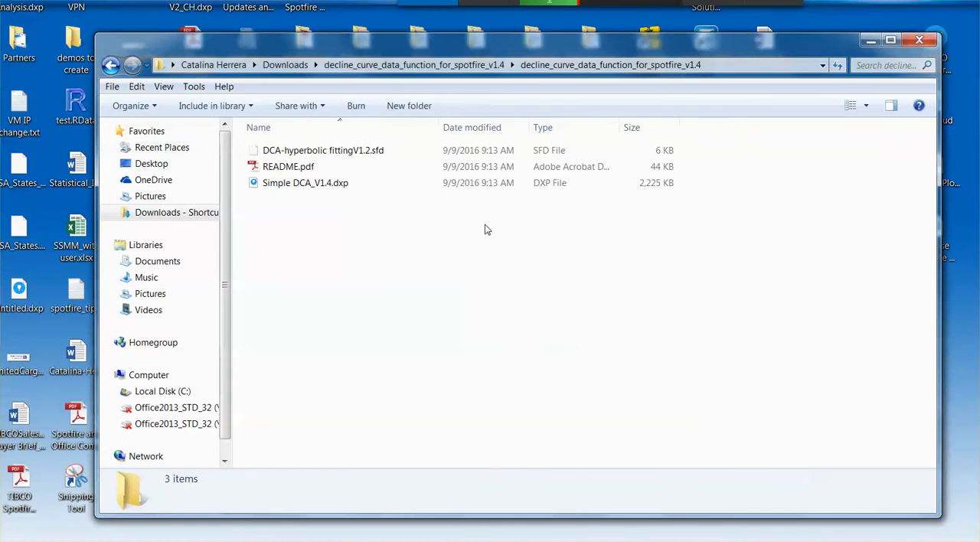
mouse_move(308, 228)
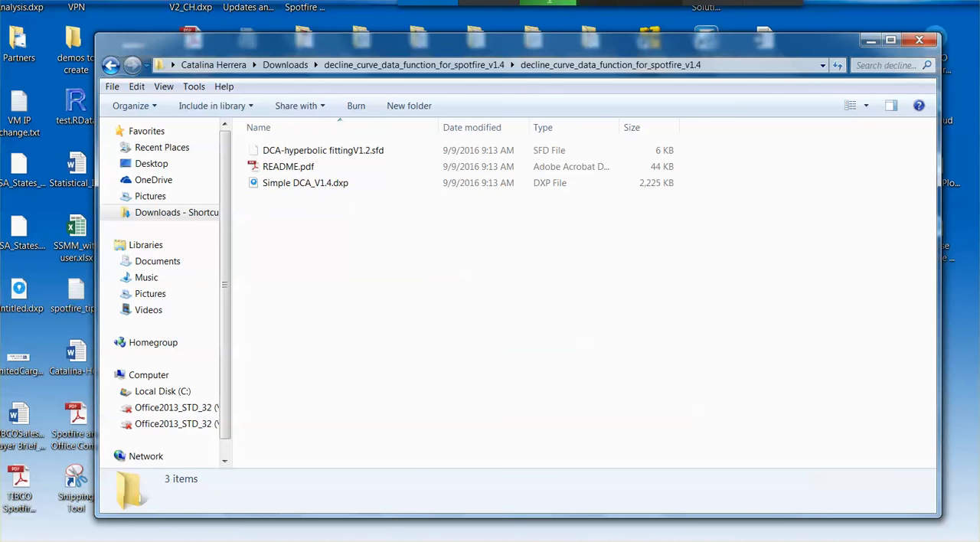
double_click(304, 182)
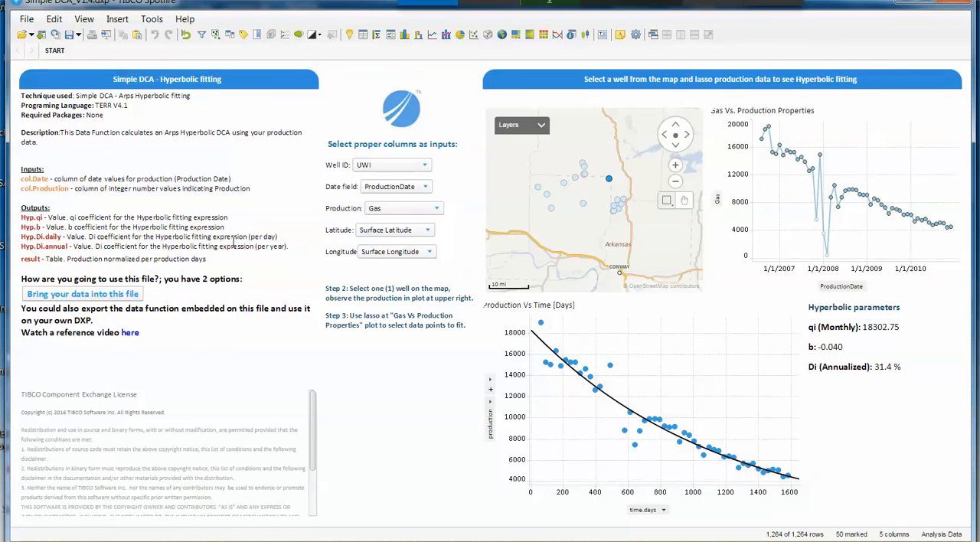
Step: Mark several wells, then a single well, on the Simple DCA map to update the plots
click(54, 19)
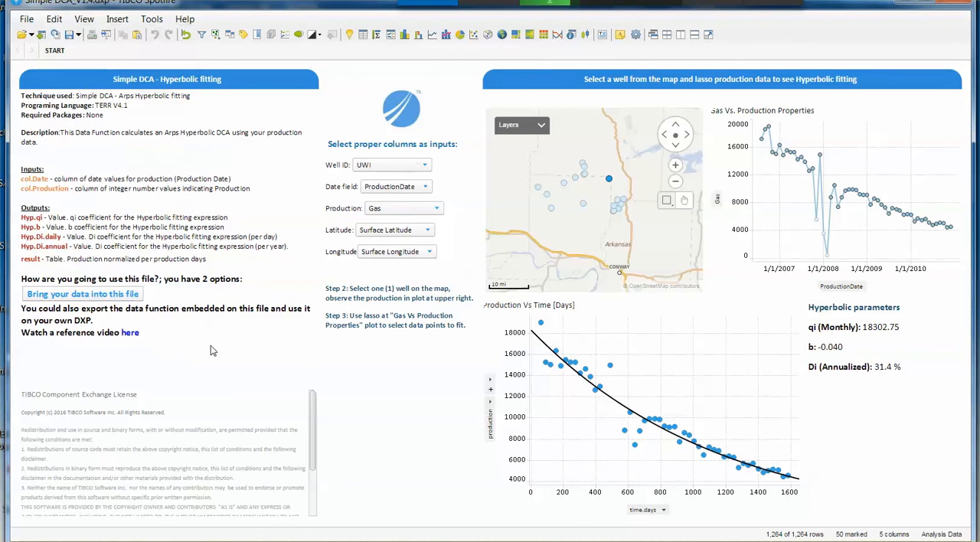
mouse_move(120, 146)
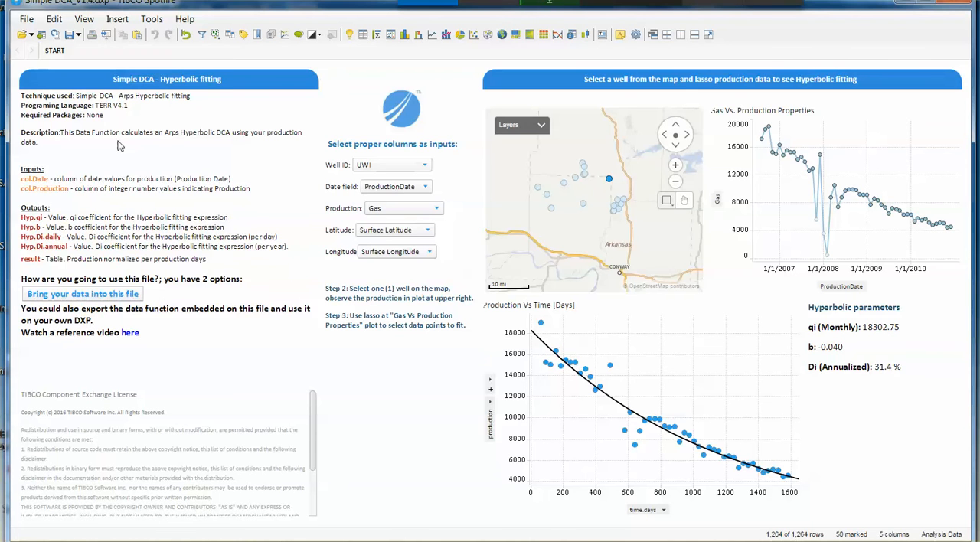
mouse_move(182, 69)
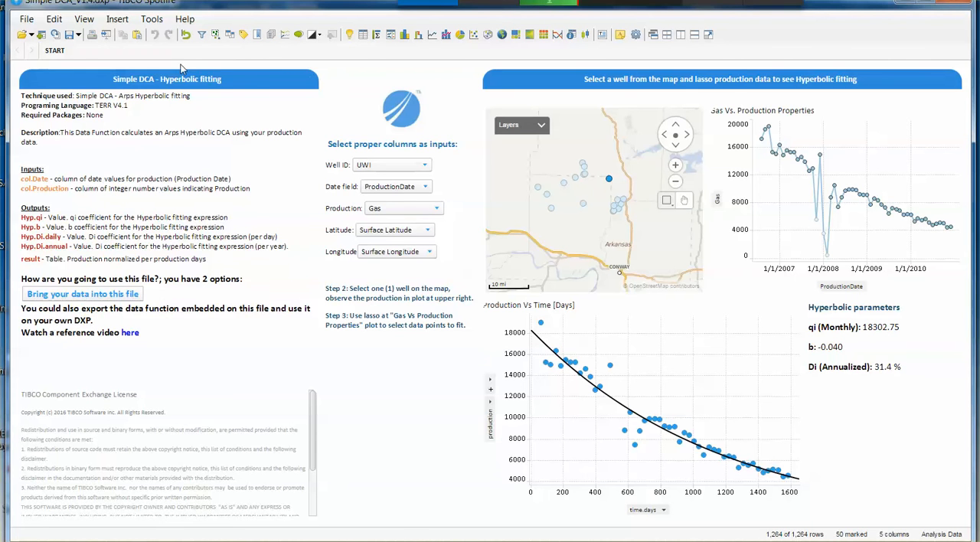
mouse_move(578, 193)
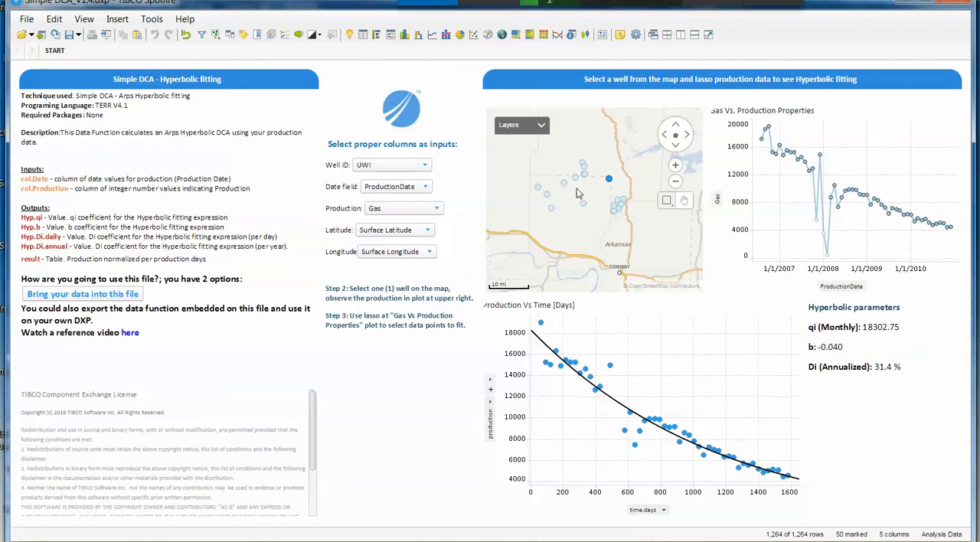
click(583, 203)
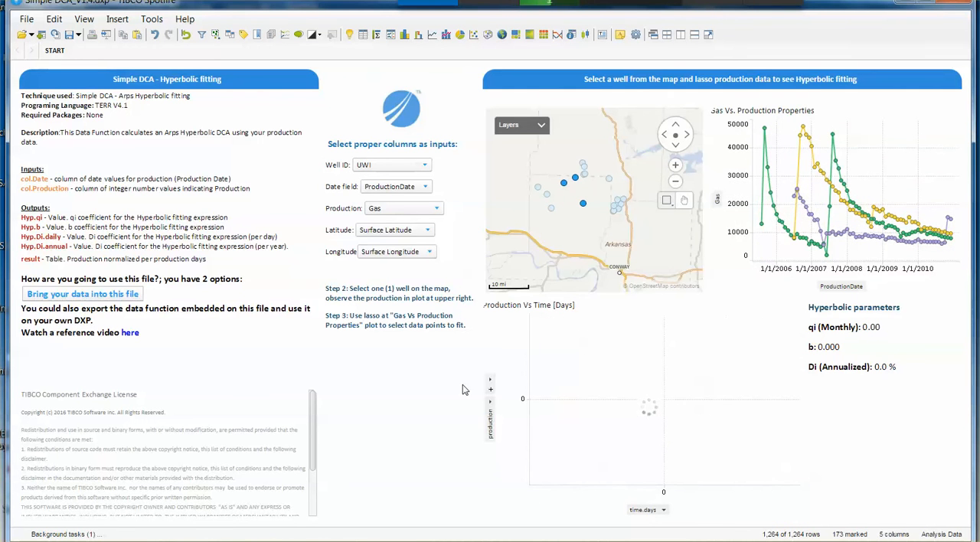
mouse_move(605, 182)
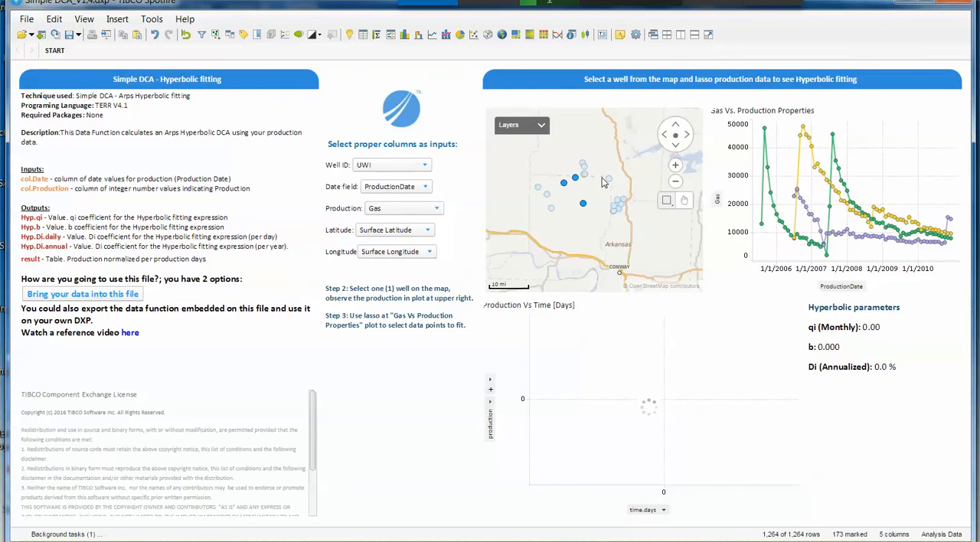
click(609, 179)
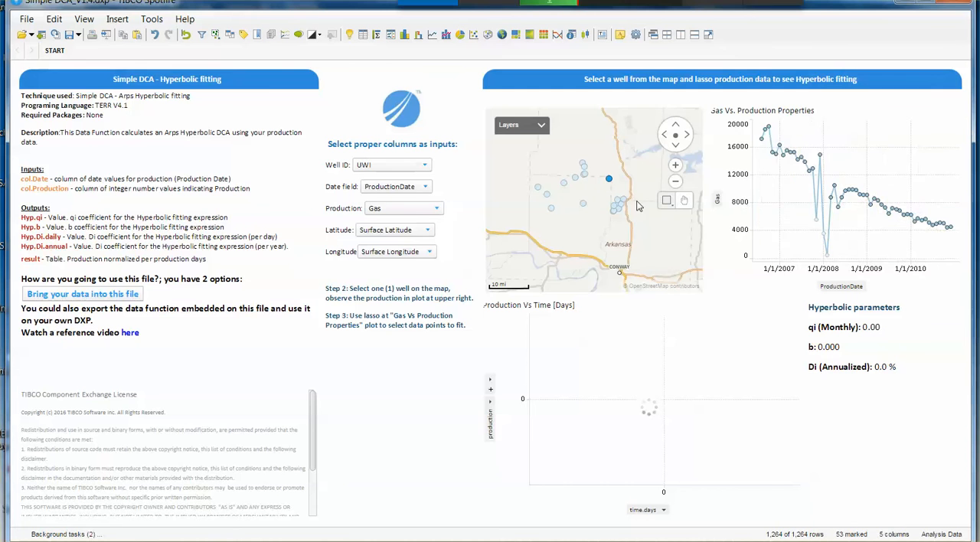
click(608, 178)
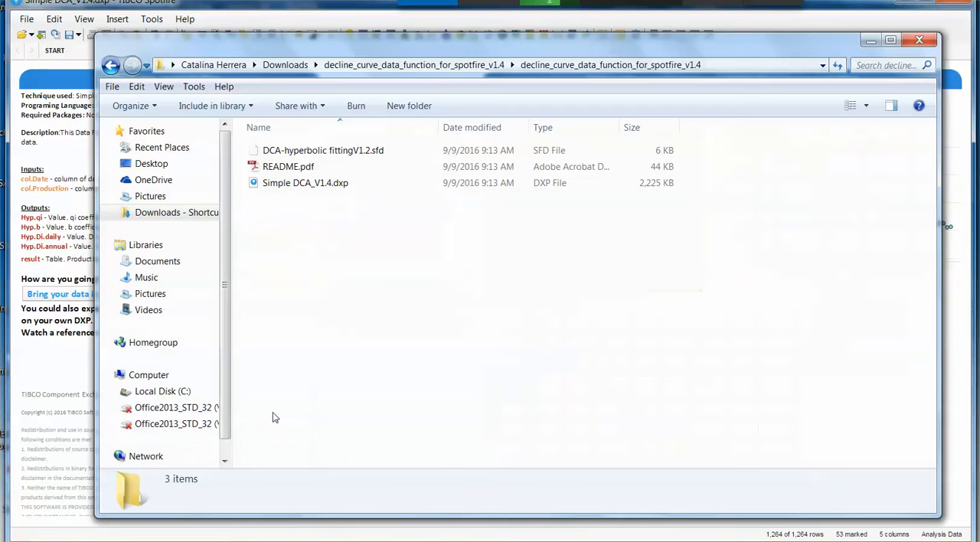
mouse_move(386, 150)
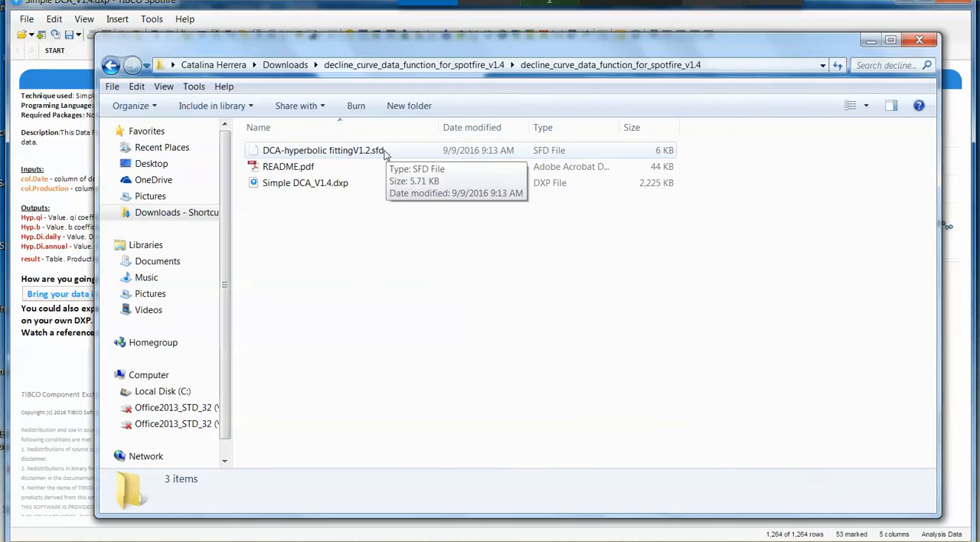
mouse_move(396, 157)
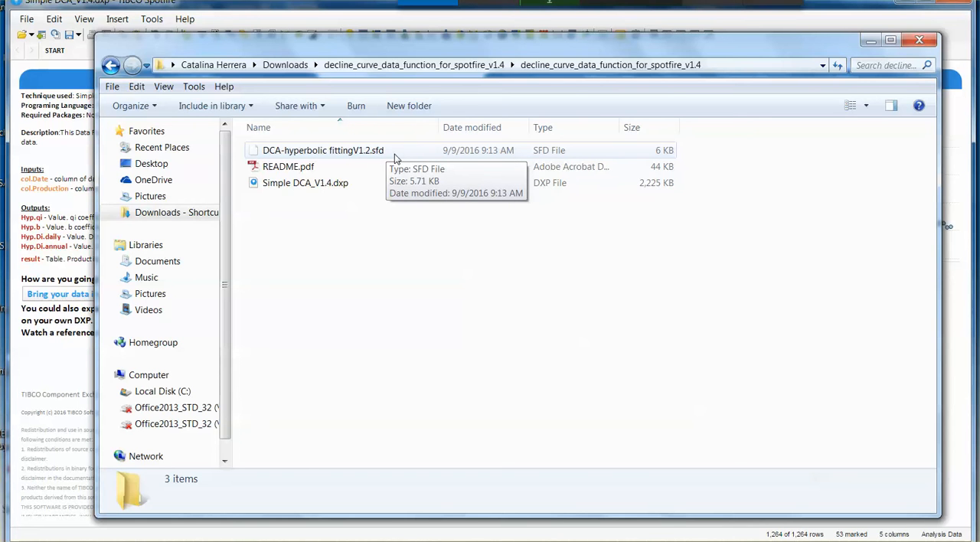
mouse_move(257, 149)
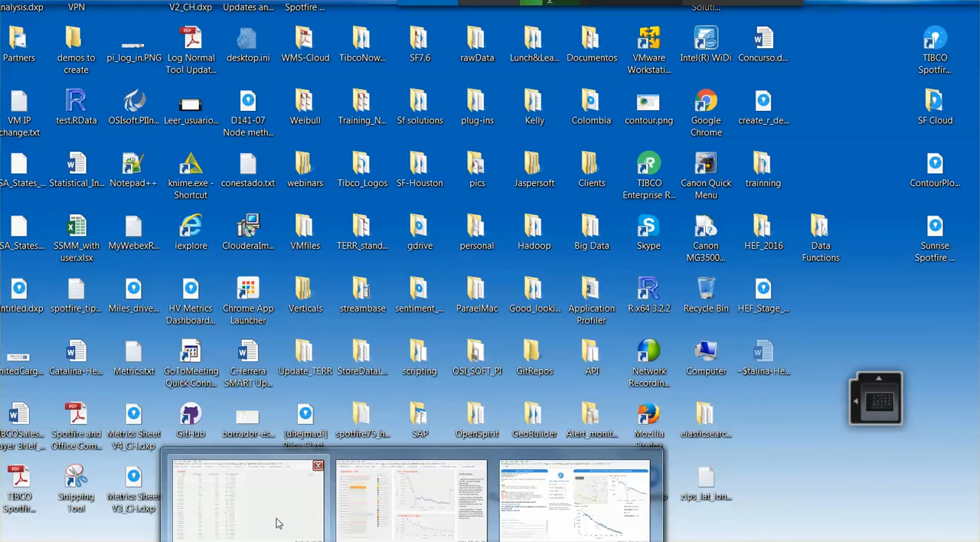
Step: Switch to the Hackathon analysis window and open the Insert menu
click(247, 498)
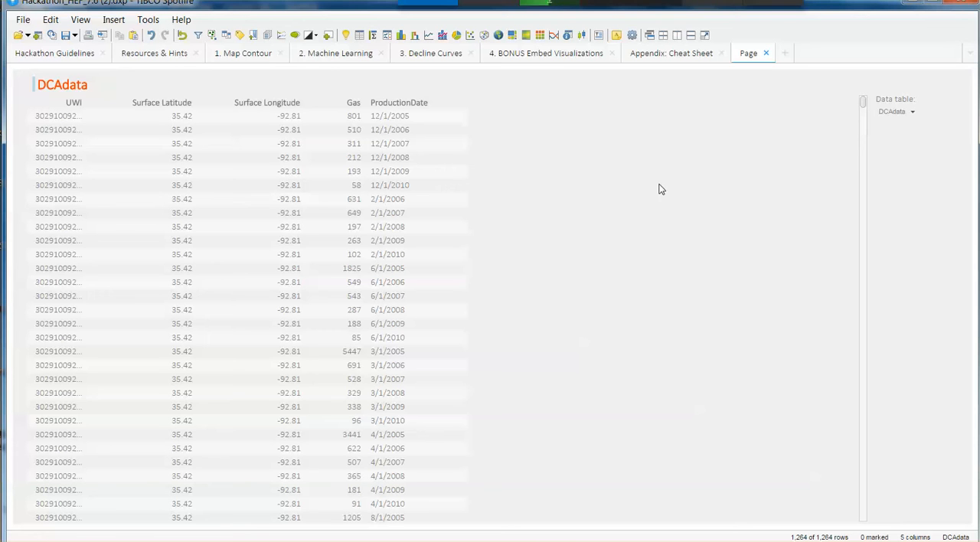
mouse_move(243, 69)
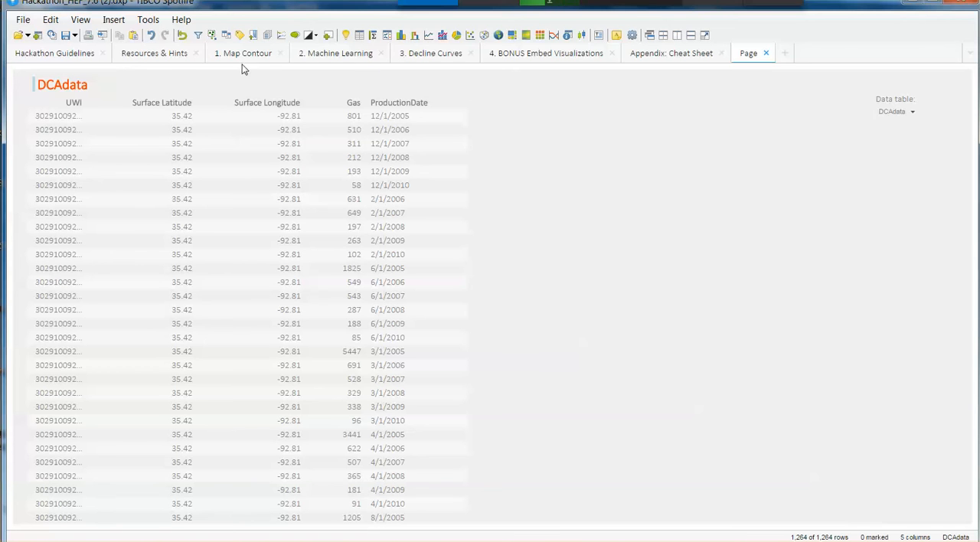
click(113, 19)
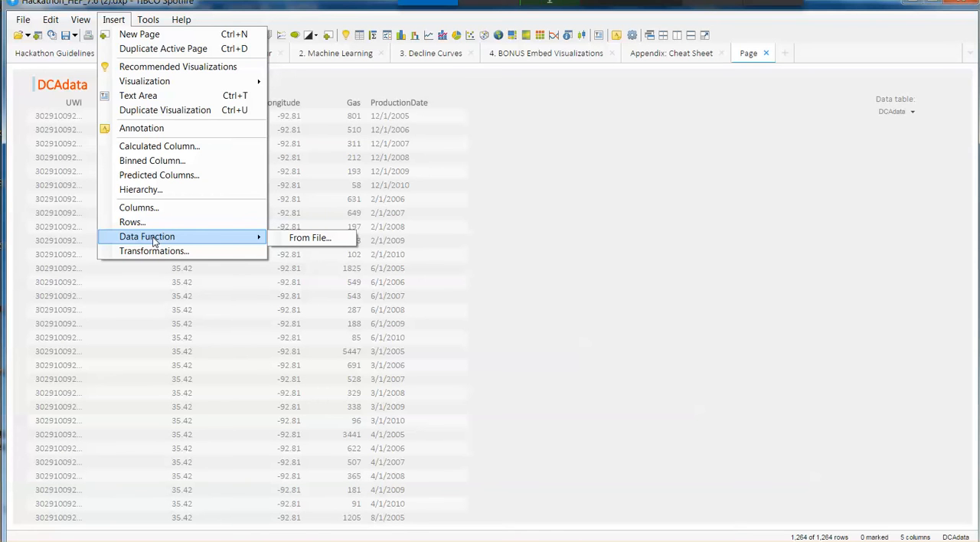
Step: Load the DCA-hyperbolic fittingV1.2.sfd data function, select its date input, then view Simple DCA
click(309, 238)
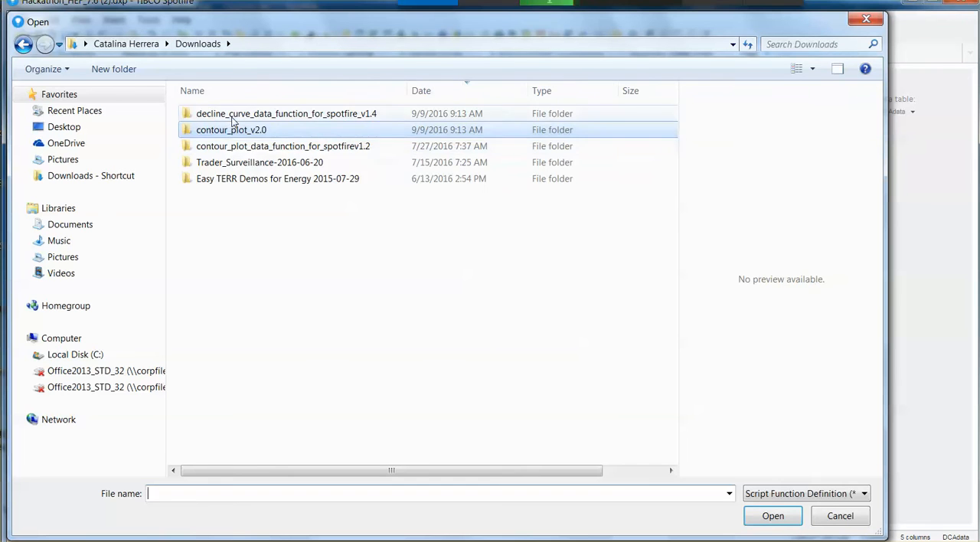
double_click(286, 114)
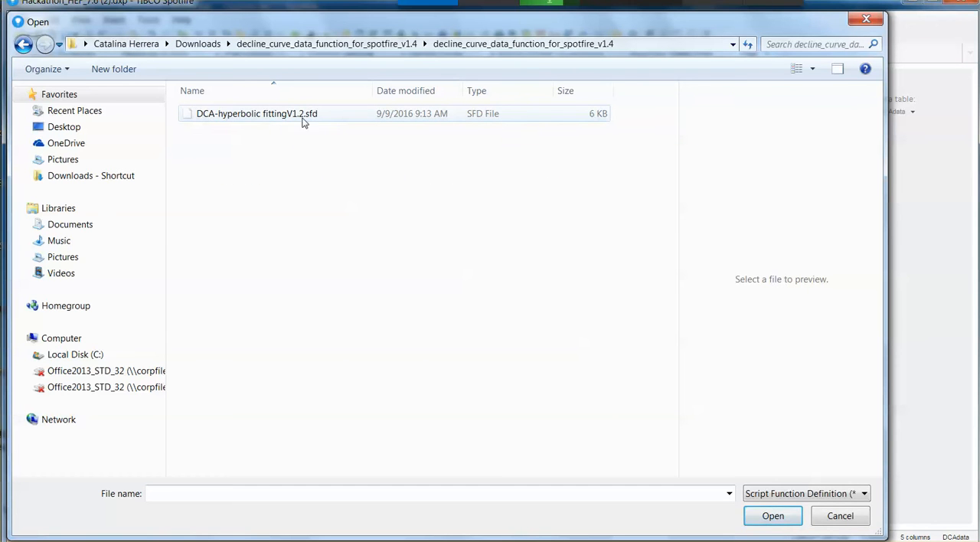
click(257, 114)
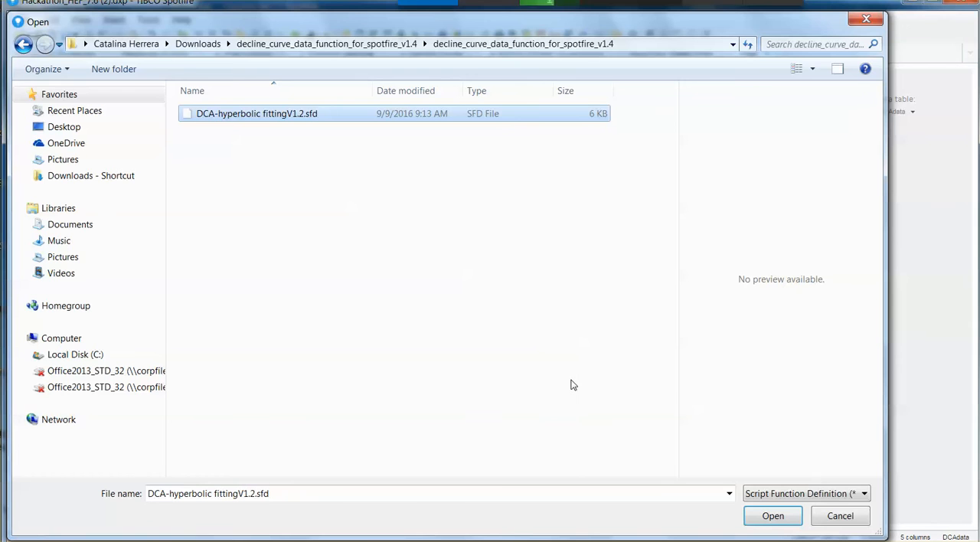
click(772, 516)
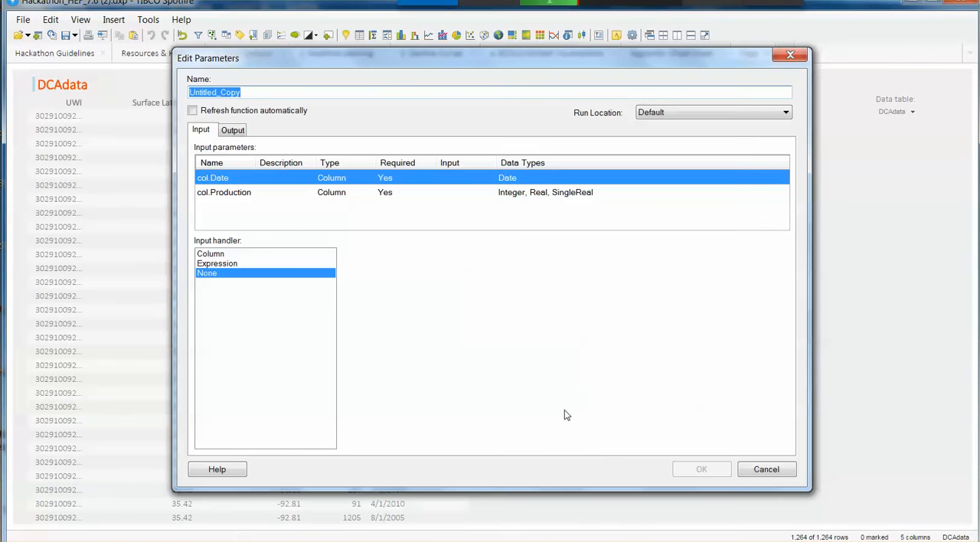
mouse_move(504, 363)
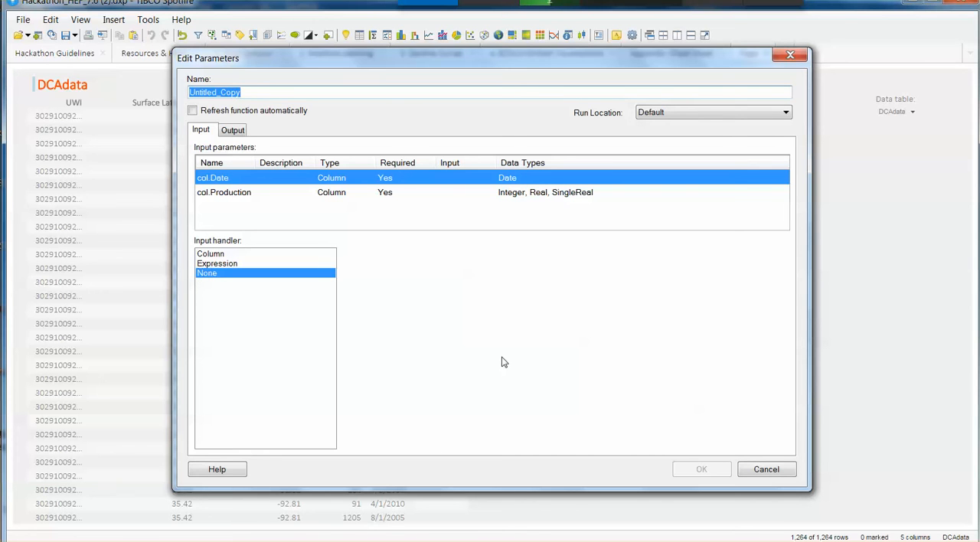
mouse_move(490, 363)
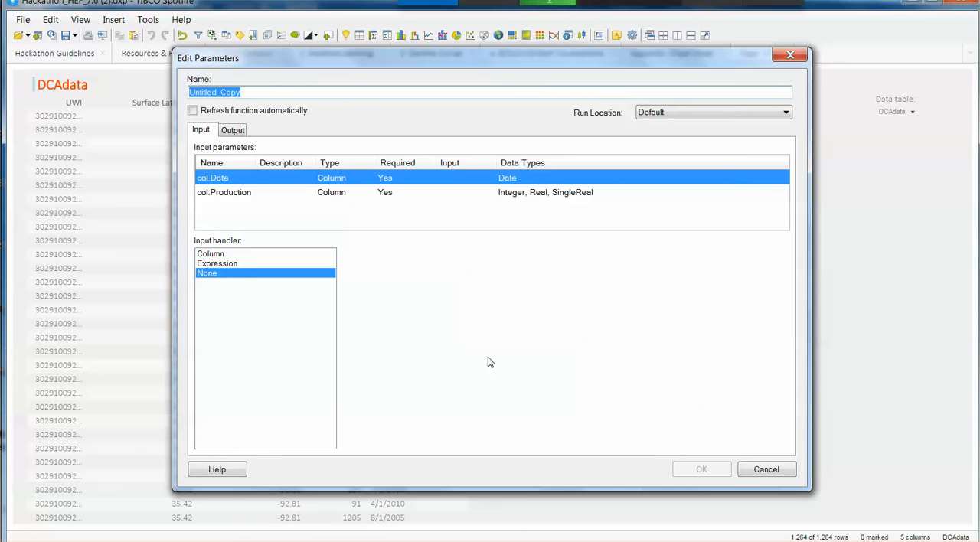
click(210, 253)
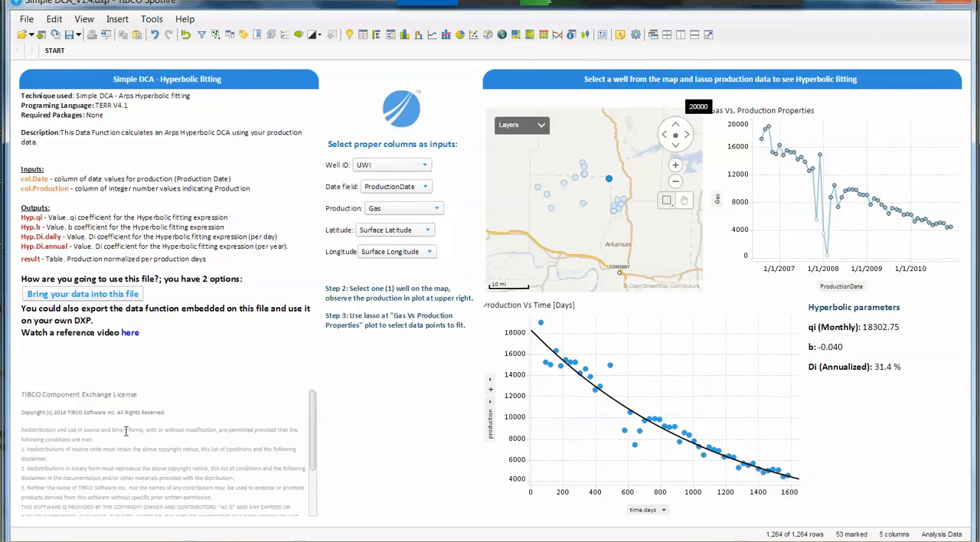
mouse_move(348, 458)
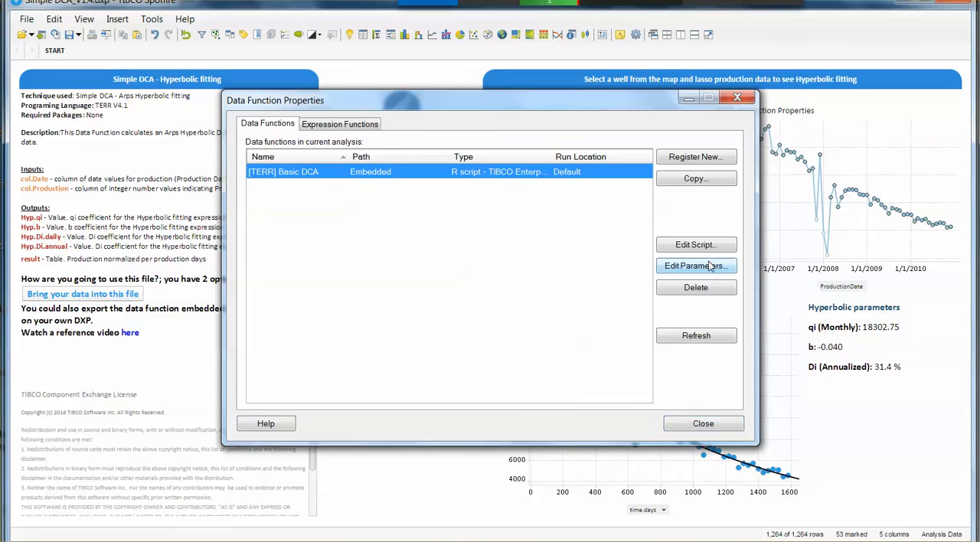
Step: Inspect how the example's Basic DCA function maps its outputs, then cancel without changes
click(695, 265)
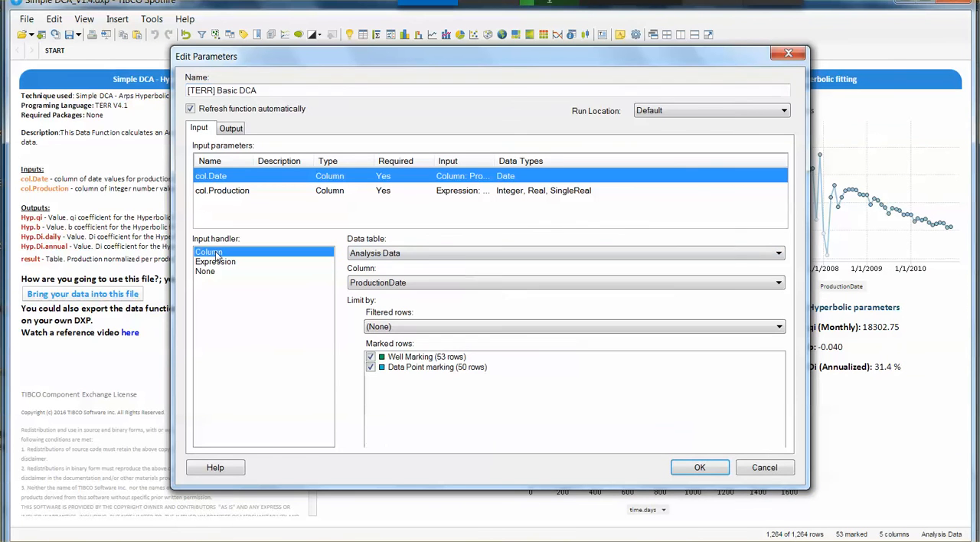
mouse_move(274, 286)
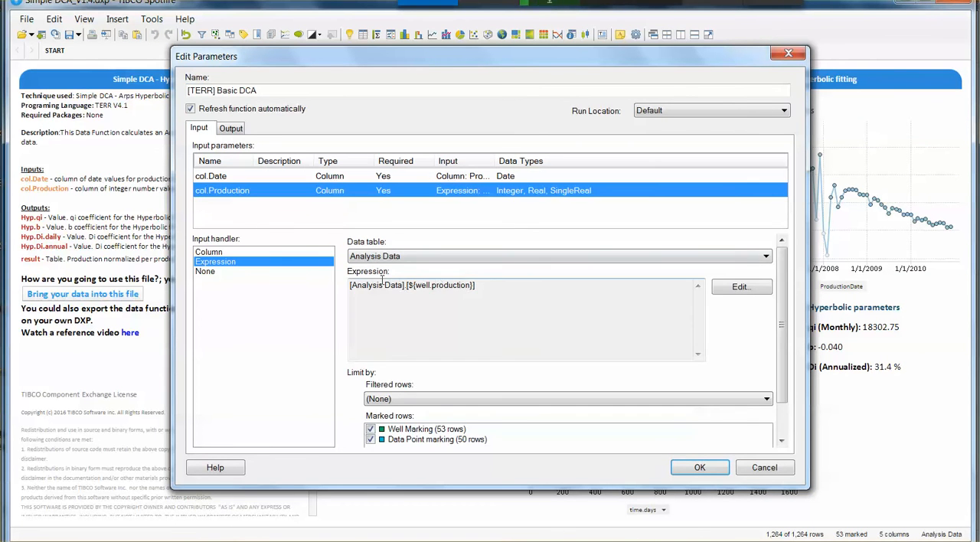
click(231, 127)
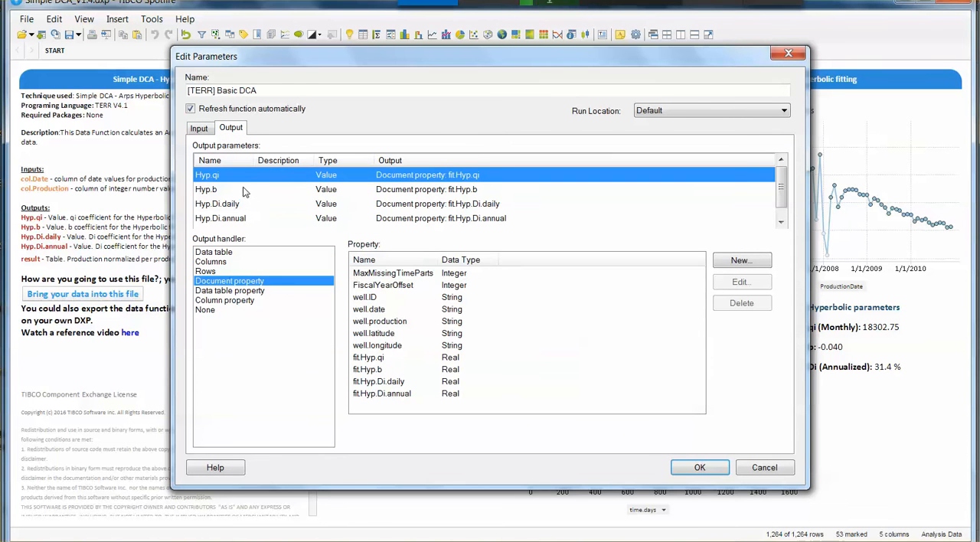
click(221, 218)
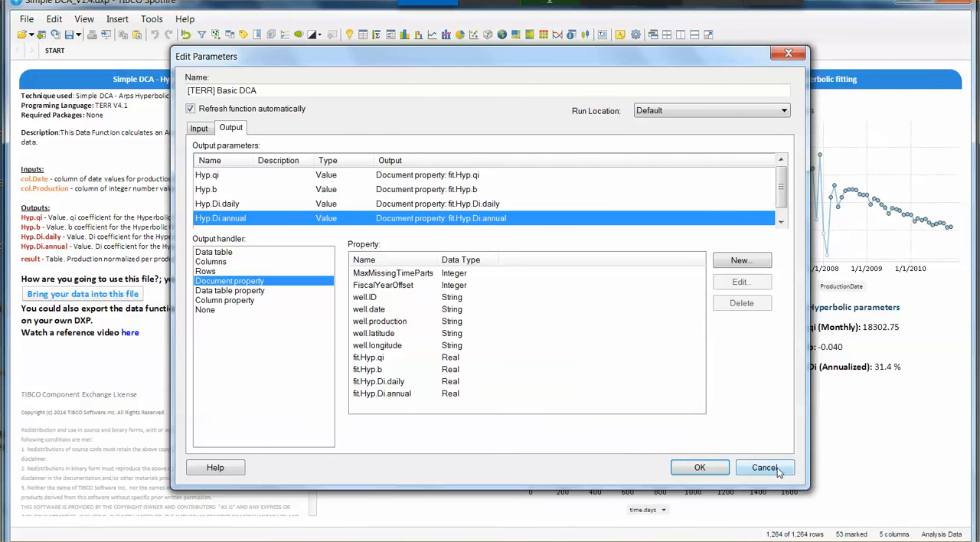
click(765, 468)
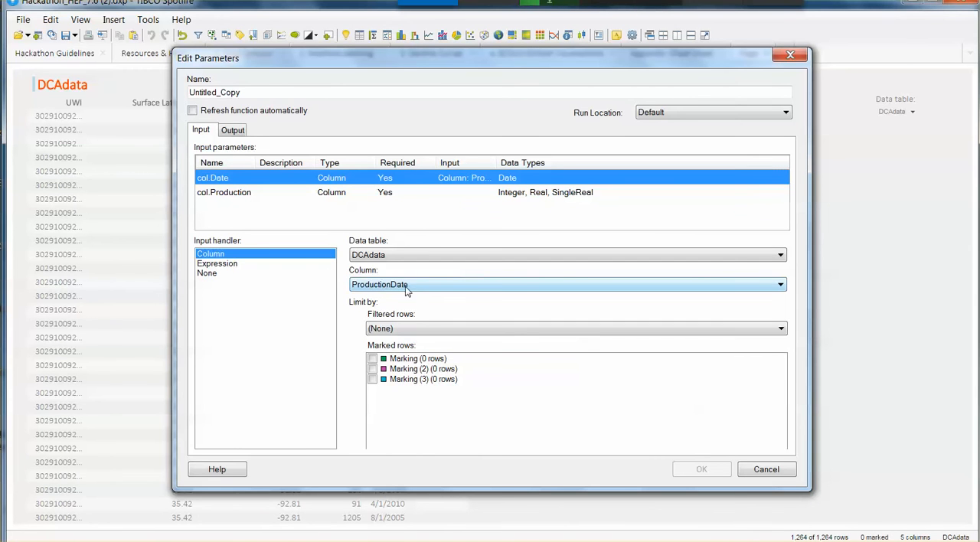
Step: Map the production input to the DCAdata Gas column, then return to the Simple DCA example
click(223, 192)
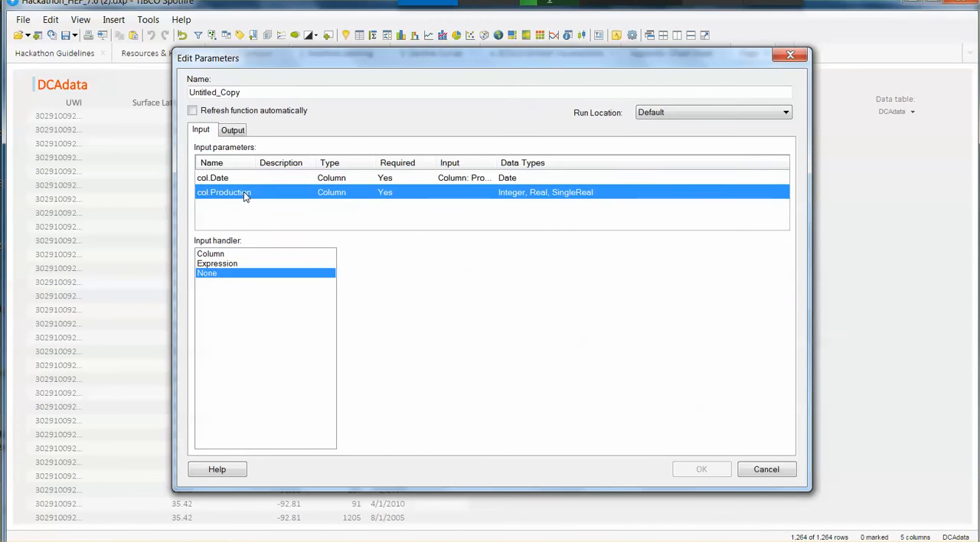
click(211, 253)
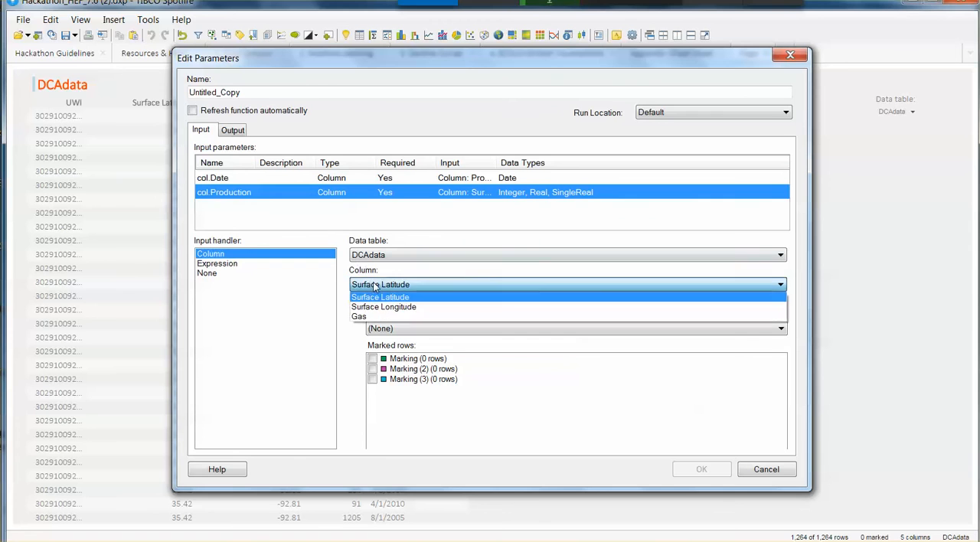
click(359, 316)
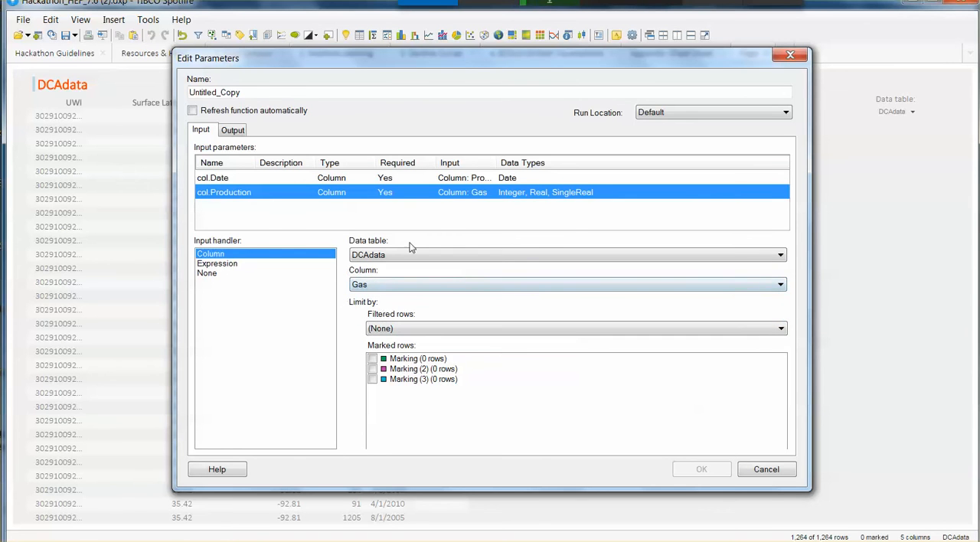
drag(491, 59, 636, 58)
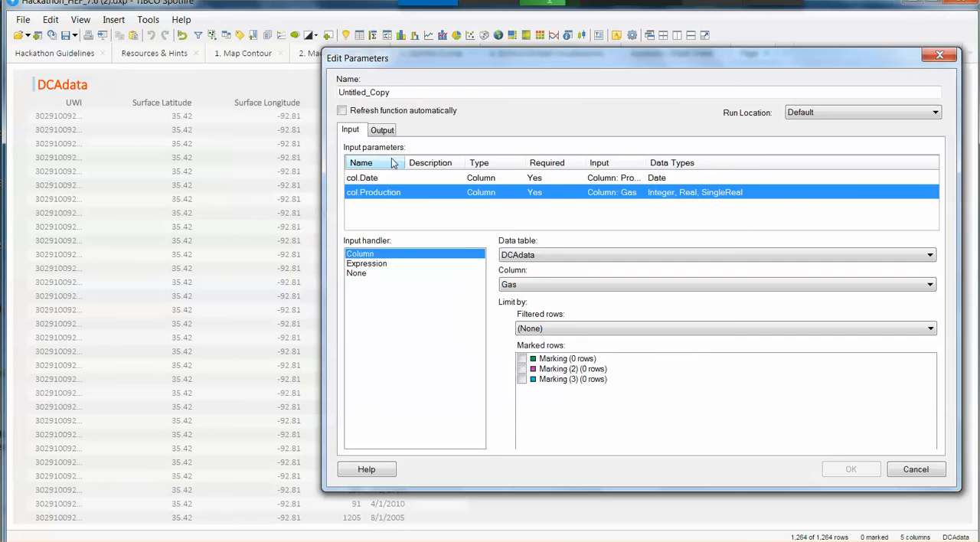
click(381, 130)
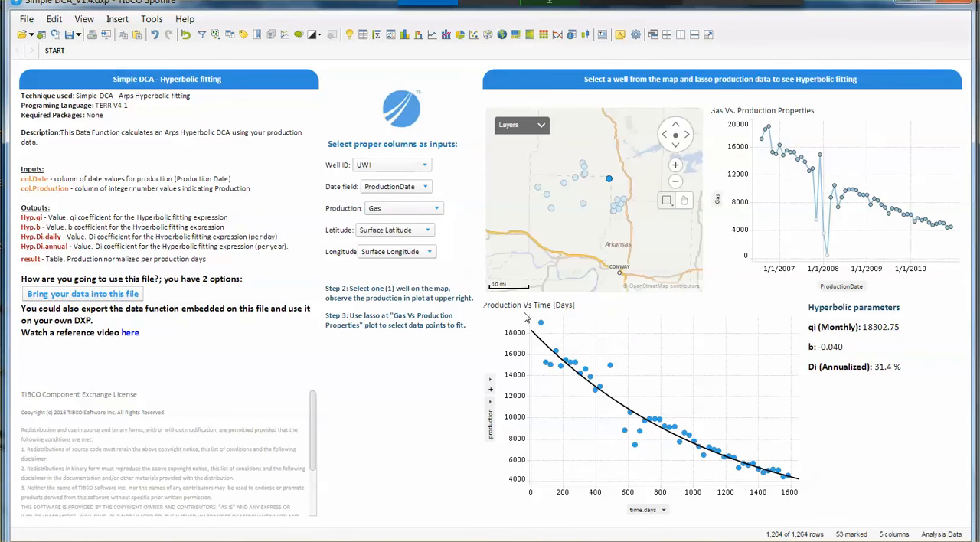
mouse_move(810, 477)
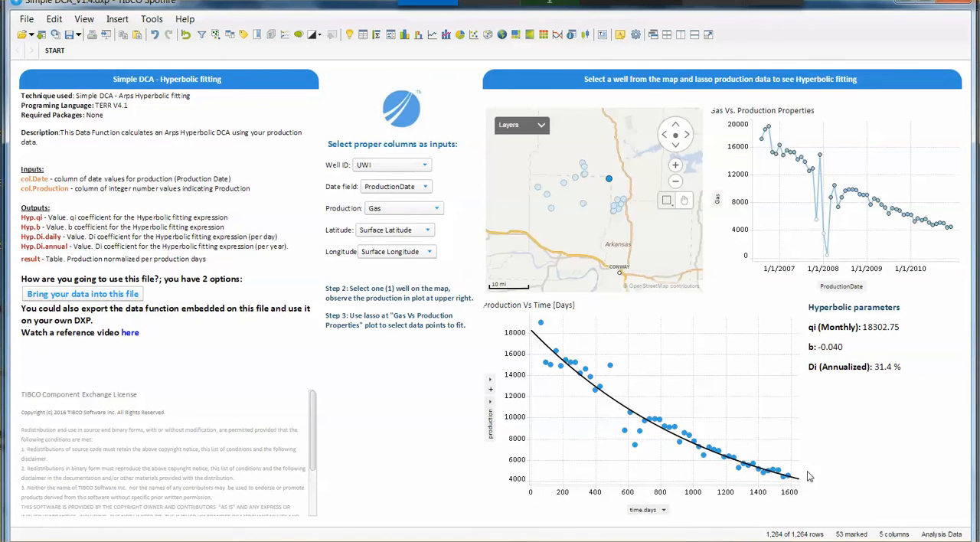
mouse_move(603, 223)
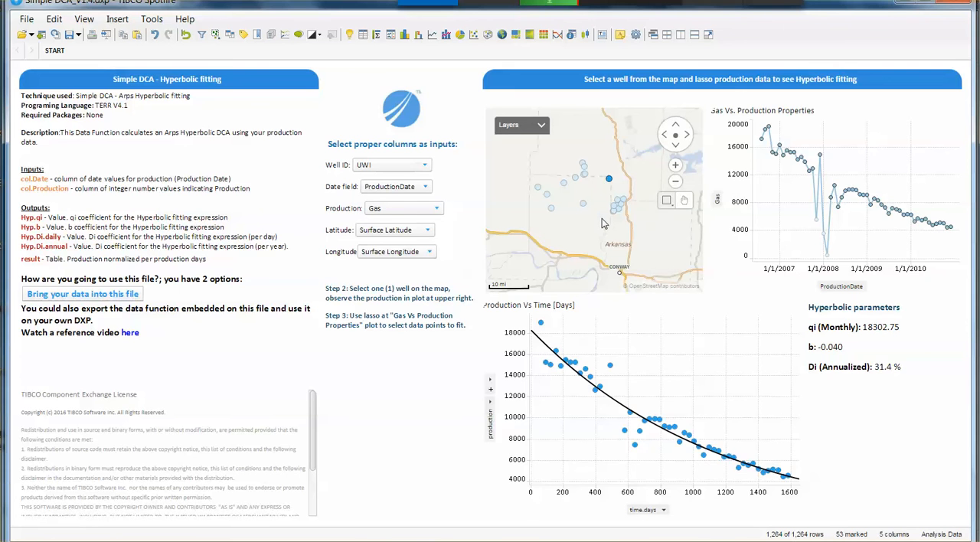
Step: Select a different well on the Simple DCA map, giving qi 52584.95, b 1.239, Di 124.1%
click(583, 203)
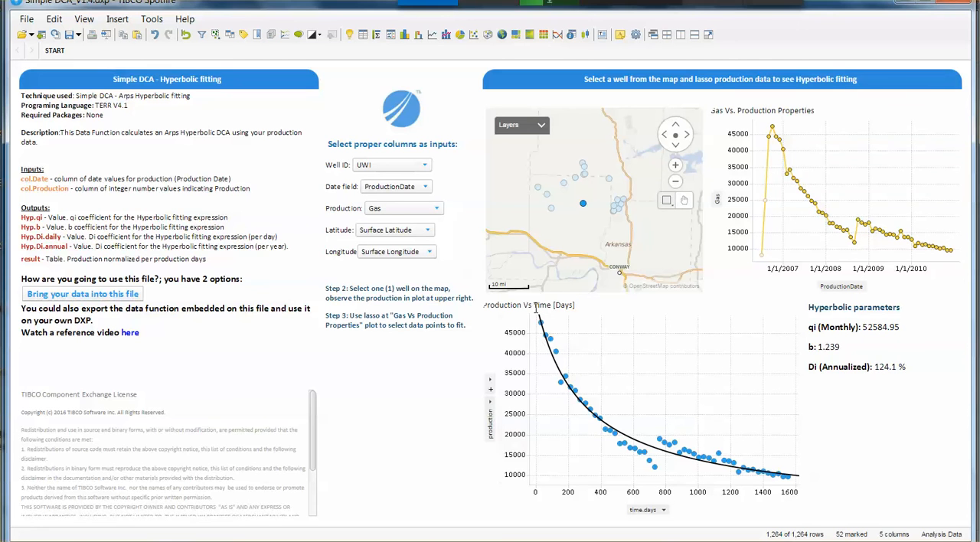
mouse_move(530, 318)
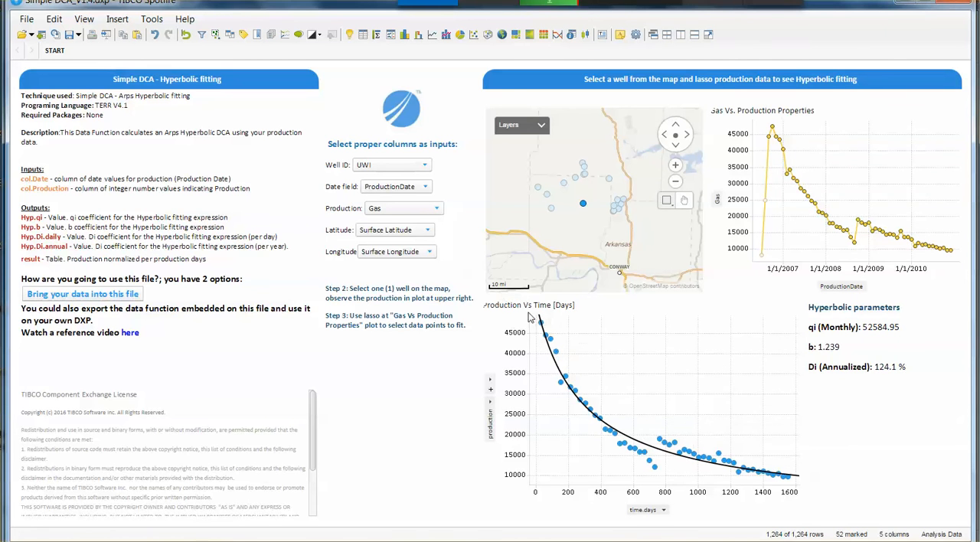
mouse_move(569, 269)
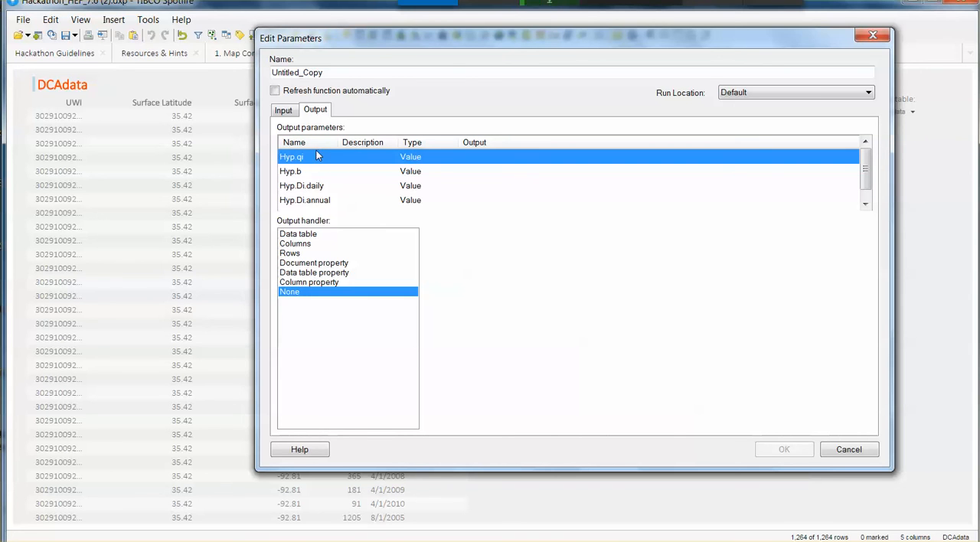
mouse_move(321, 220)
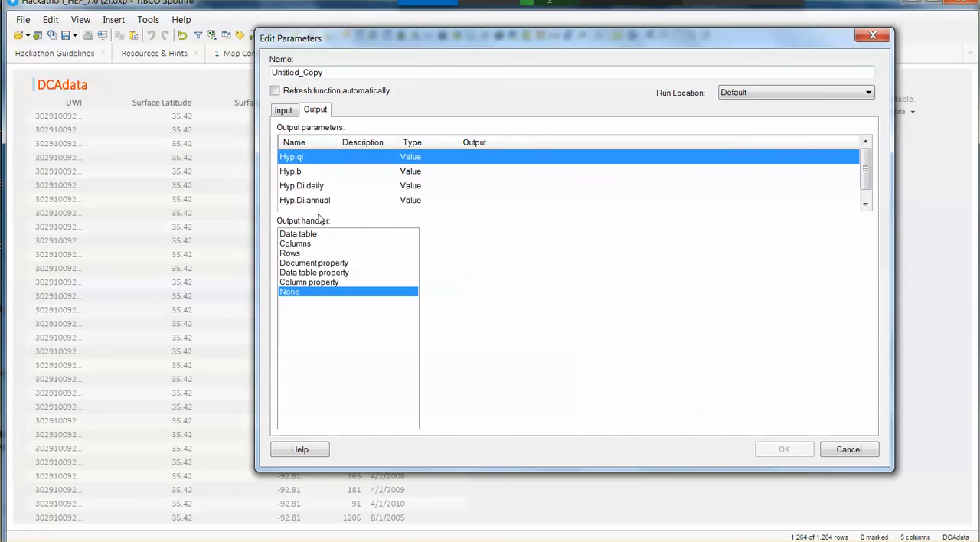
Step: Map the Hyp.qi output to a new document property named Hyp.qi
click(313, 263)
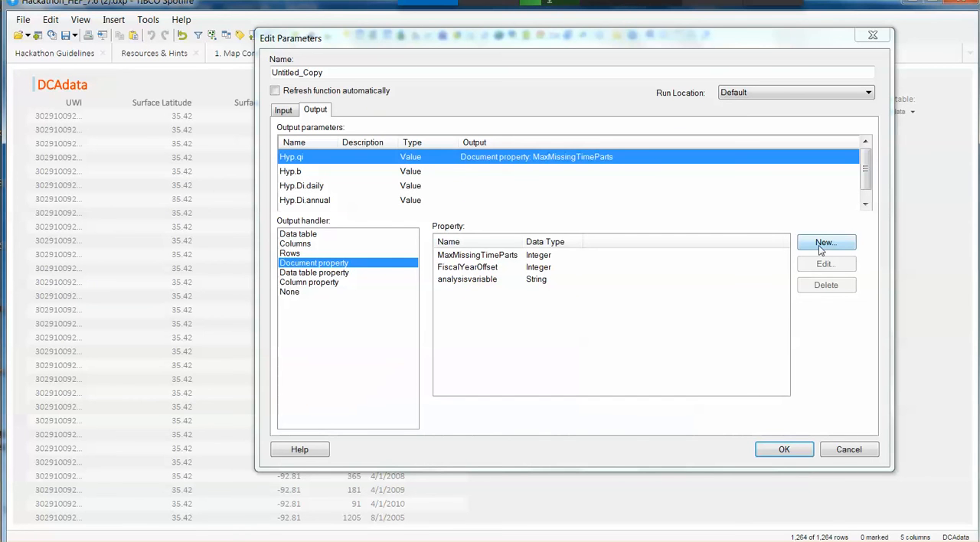
click(826, 243)
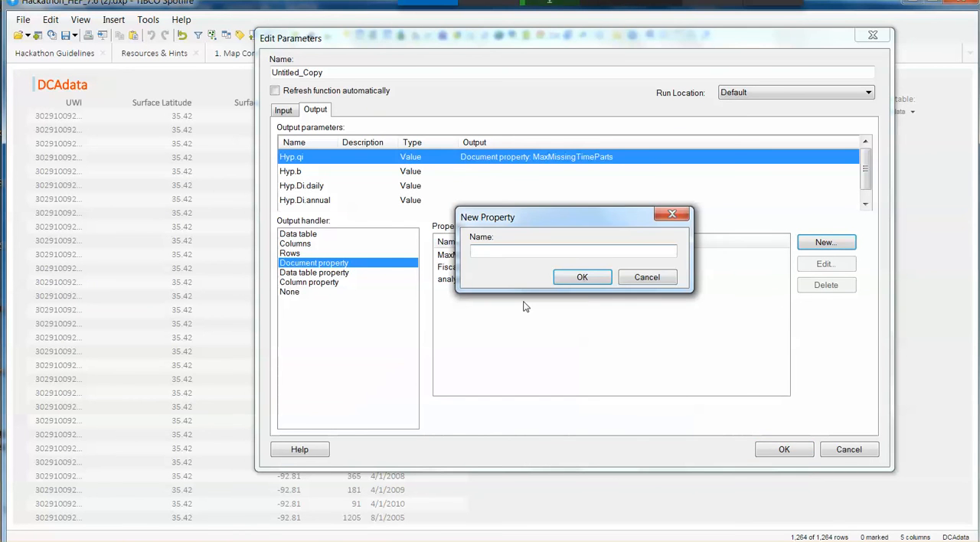
text(Hy)
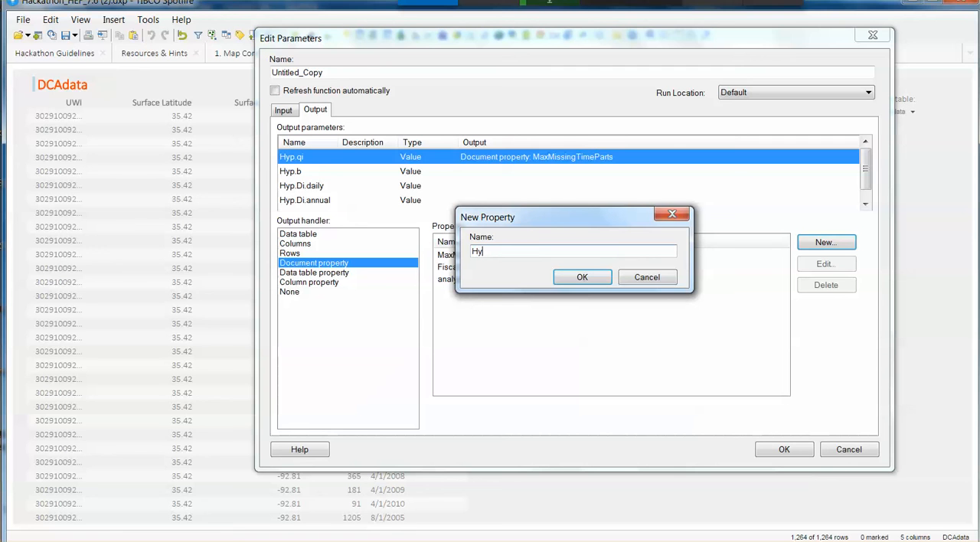
text(p)
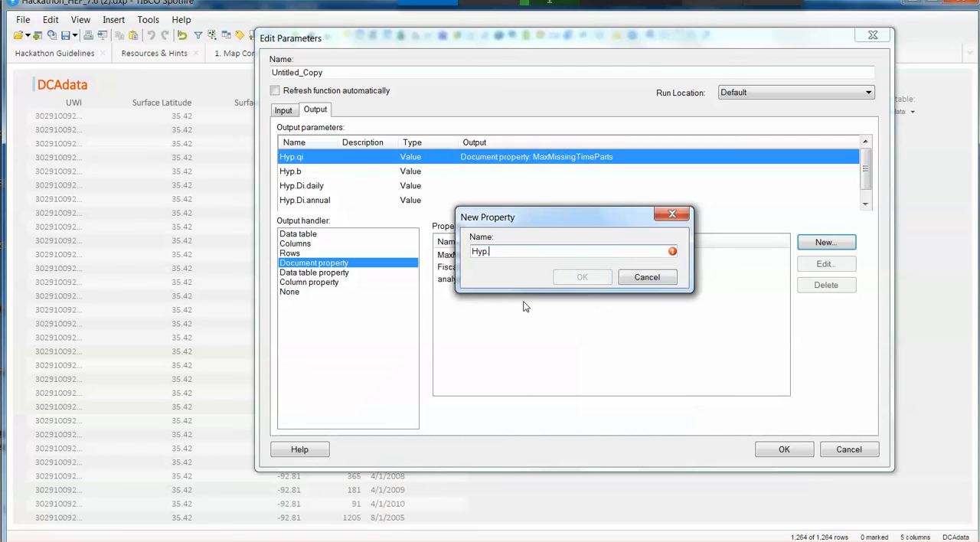
text(.qi)
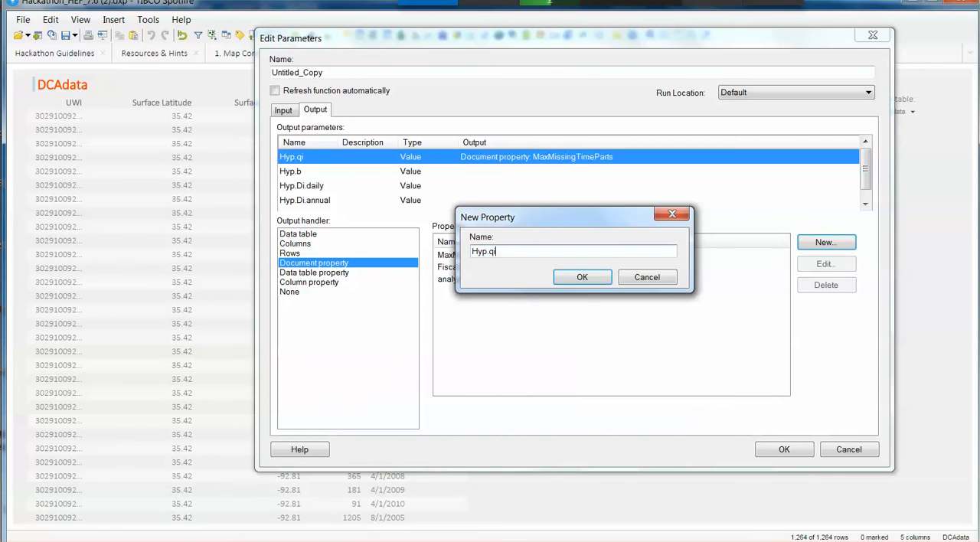
click(582, 277)
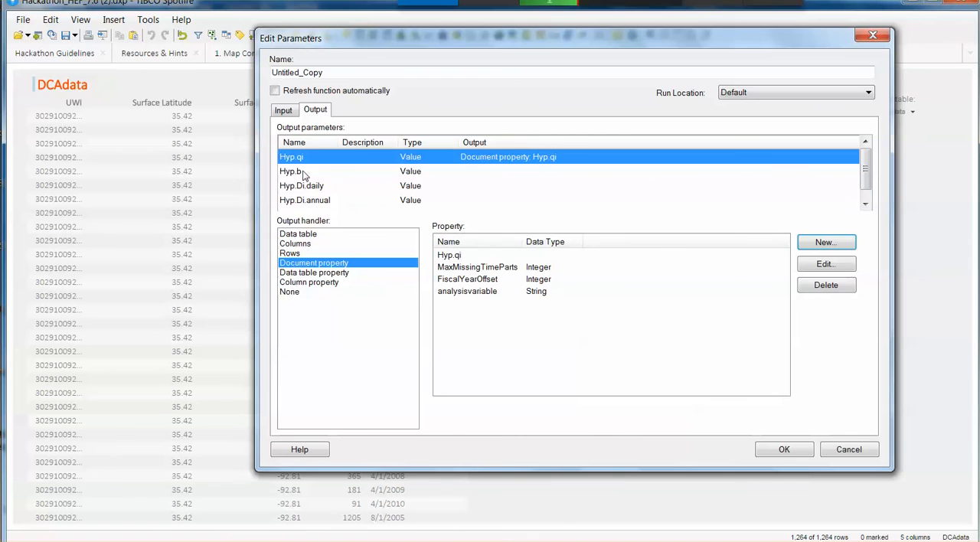
Step: Map the Hyp.b output to a new Hyp.b document property
click(291, 171)
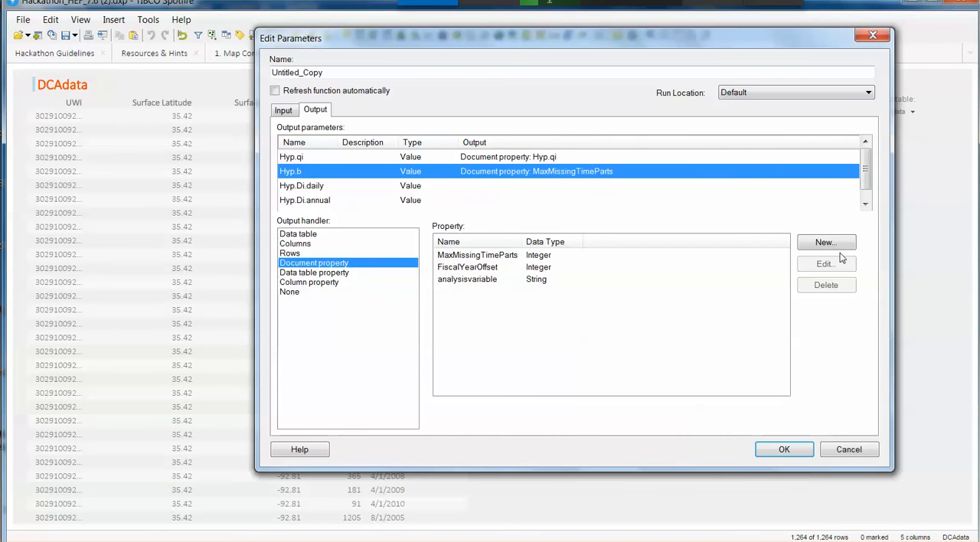
click(826, 242)
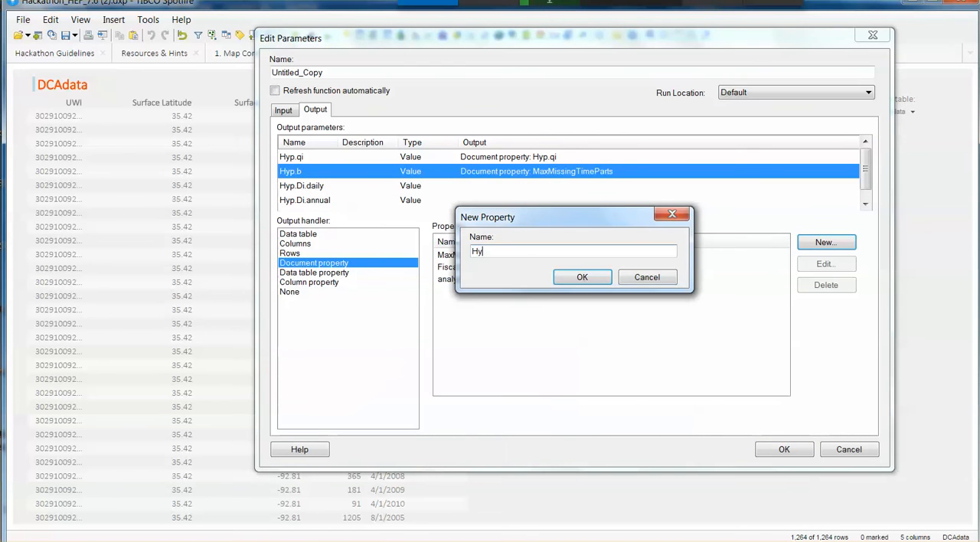
text(p.)
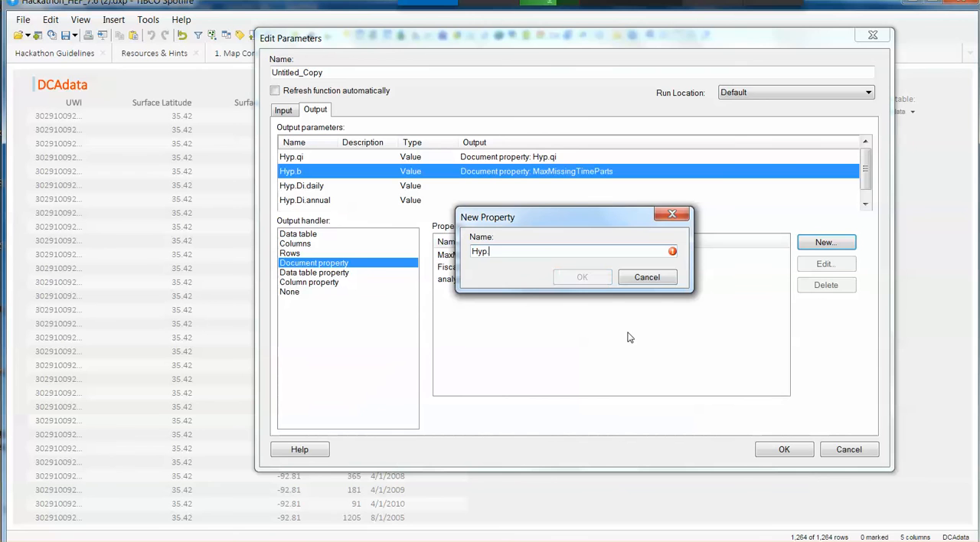
click(581, 277)
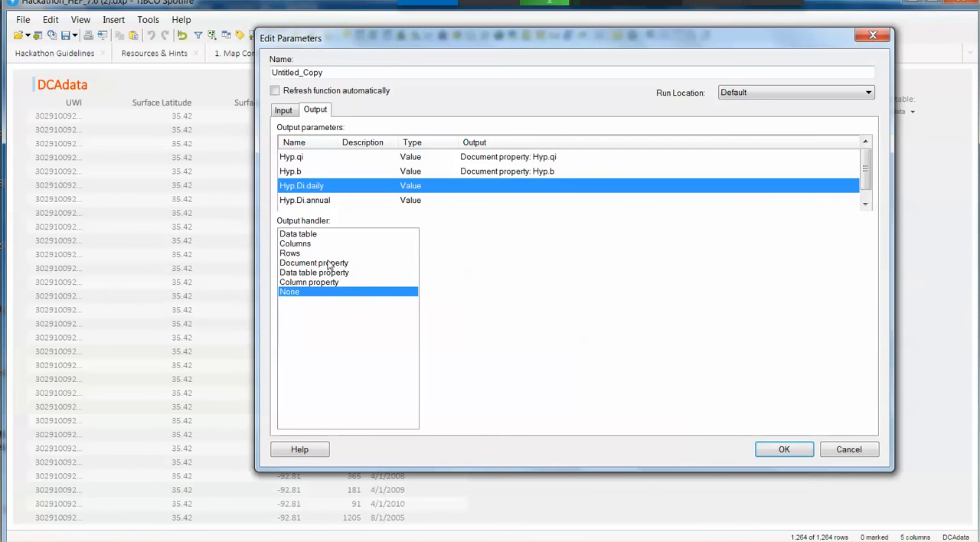
Step: Map the Hyp.Di.daily output to a new Hyp.Di.daily document property
click(826, 242)
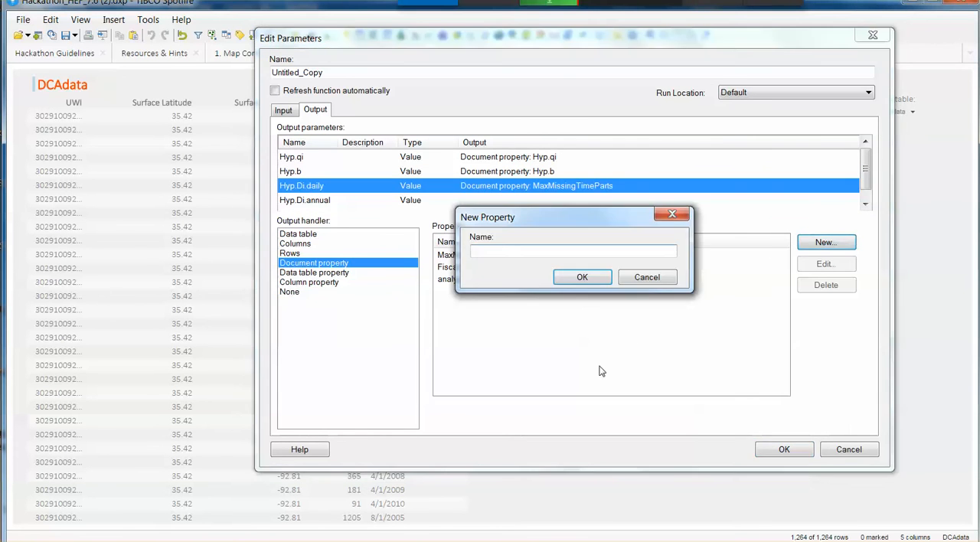
text(Hyp.)
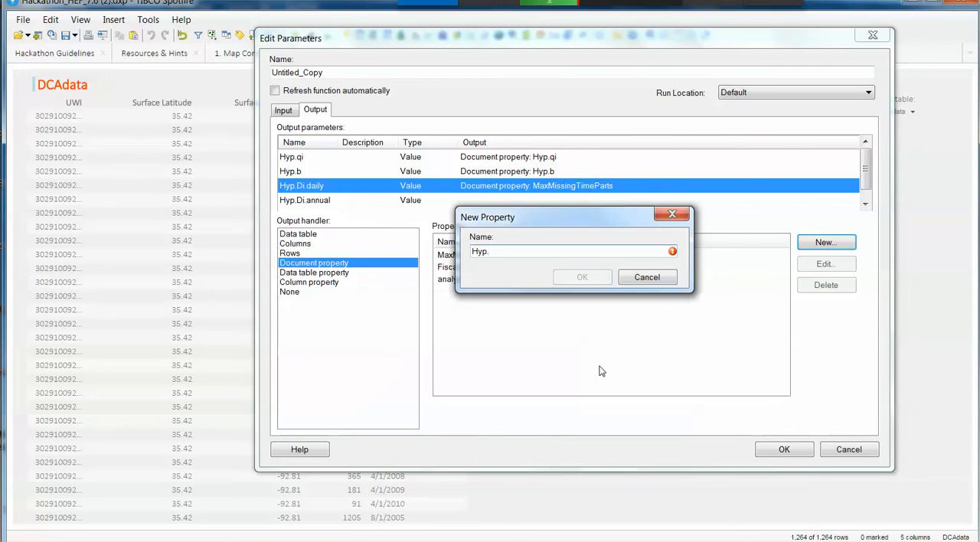
text(Di.)
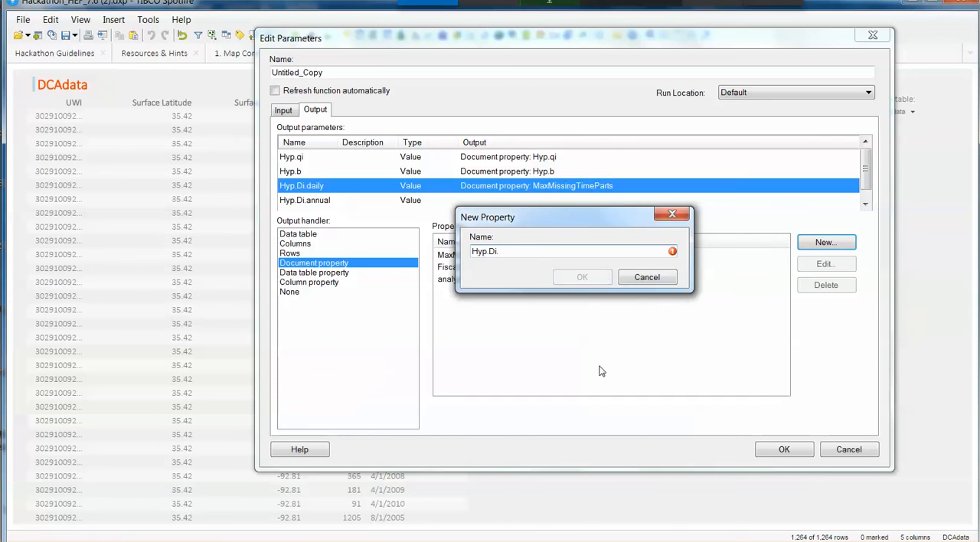
text(s)
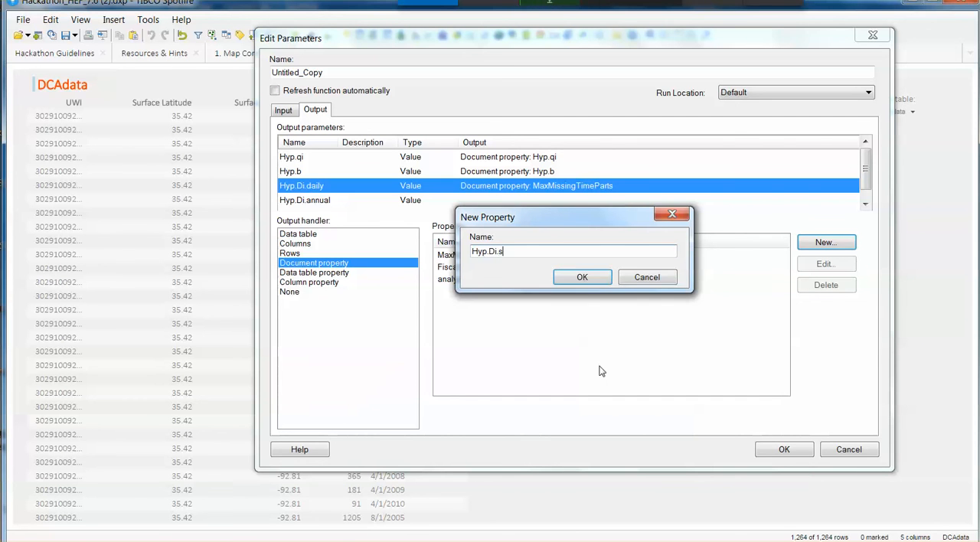
click(582, 277)
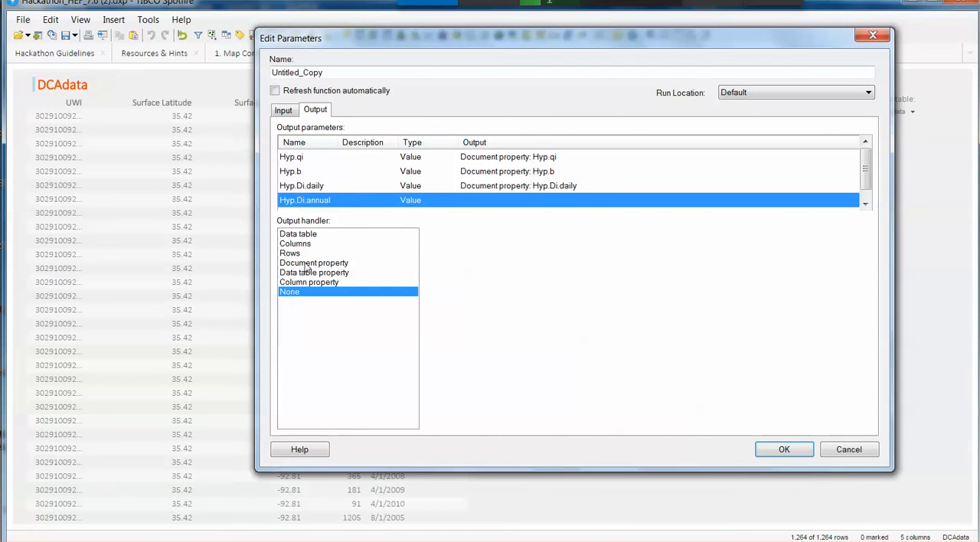
Step: Map the Hyp.Di.annual output to a new Hyp.Di.annual document property
click(314, 262)
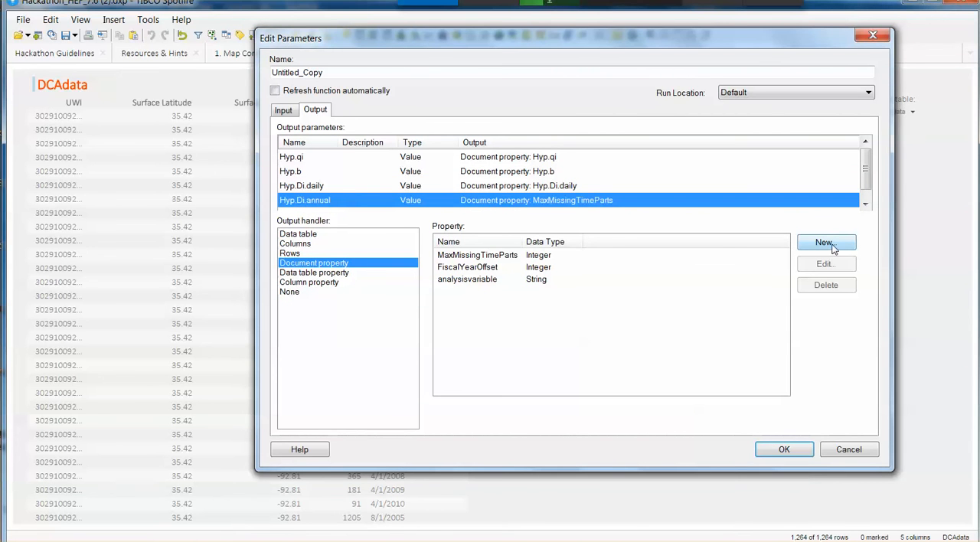
click(826, 243)
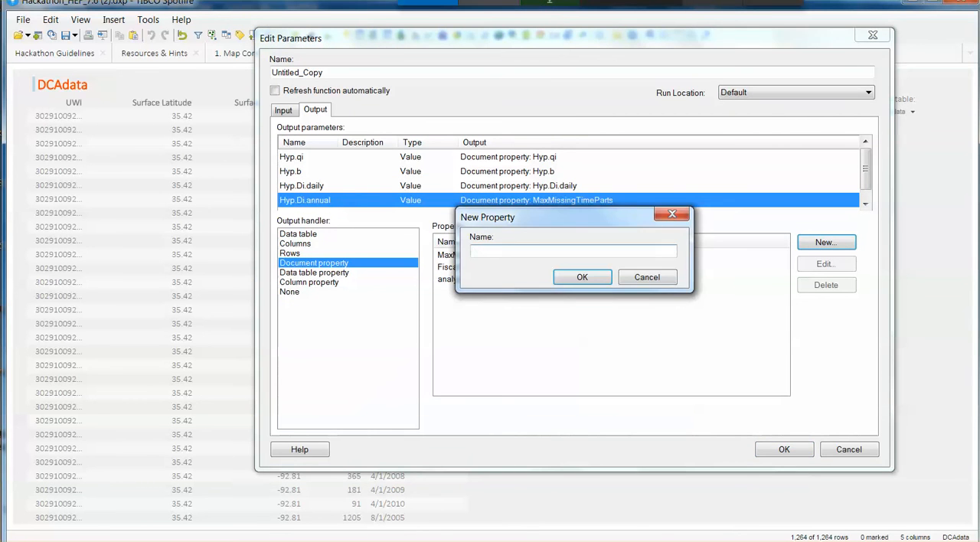
text(Hyp.Di.annual)
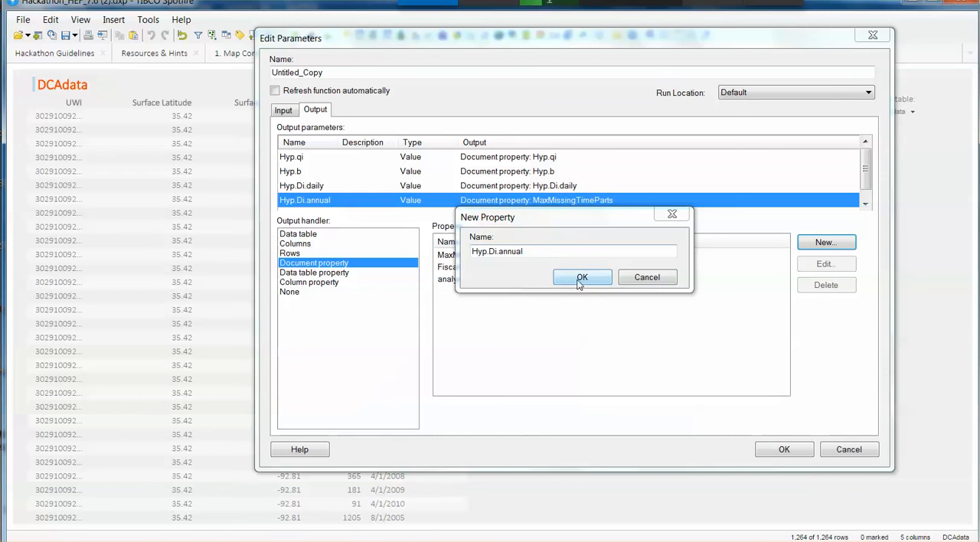
click(582, 278)
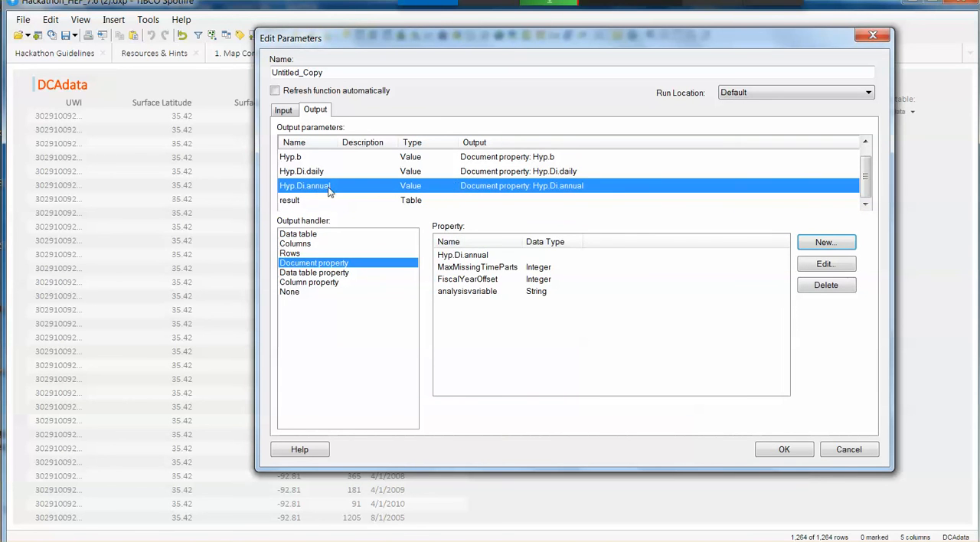
mouse_move(295, 206)
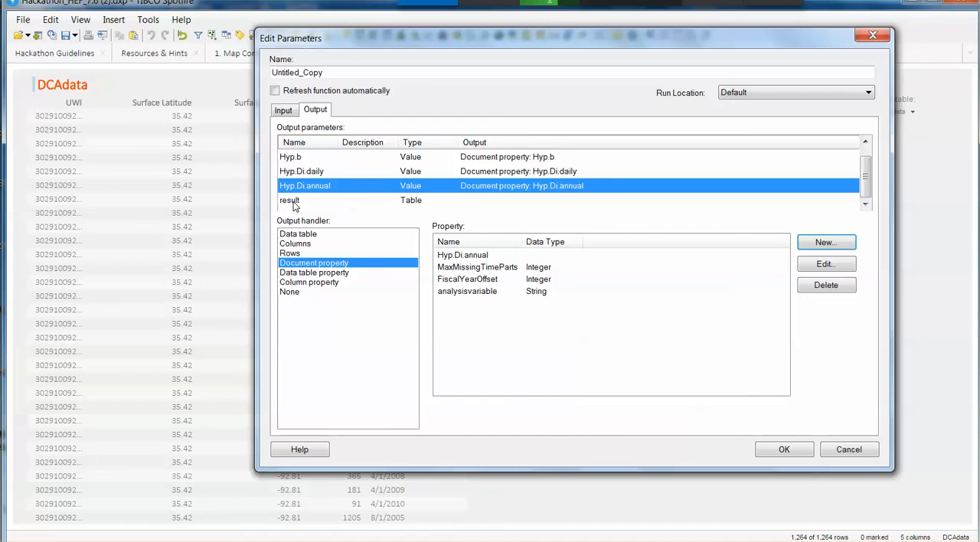
Step: Send the result output to a new data table, enable automatic refresh, and accept the parameters
click(289, 200)
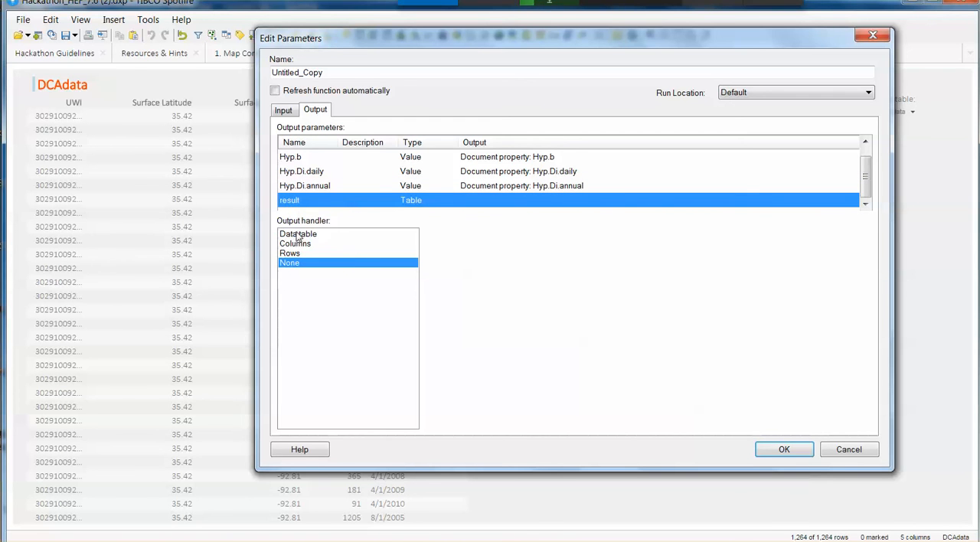
click(297, 234)
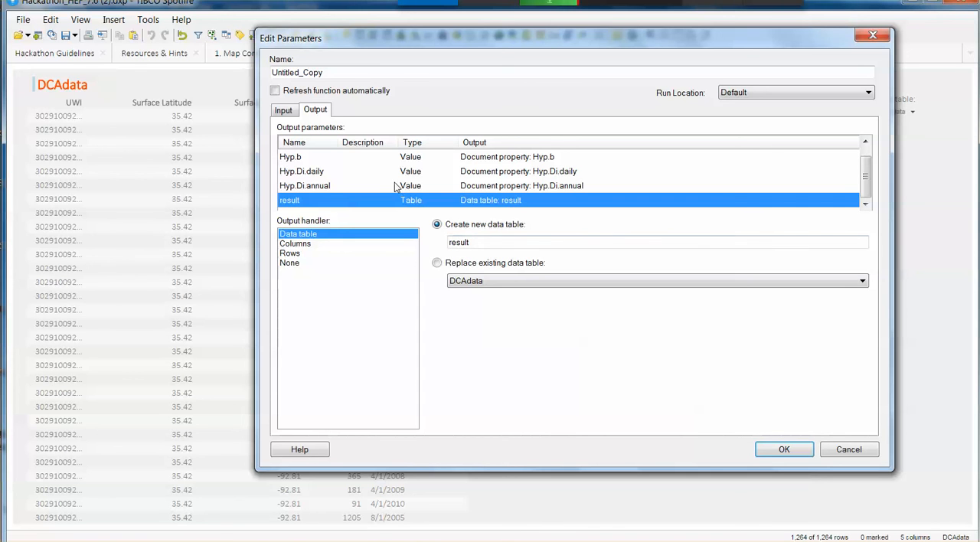
click(275, 91)
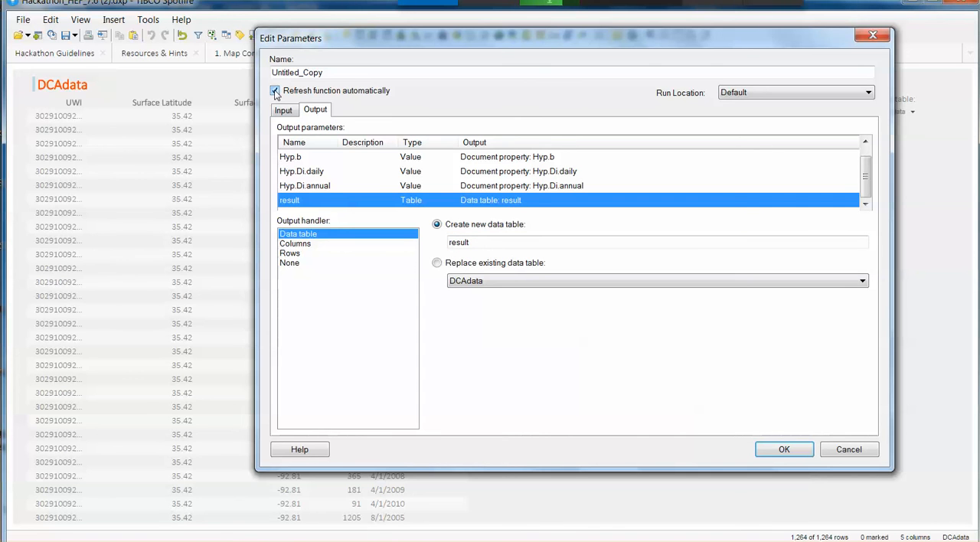
click(274, 90)
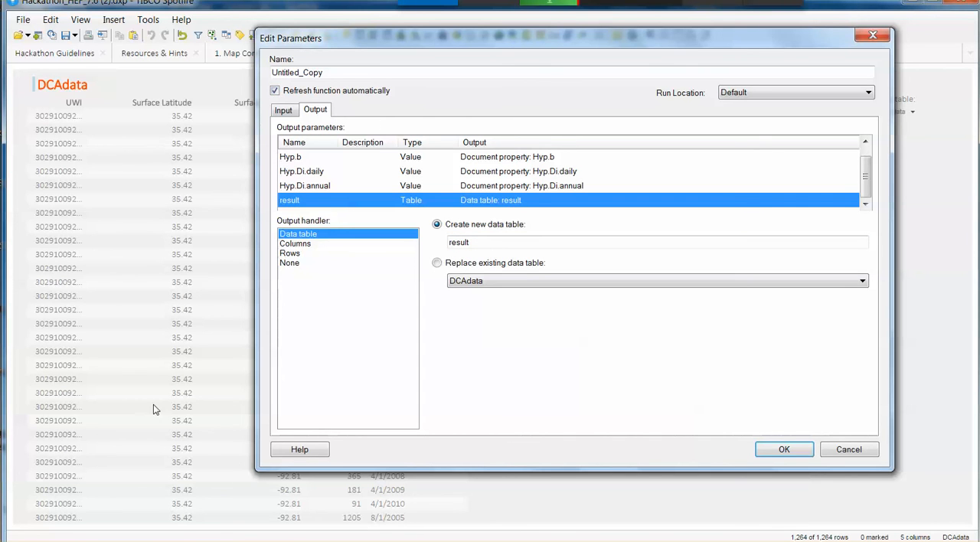
mouse_move(146, 296)
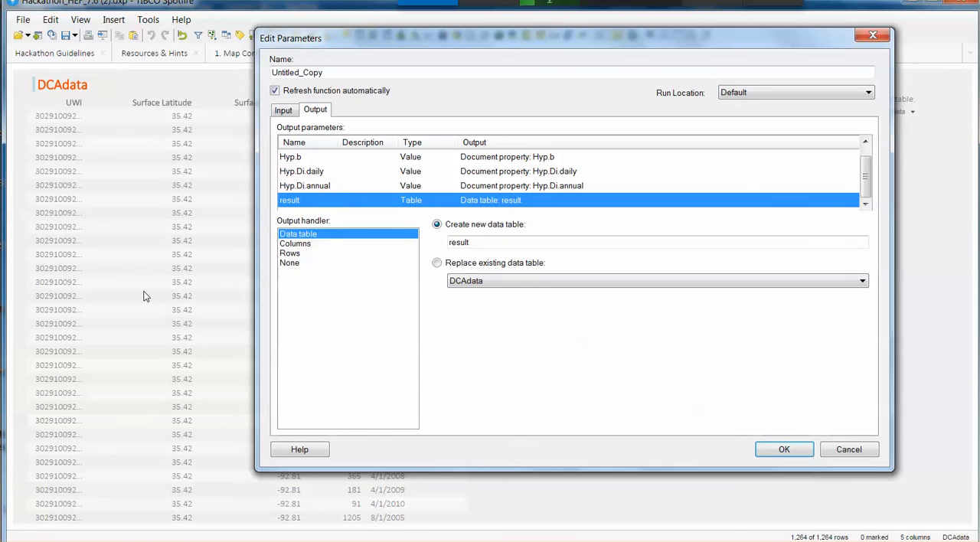
mouse_move(439, 413)
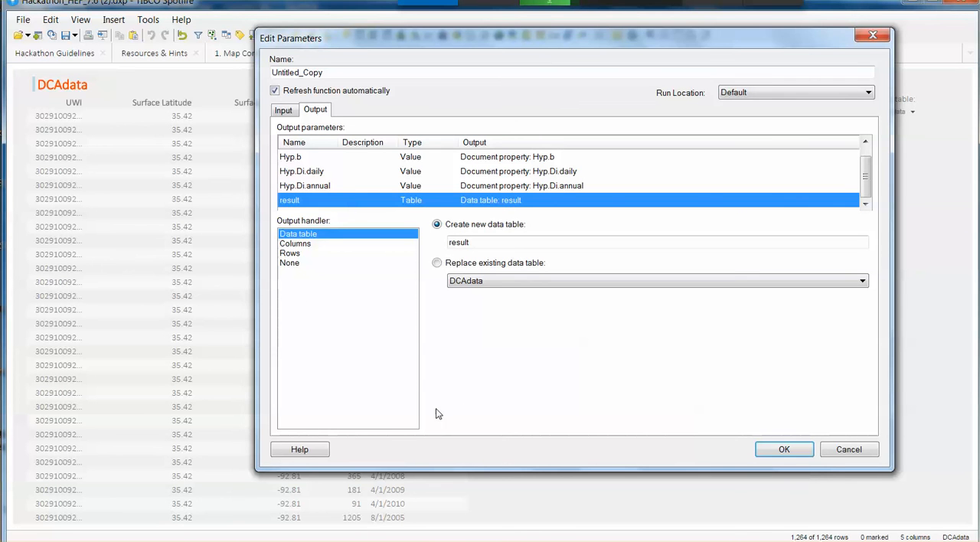
mouse_move(784, 450)
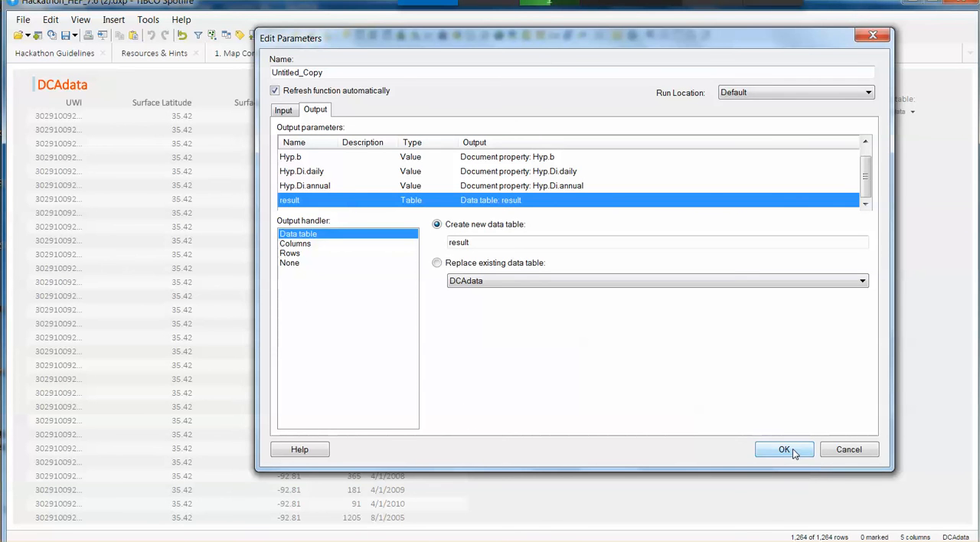
click(784, 450)
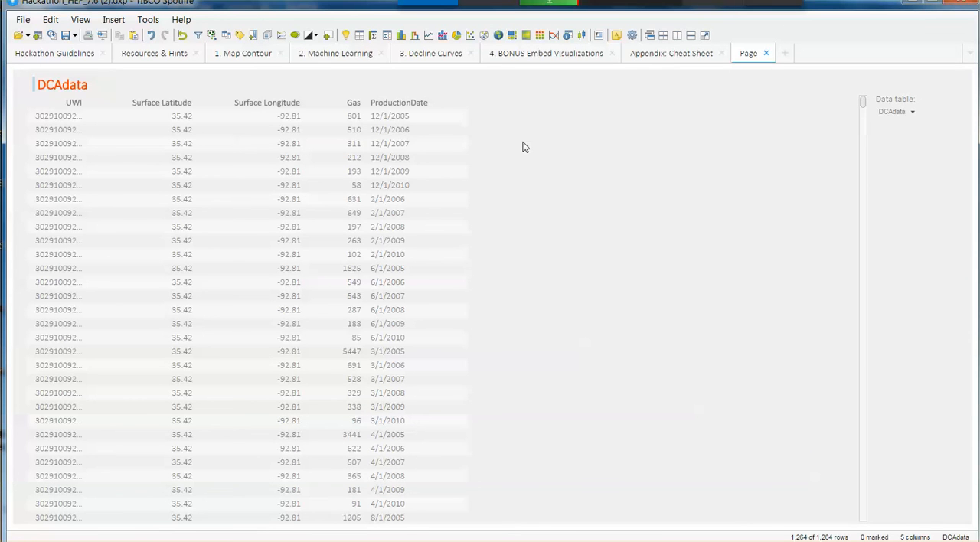
Step: Add a scatter plot to the page and list its available data tables, including result
click(471, 35)
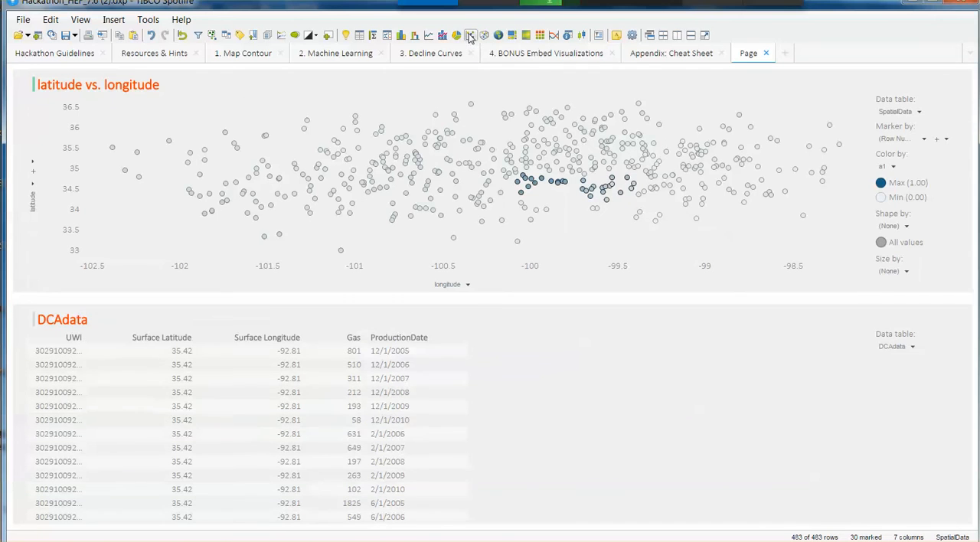
click(919, 111)
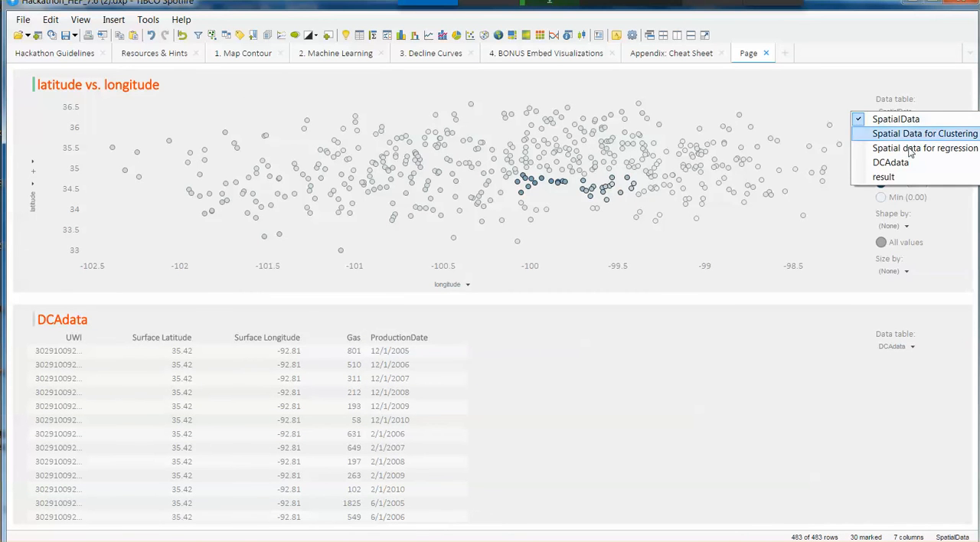
mouse_move(883, 177)
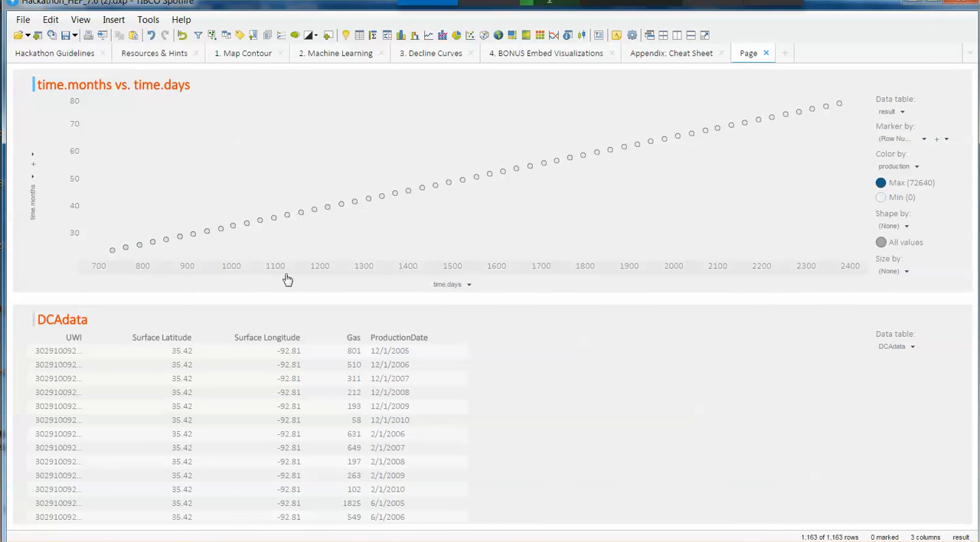
mouse_move(35, 181)
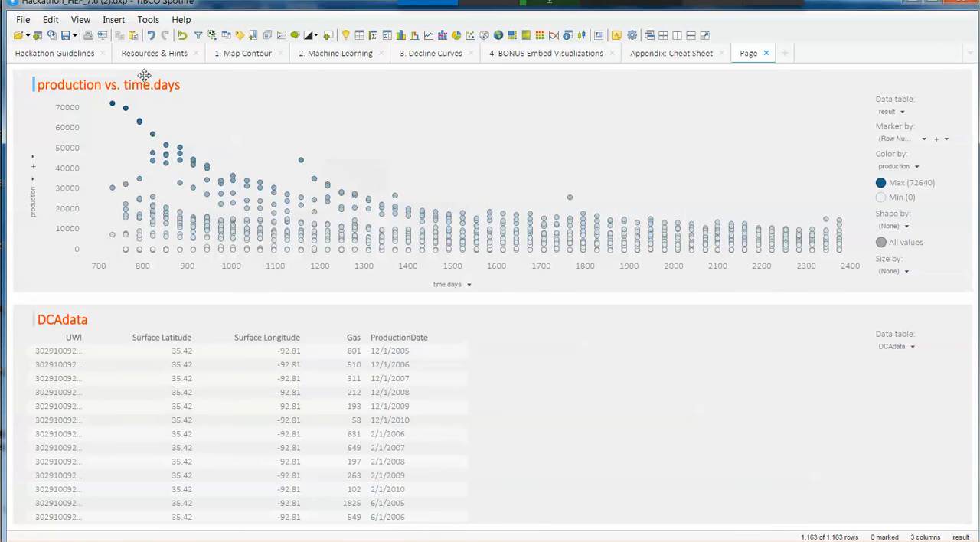
mouse_move(324, 211)
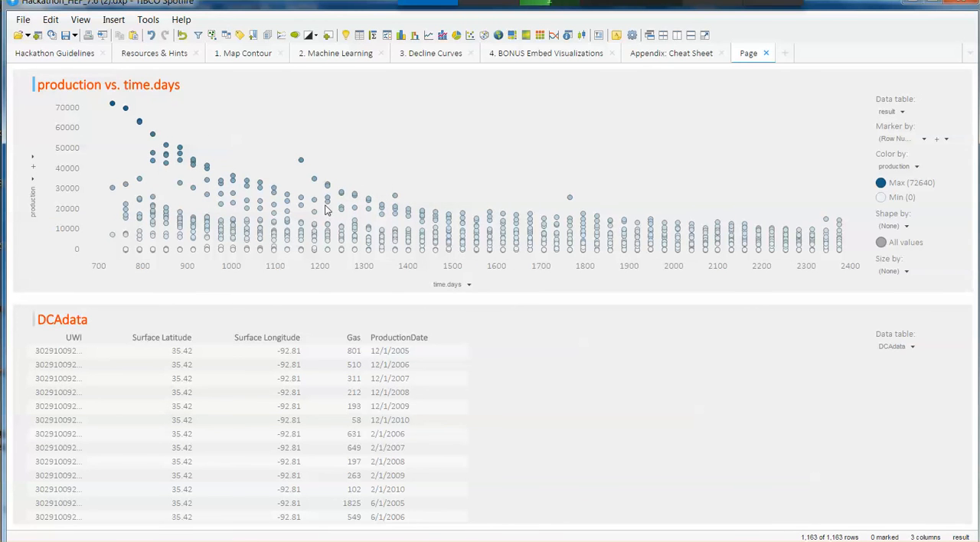
mouse_move(90, 168)
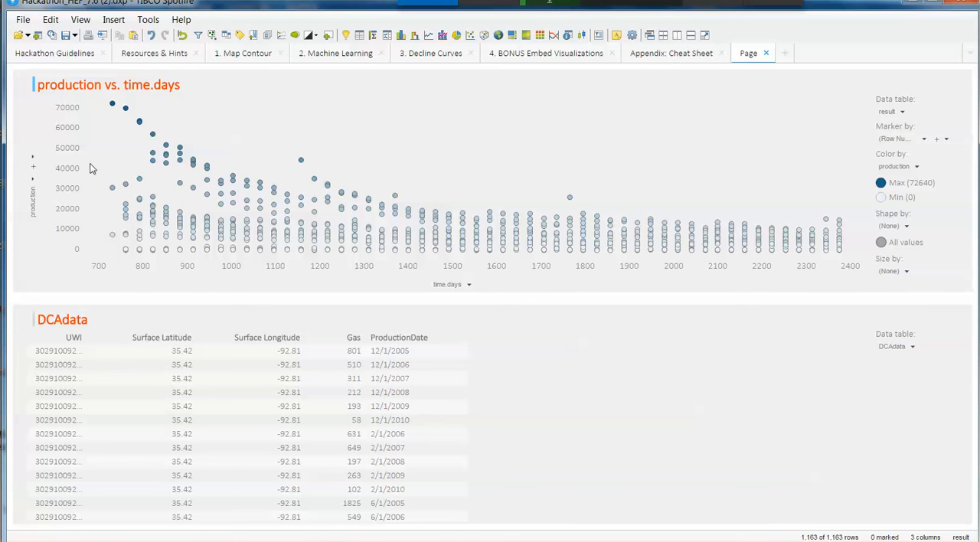
mouse_move(413, 306)
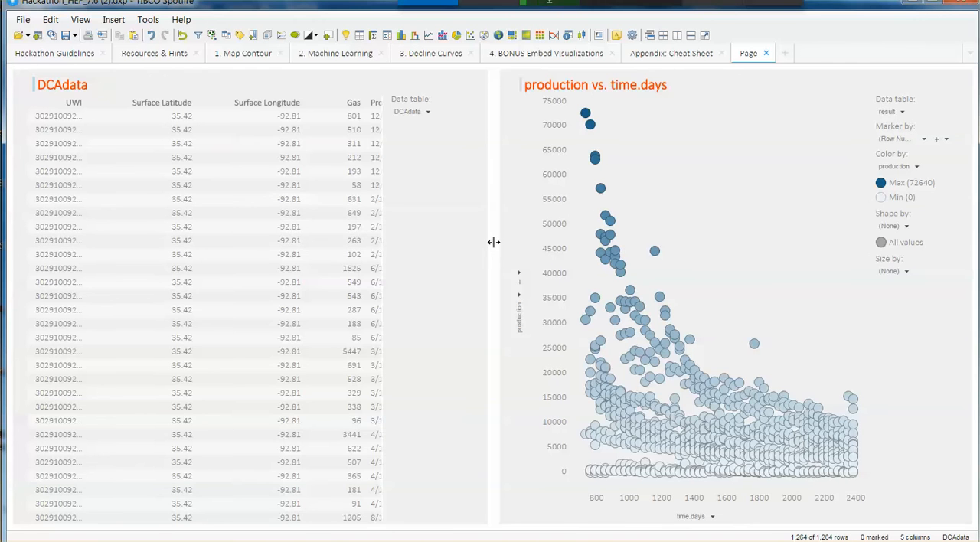
drag(494, 243, 349, 243)
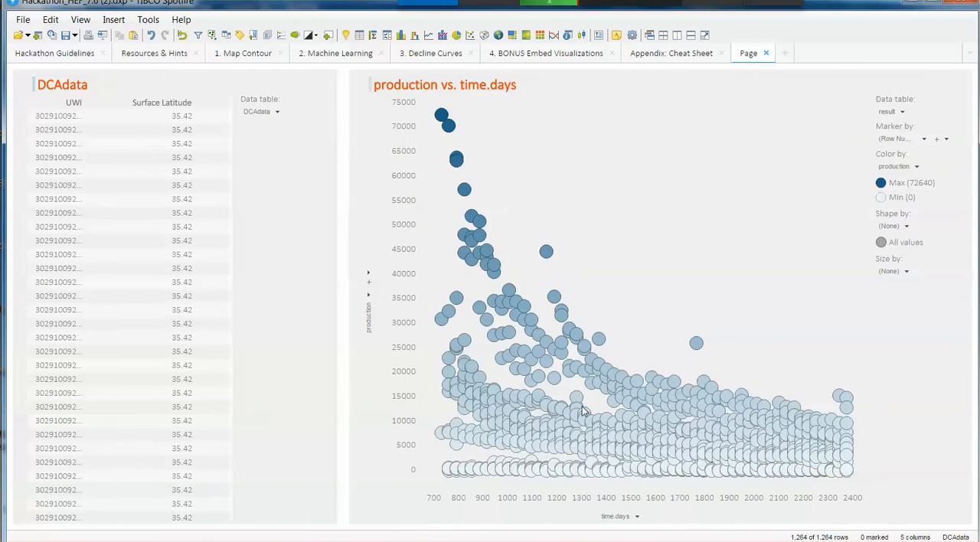
mouse_move(547, 190)
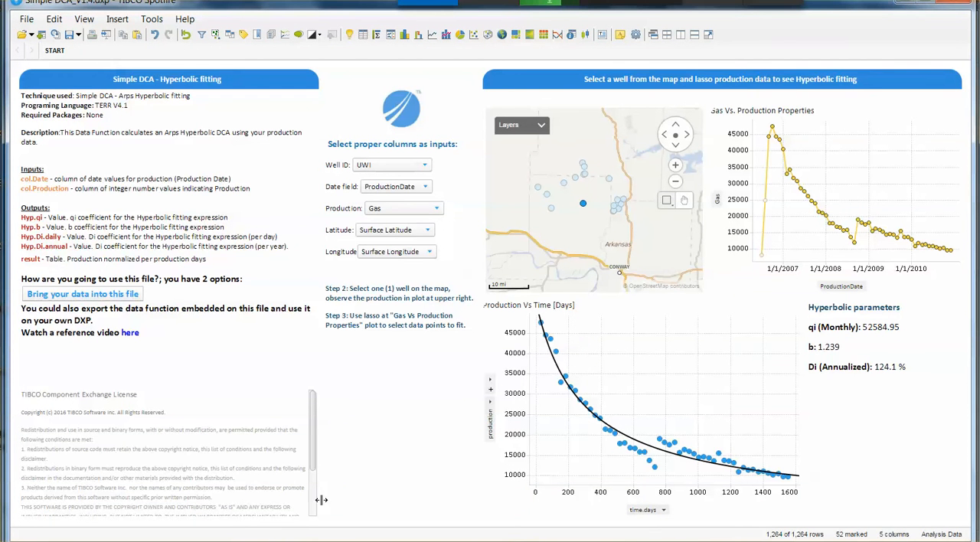
mouse_move(558, 438)
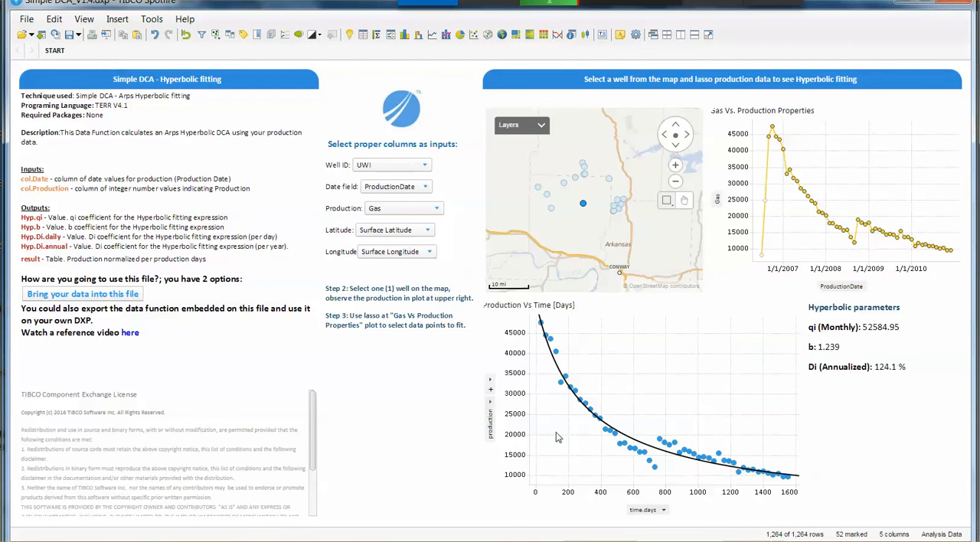
mouse_move(526, 320)
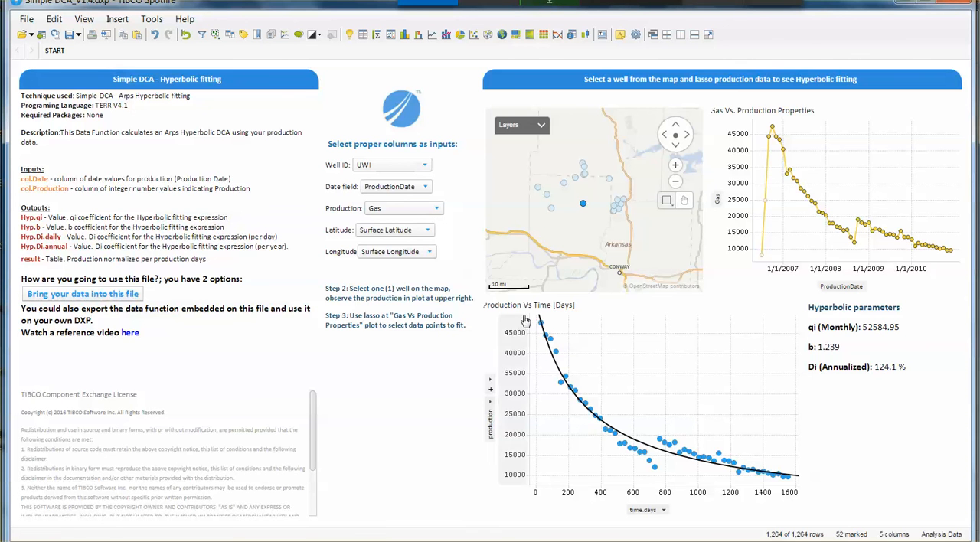
mouse_move(555, 324)
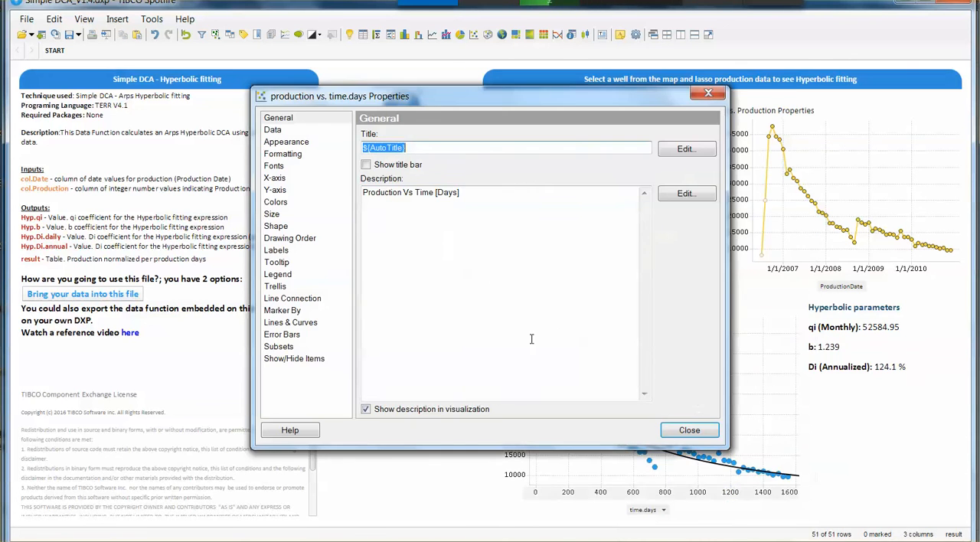
Step: View the Simple DCA plot's Best Fit hyperbolic curve expression, then cancel without changes
click(290, 321)
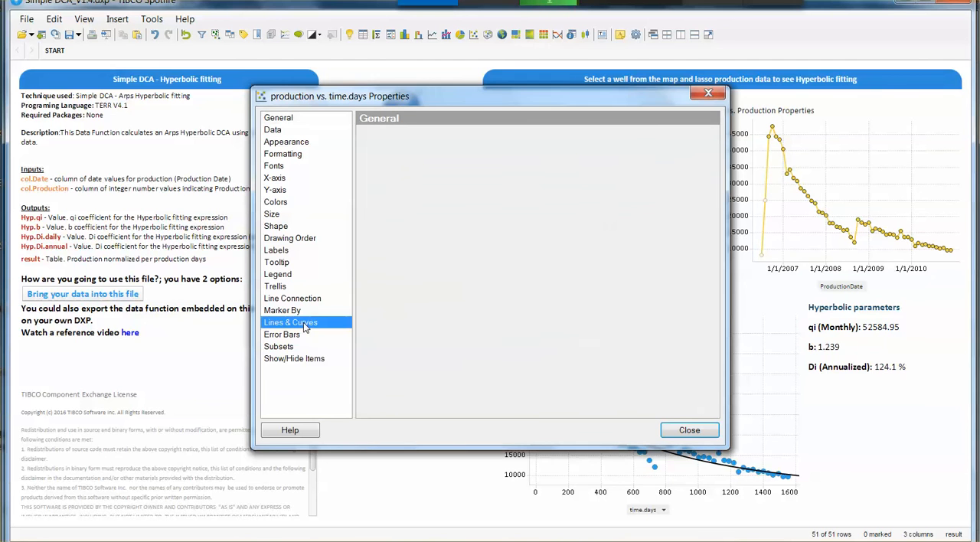
click(290, 321)
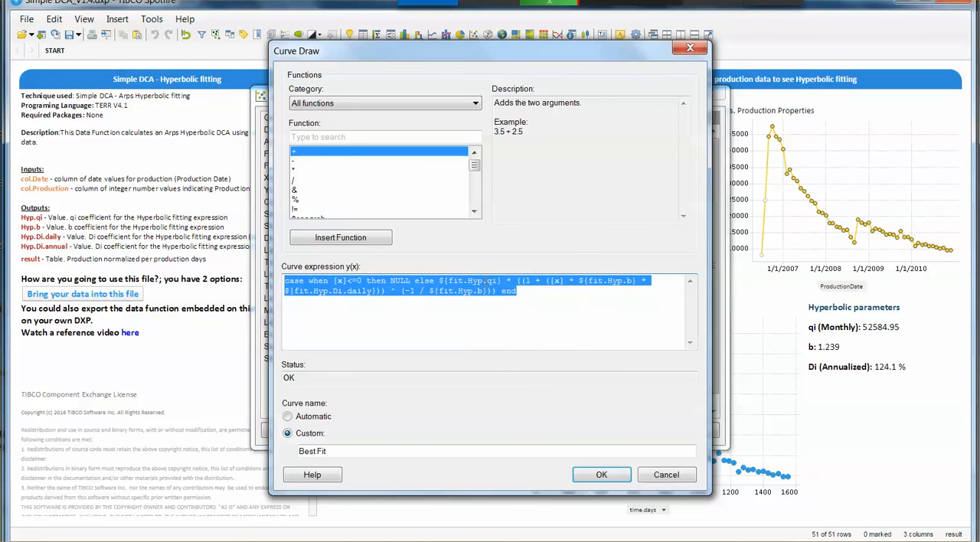
mouse_move(484, 346)
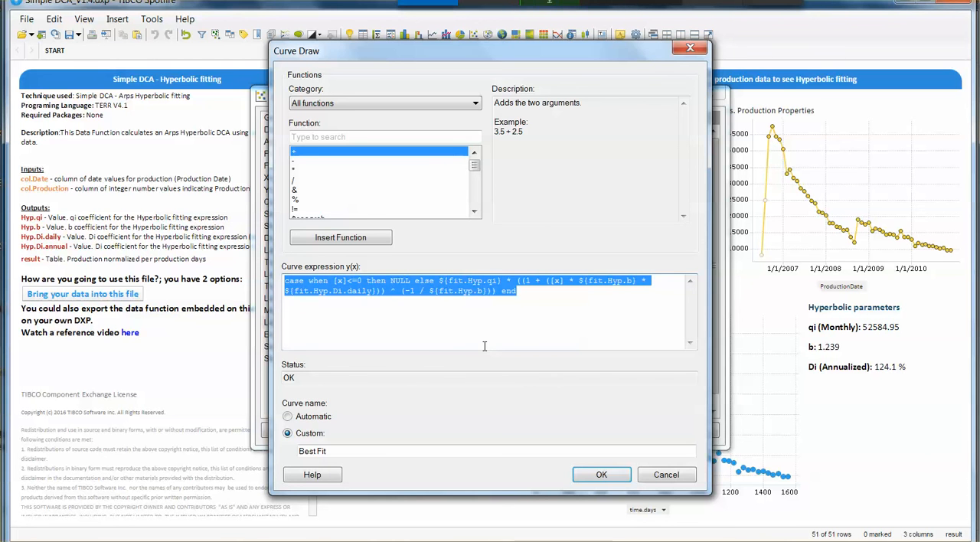
mouse_move(665, 475)
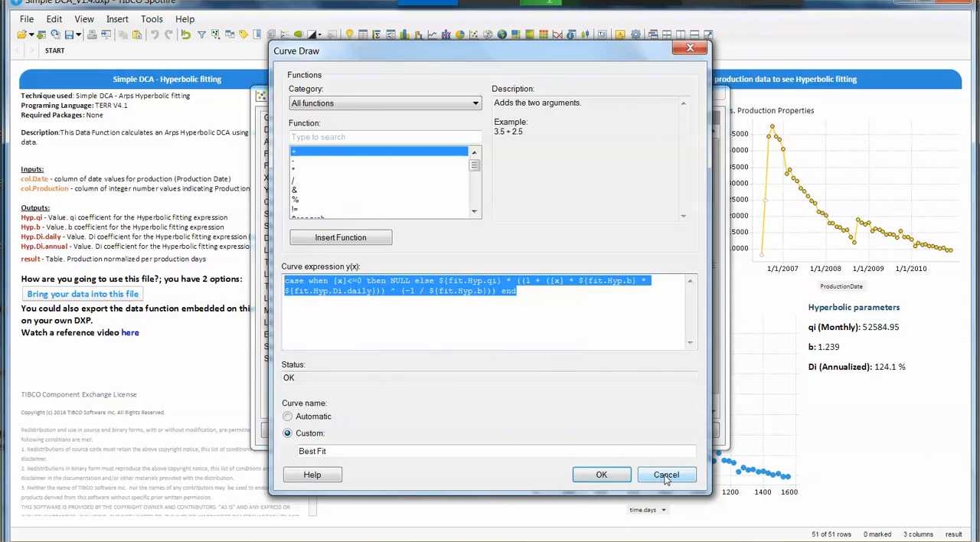
click(665, 474)
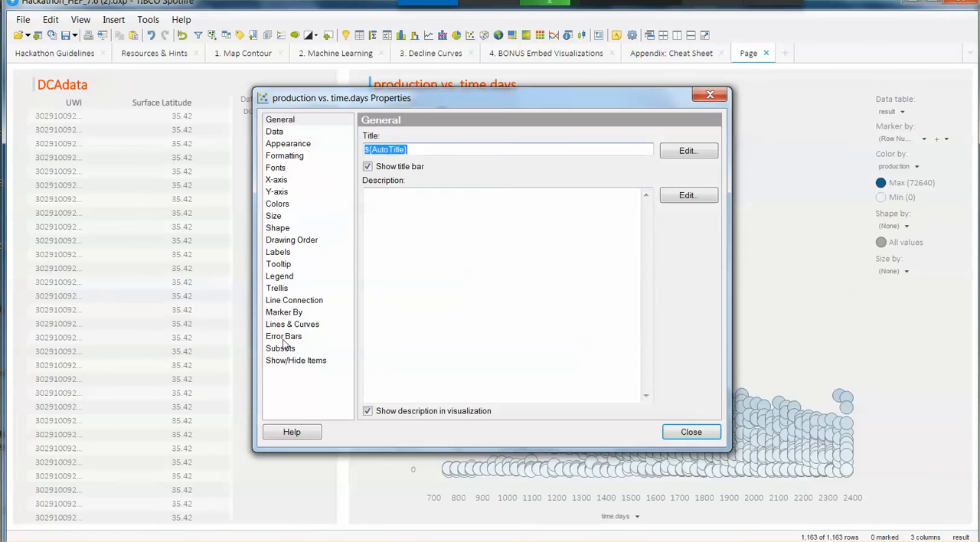
Step: Add a Curve Draw with the hyperbolic case expression using ${Hyp.qi}, ${Hyp.b}, ${Hyp.Di.daily}
click(291, 324)
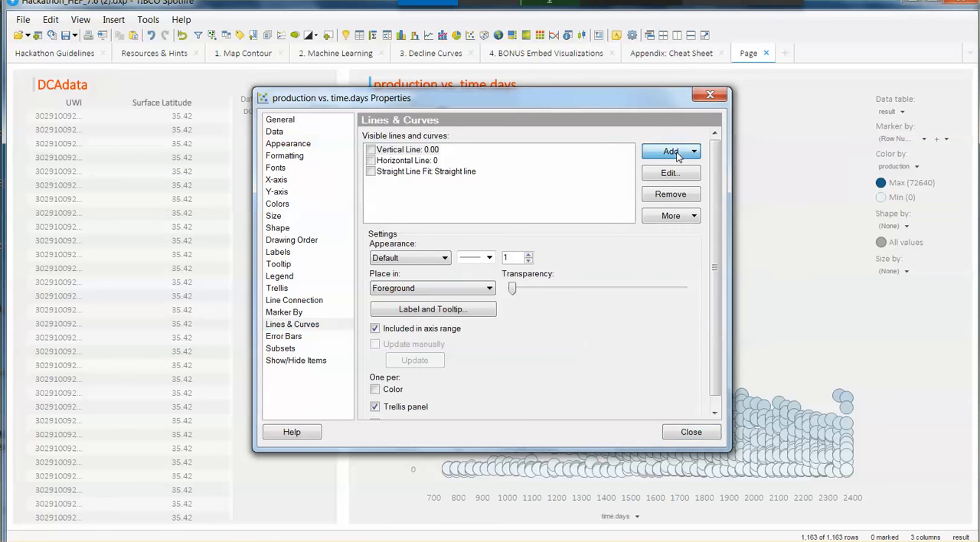
click(671, 150)
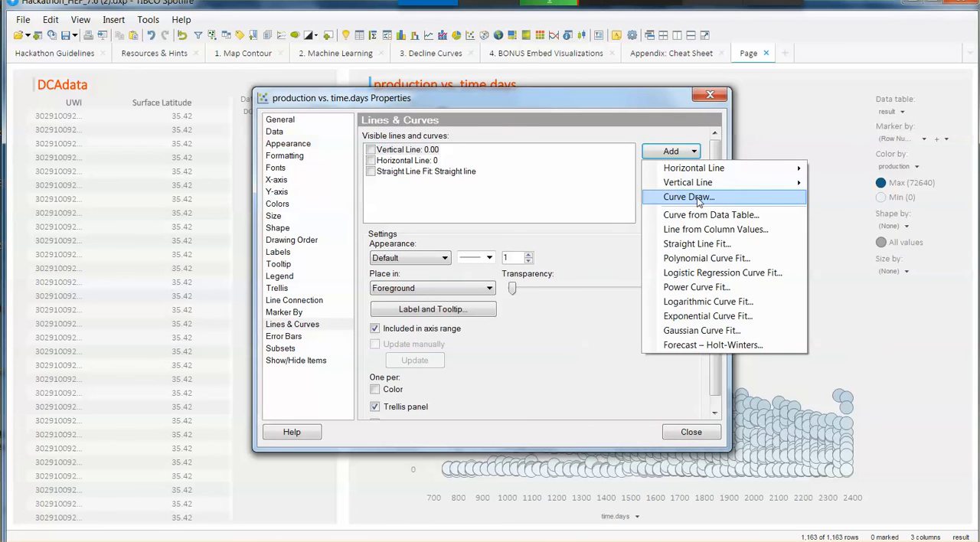
click(688, 196)
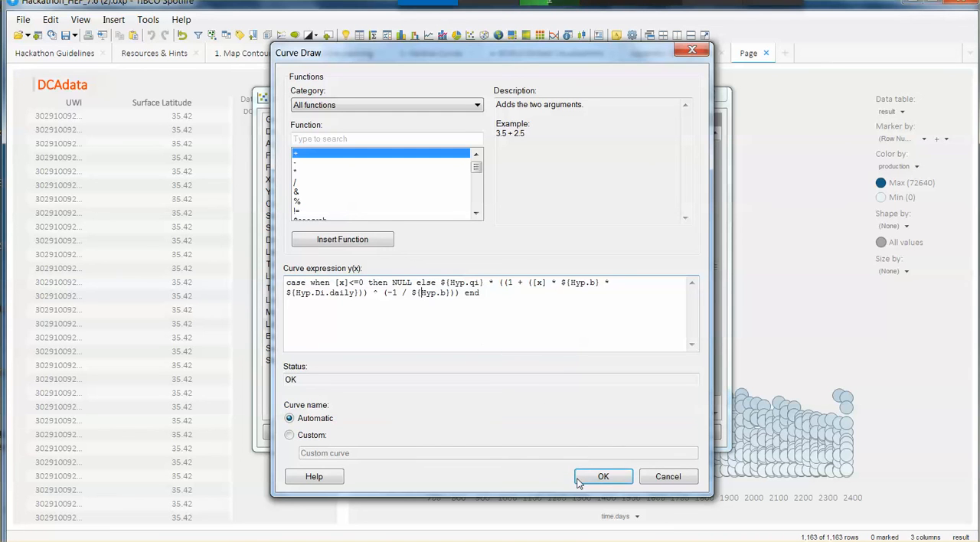
click(603, 476)
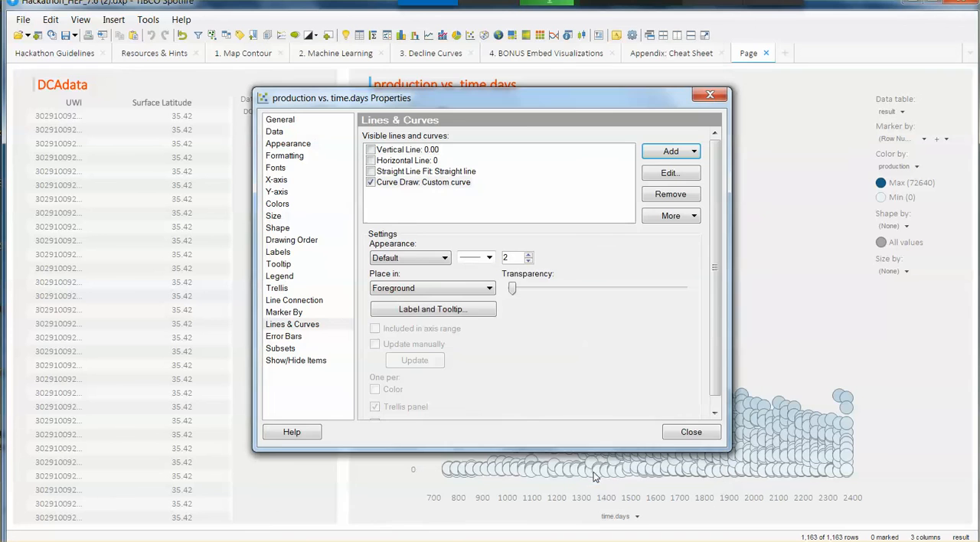
mouse_move(529, 109)
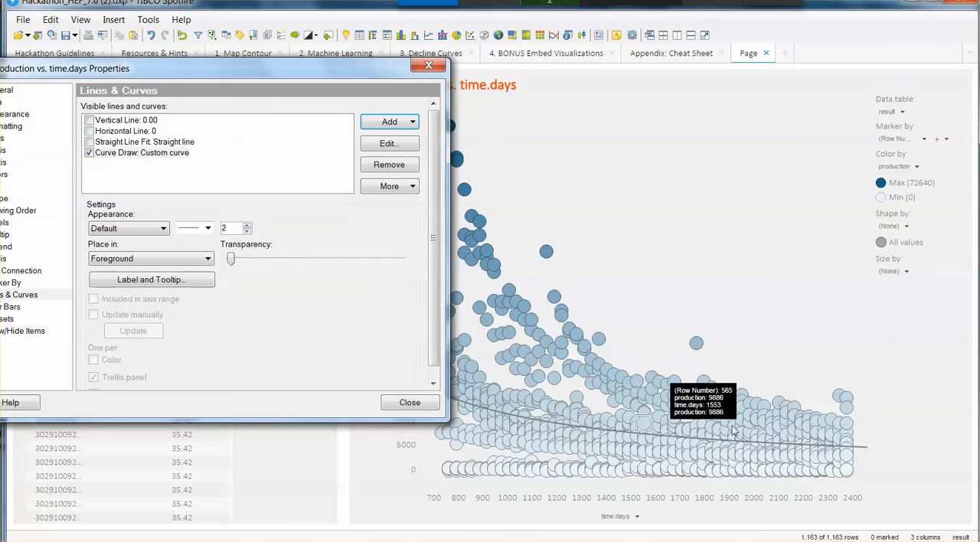
Step: Give the decline curve width 4, orange colour and a dashed line style
click(246, 224)
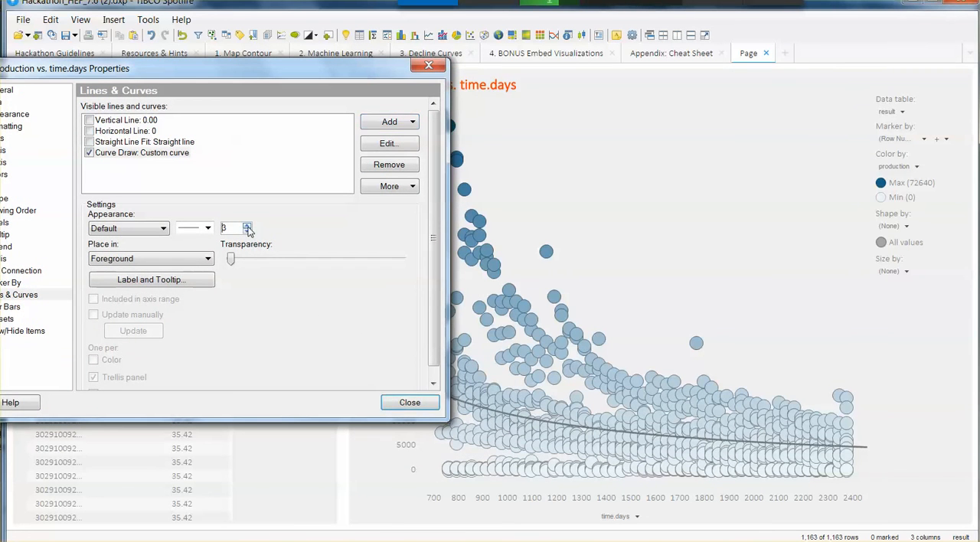
click(247, 224)
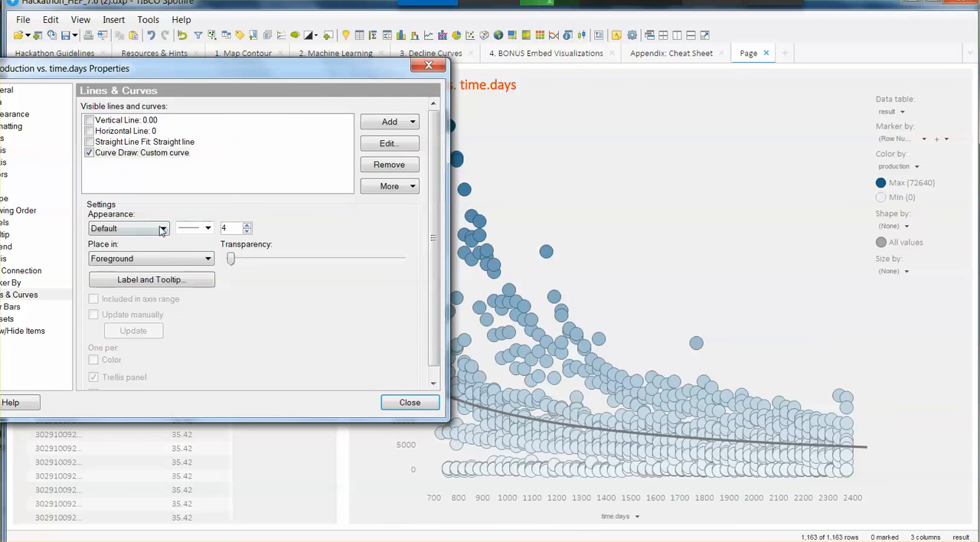
click(161, 229)
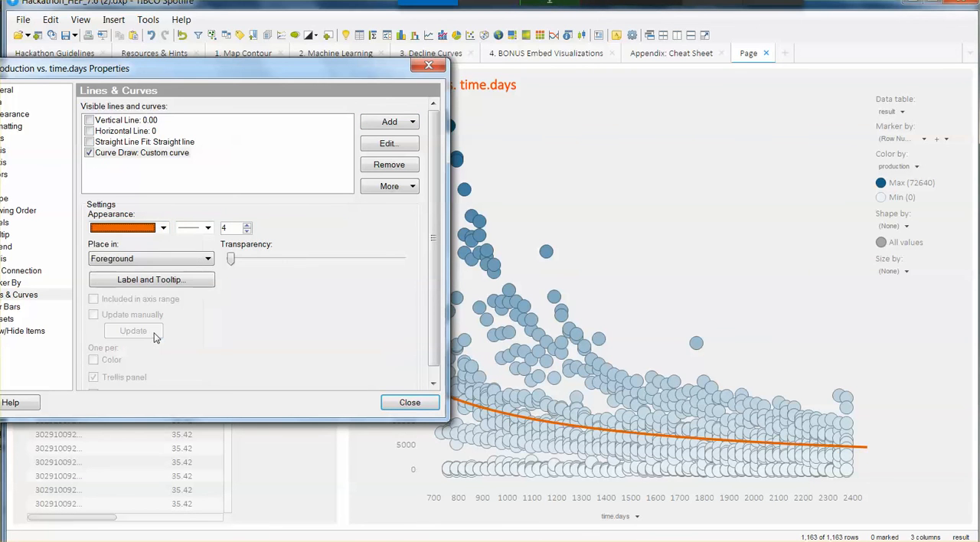
click(208, 227)
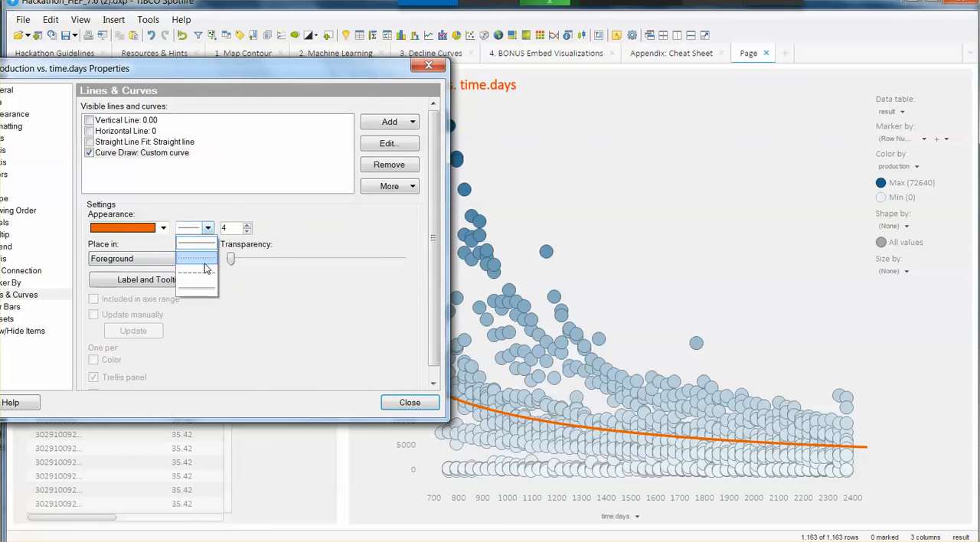
click(195, 259)
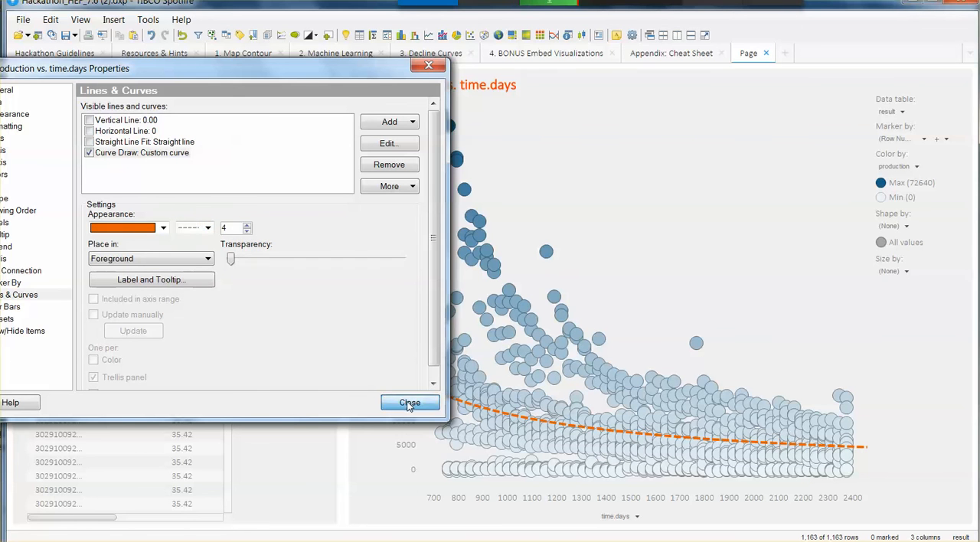
click(410, 402)
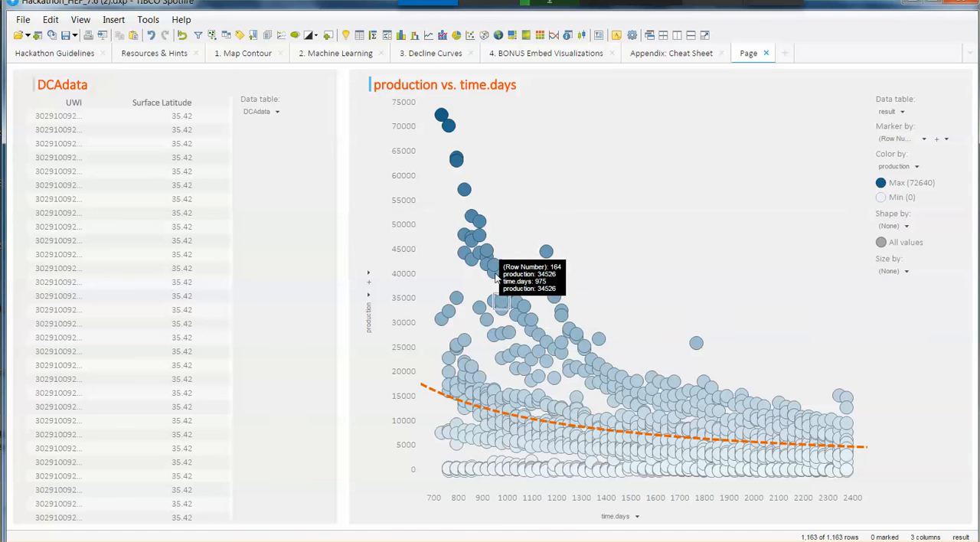
mouse_move(432, 331)
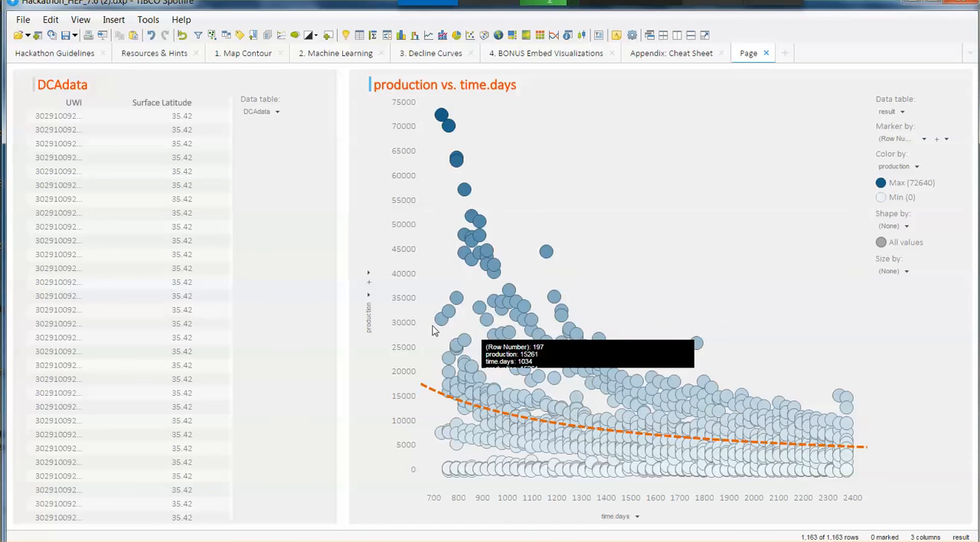
mouse_move(490, 279)
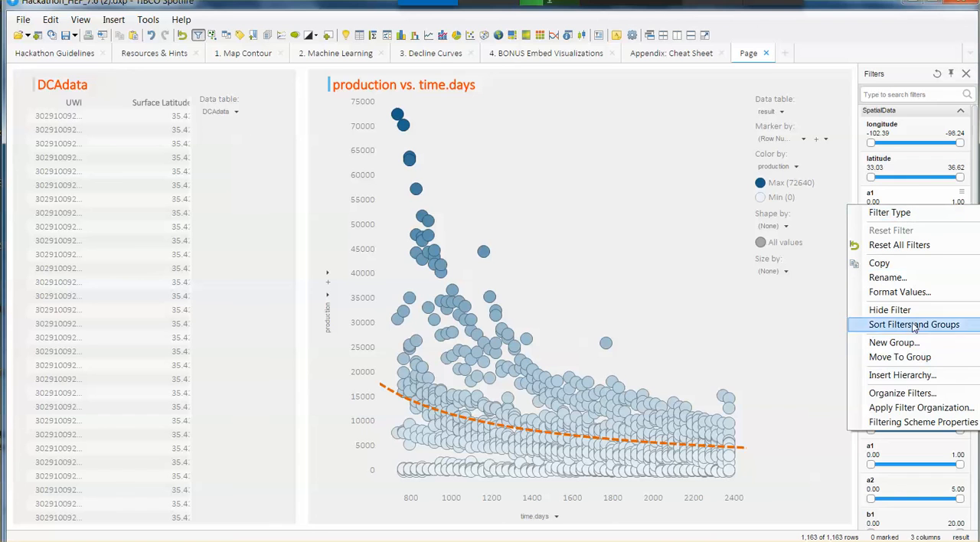
mouse_move(894, 393)
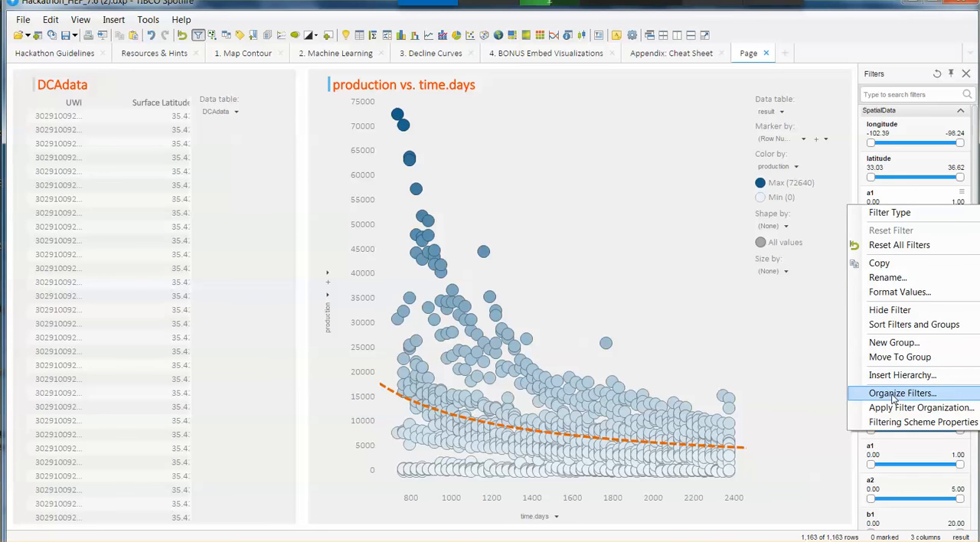
Step: Hide all filters except the DCAdata UWI filter in Organize Filters
click(902, 393)
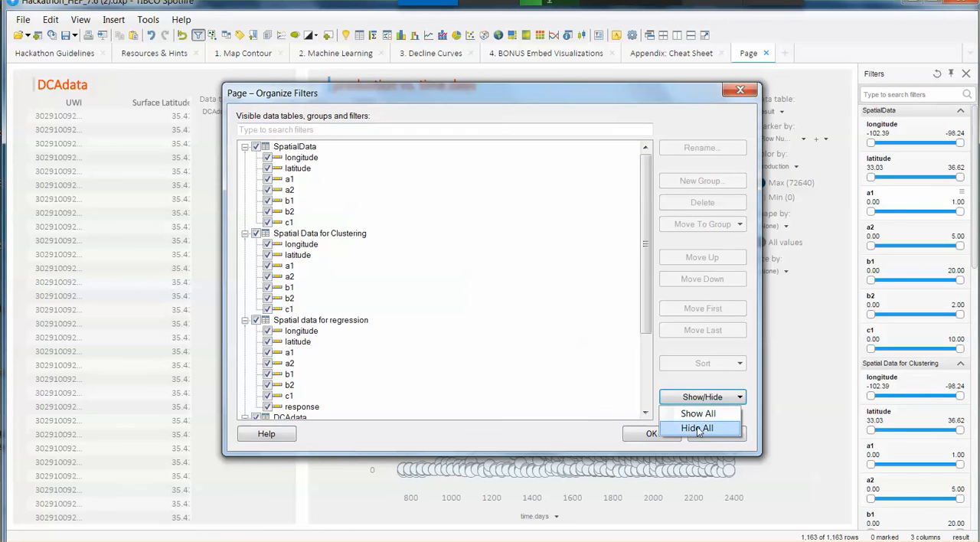
click(697, 428)
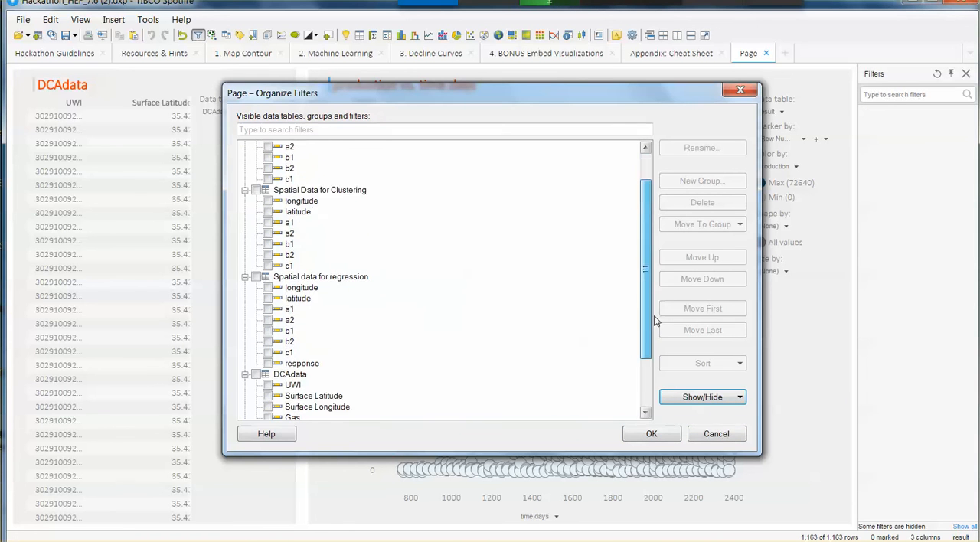
scroll(down, 3)
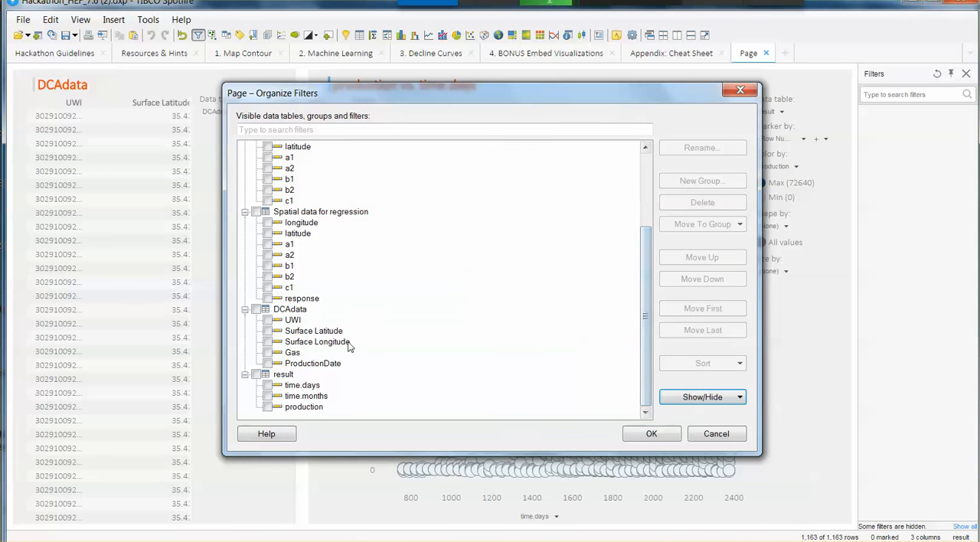
click(257, 308)
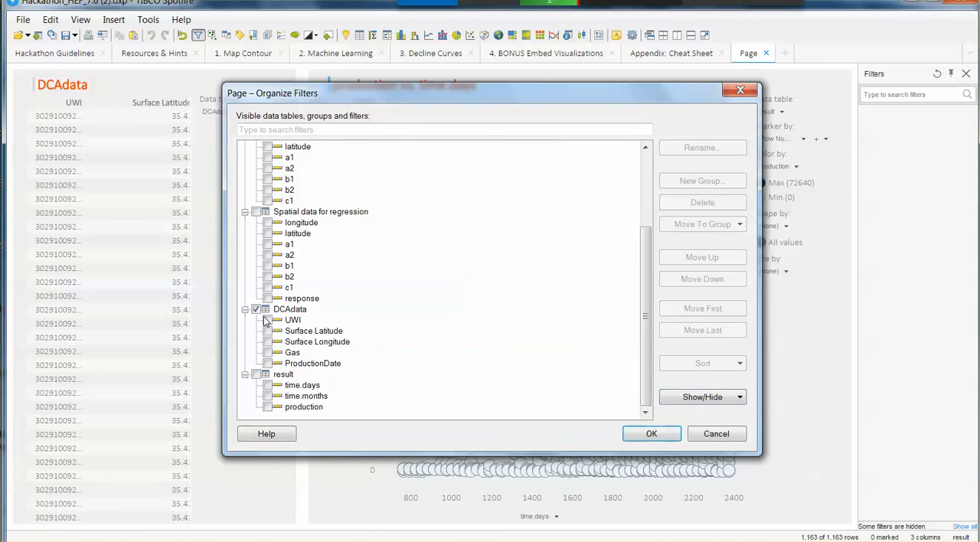
click(268, 320)
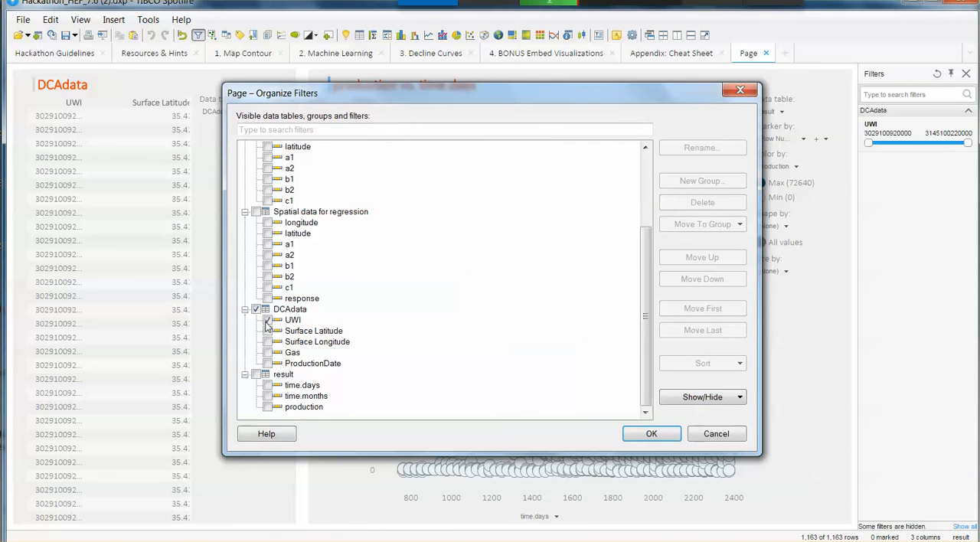
click(651, 433)
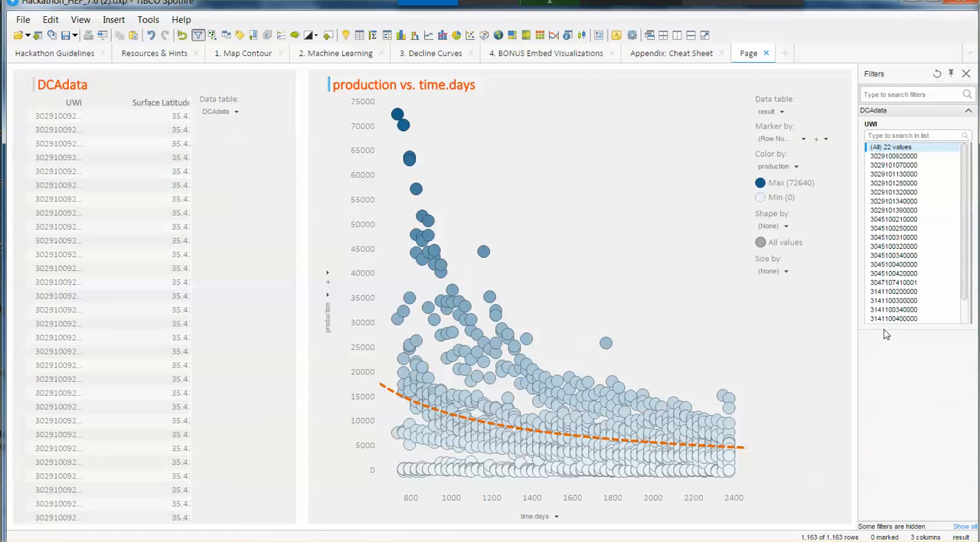
mouse_move(370, 397)
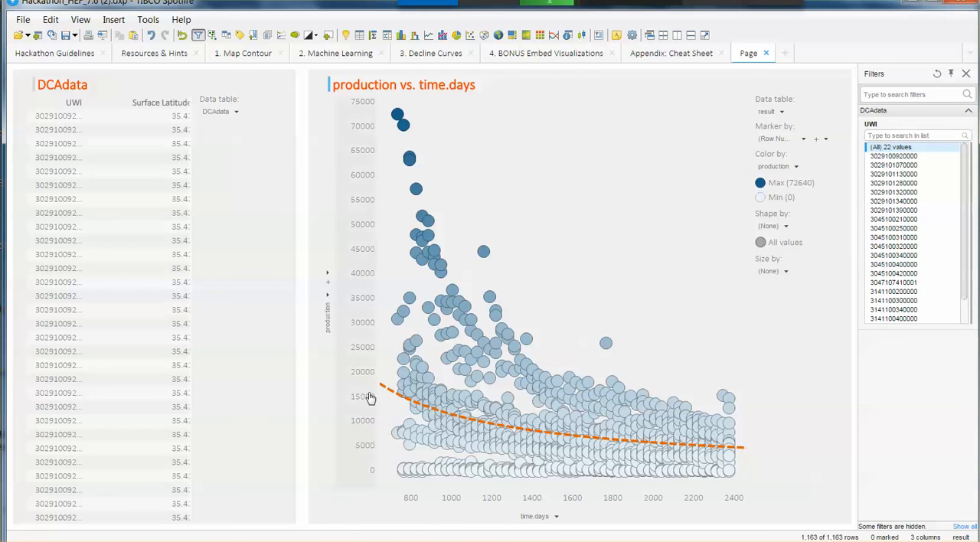
click(893, 174)
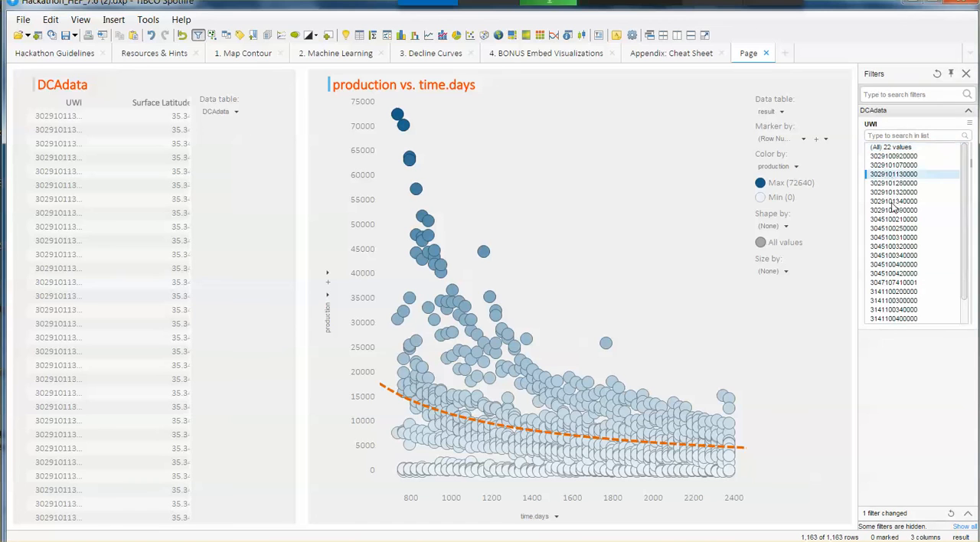
click(893, 183)
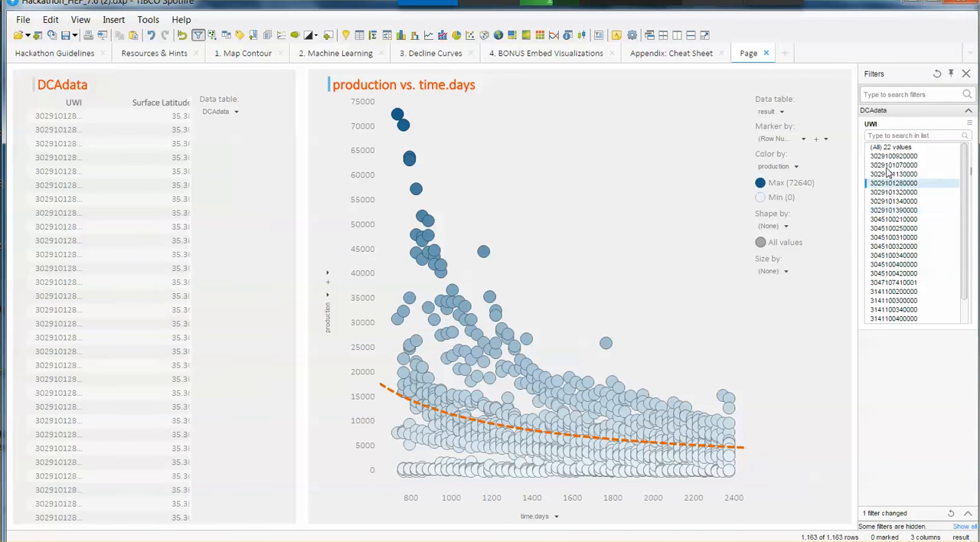
click(894, 165)
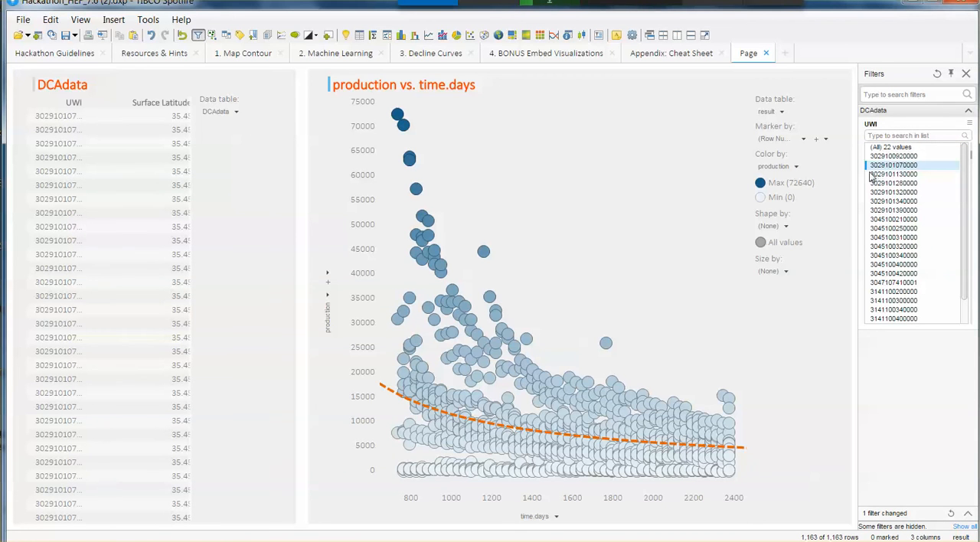
mouse_move(849, 176)
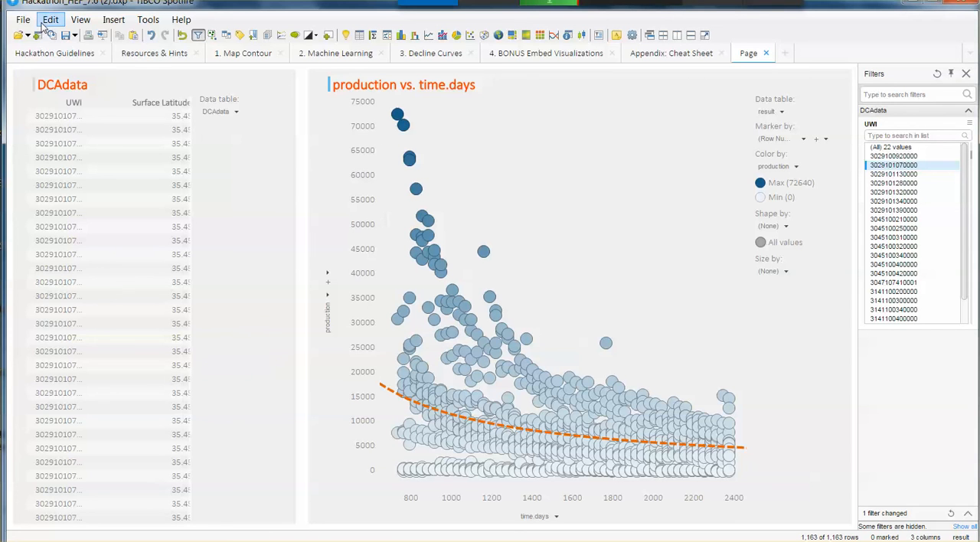
Step: Limit the col.Production data function input to the Active filtering scheme
click(50, 20)
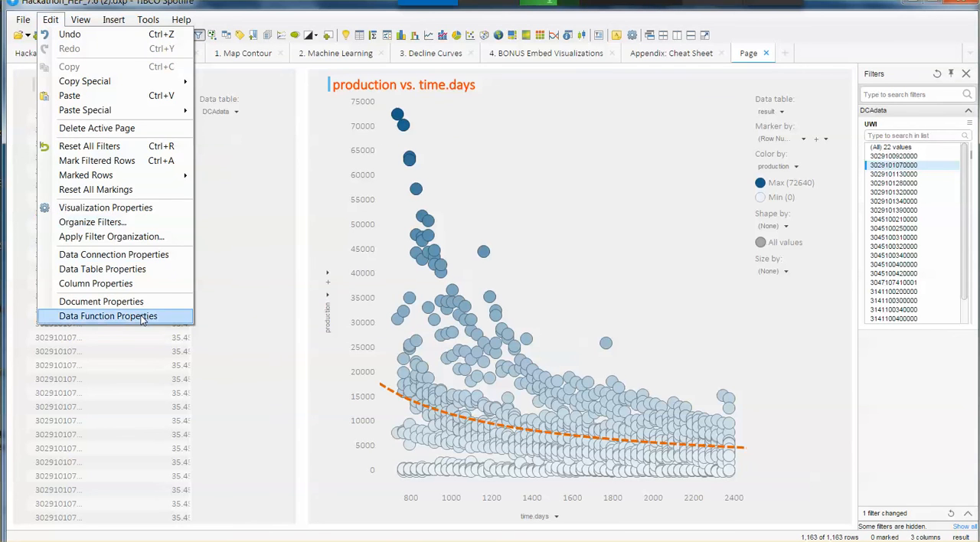
click(108, 315)
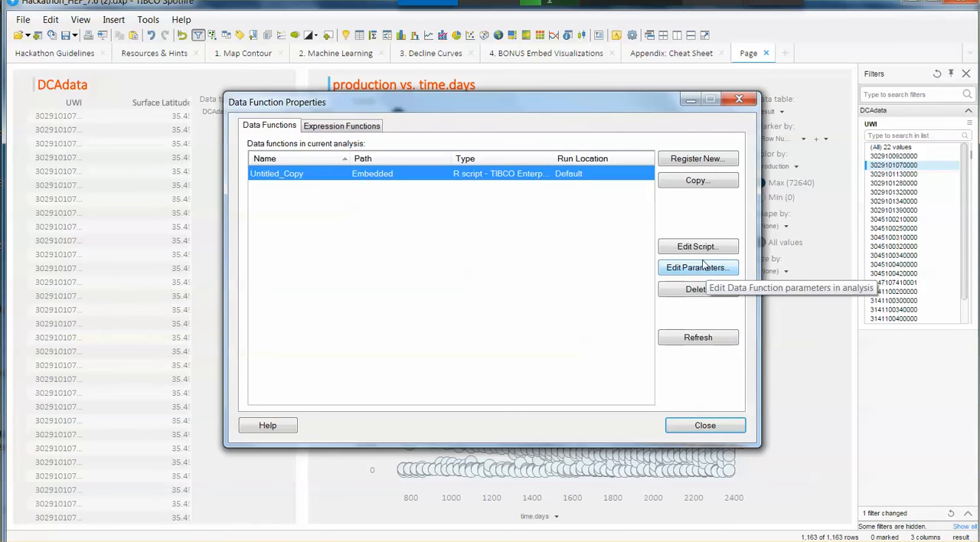
click(697, 267)
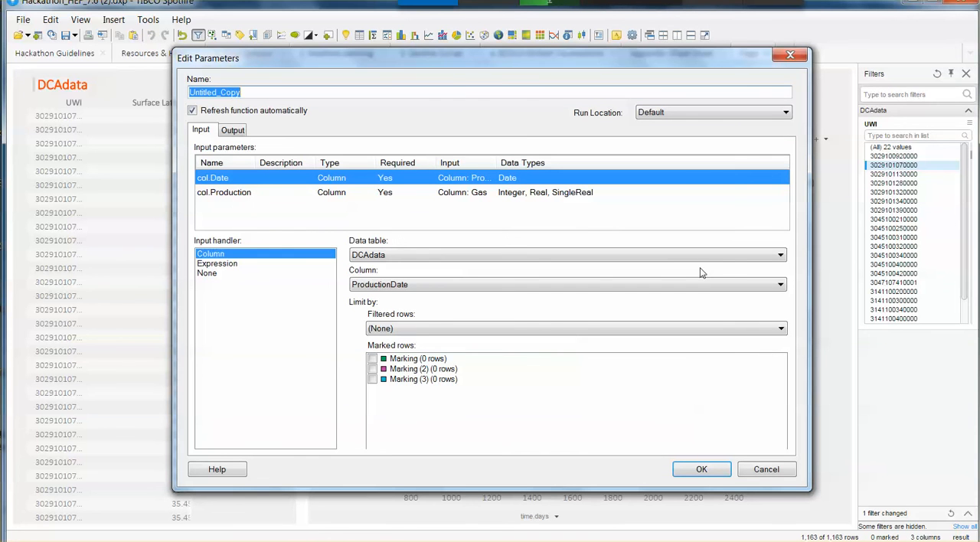
mouse_move(408, 326)
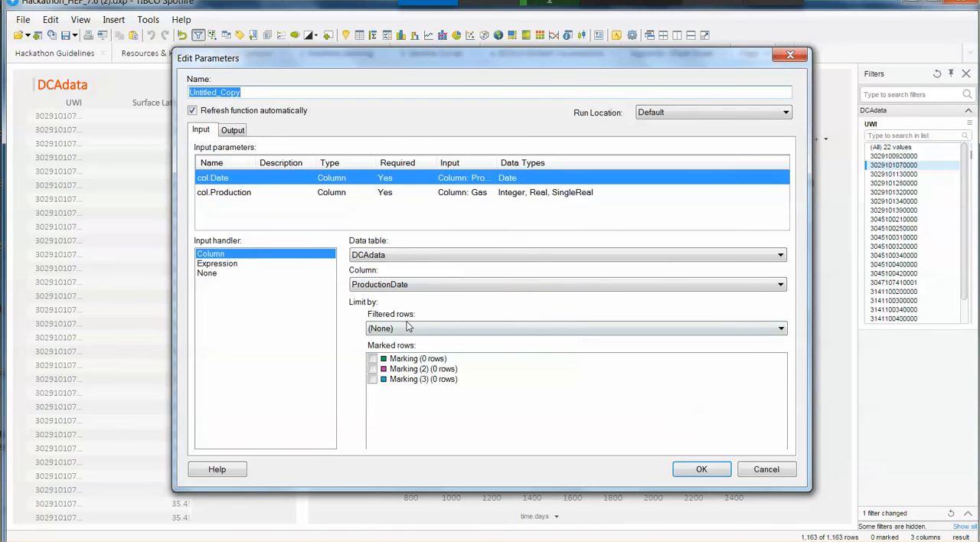
click(781, 328)
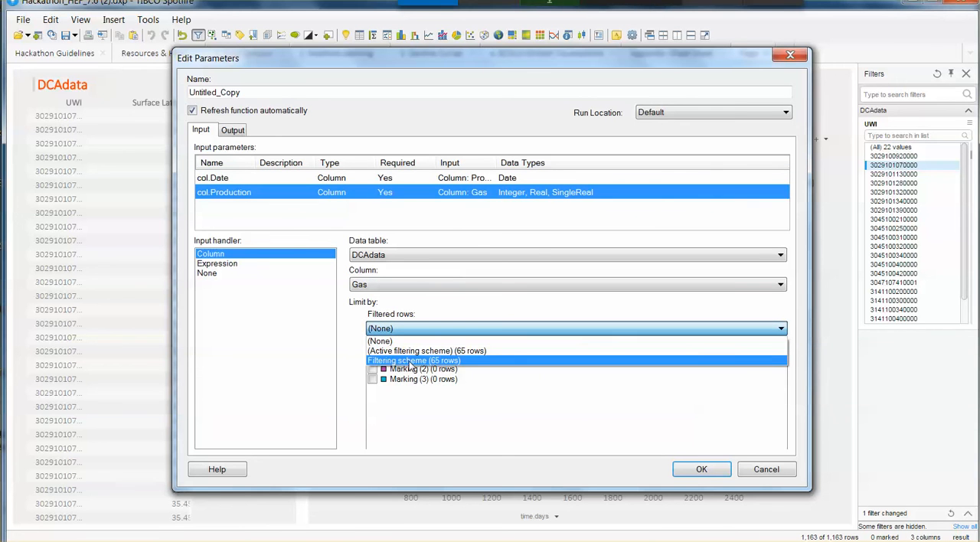
click(426, 350)
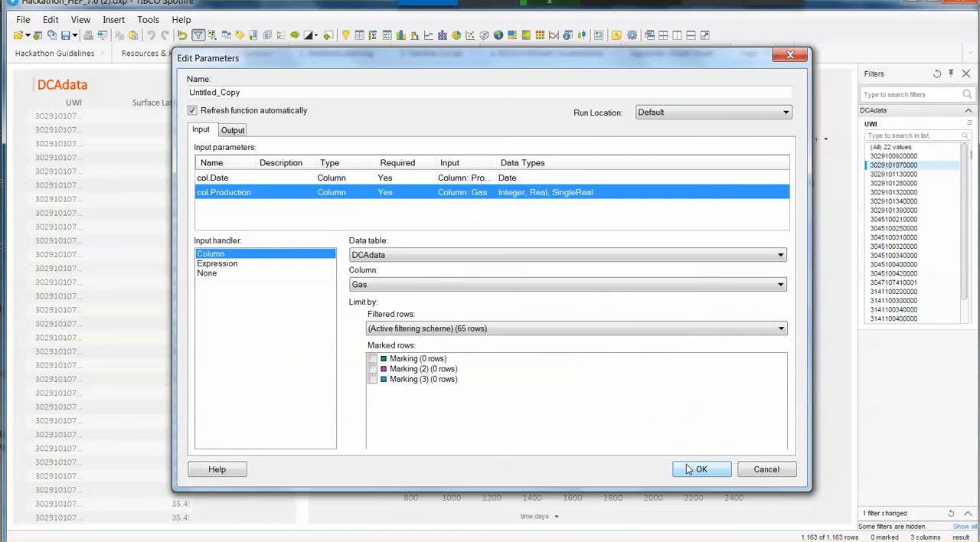
click(701, 469)
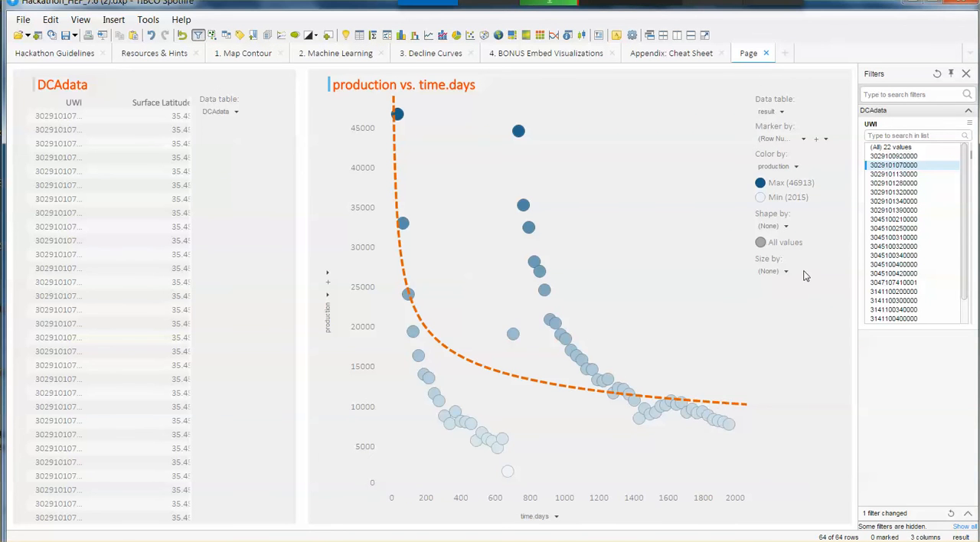
click(893, 200)
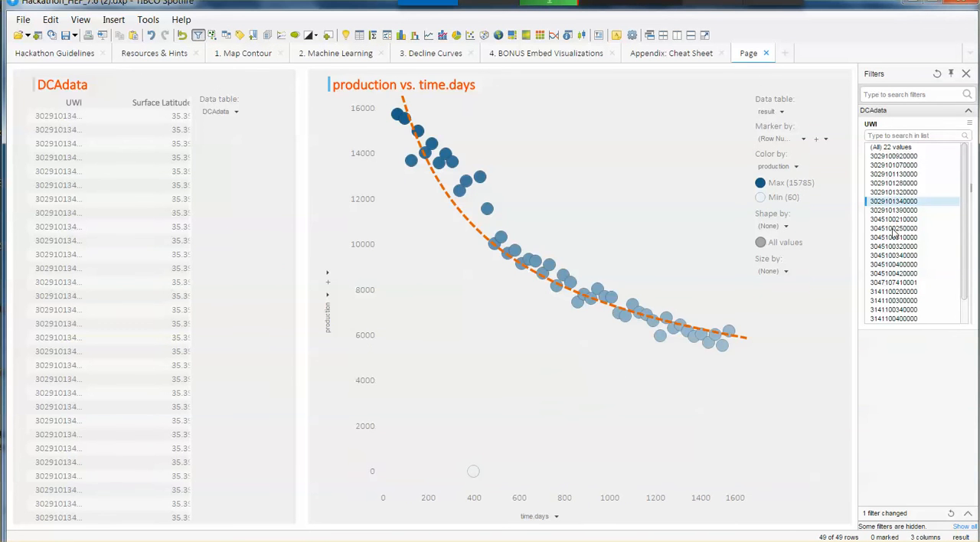
click(892, 292)
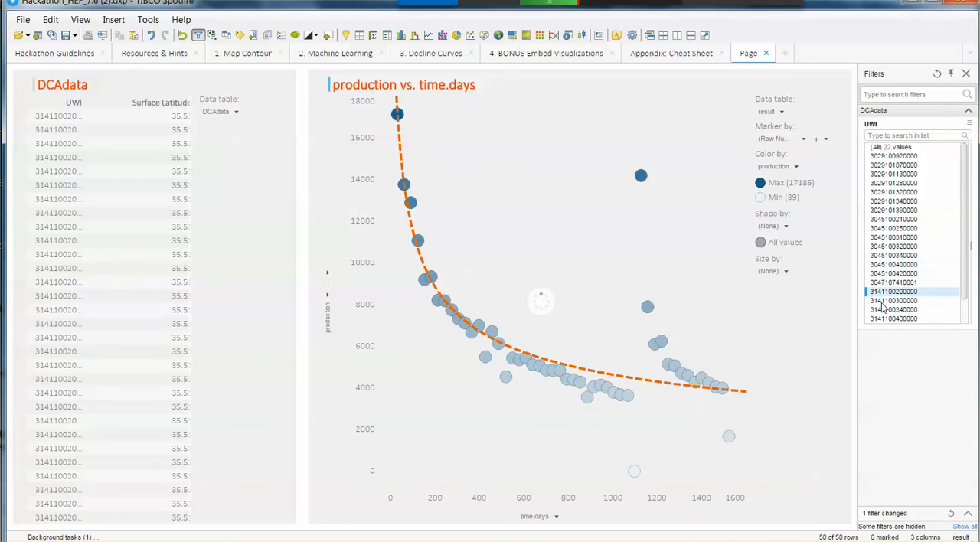
click(893, 238)
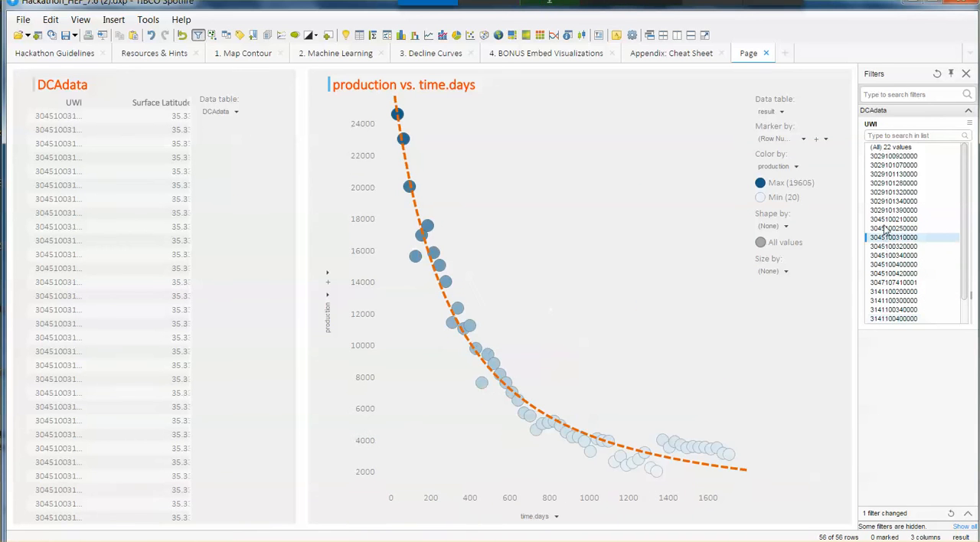
click(893, 210)
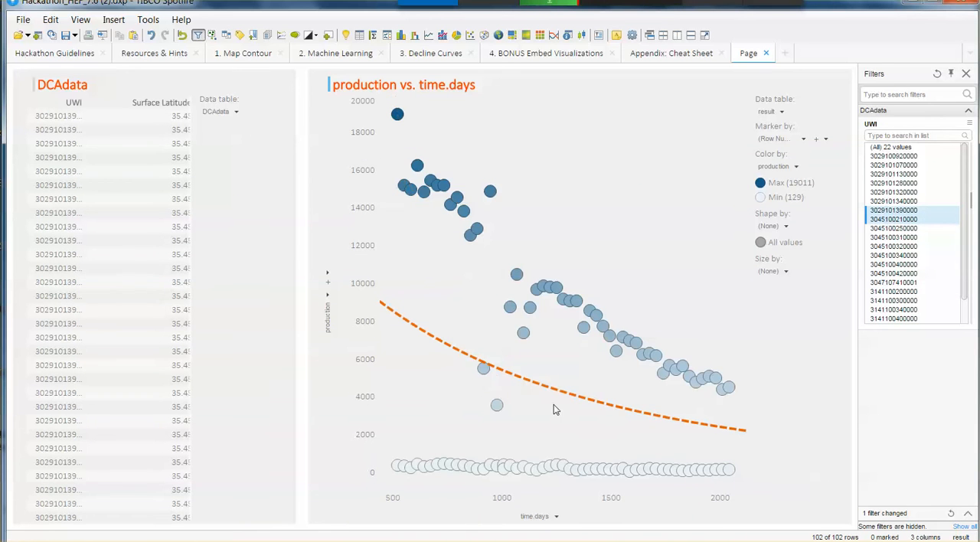
click(893, 246)
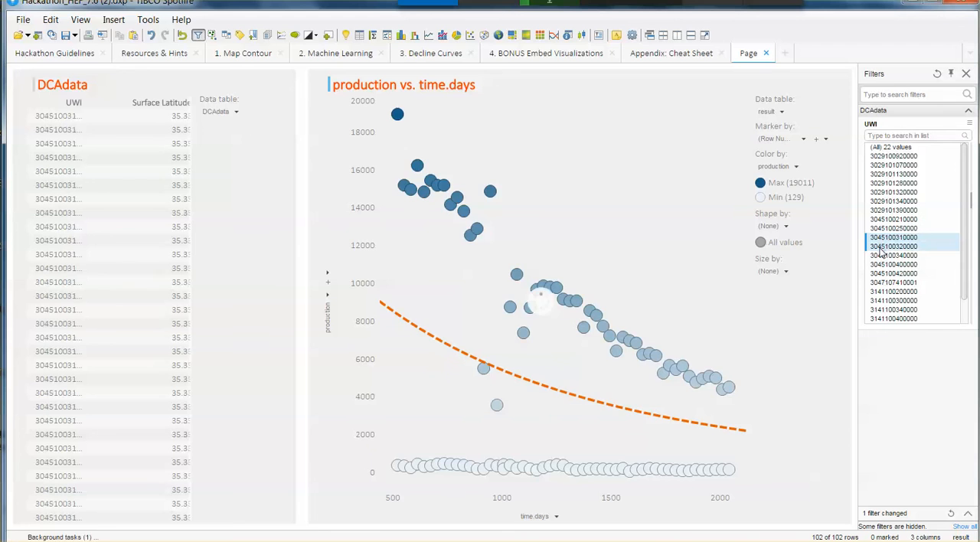
click(893, 210)
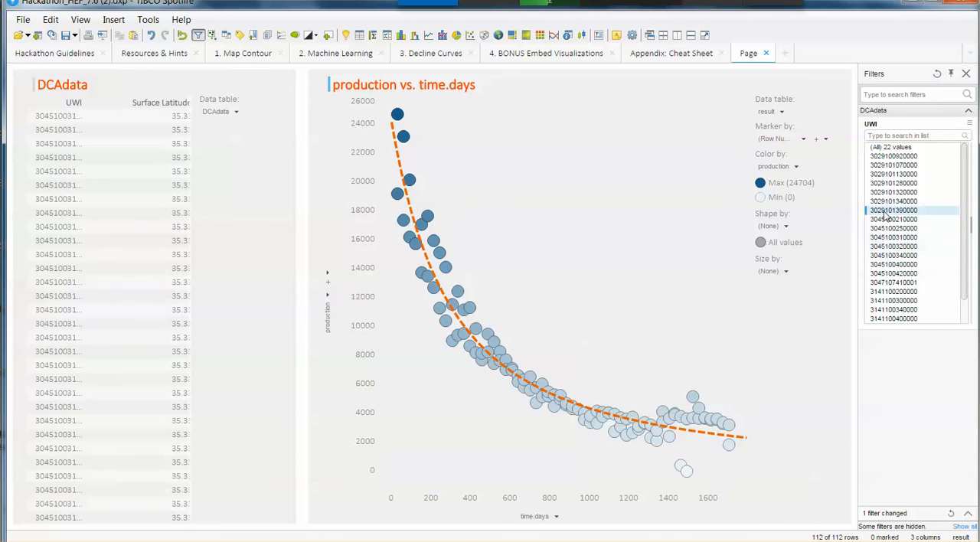
click(893, 210)
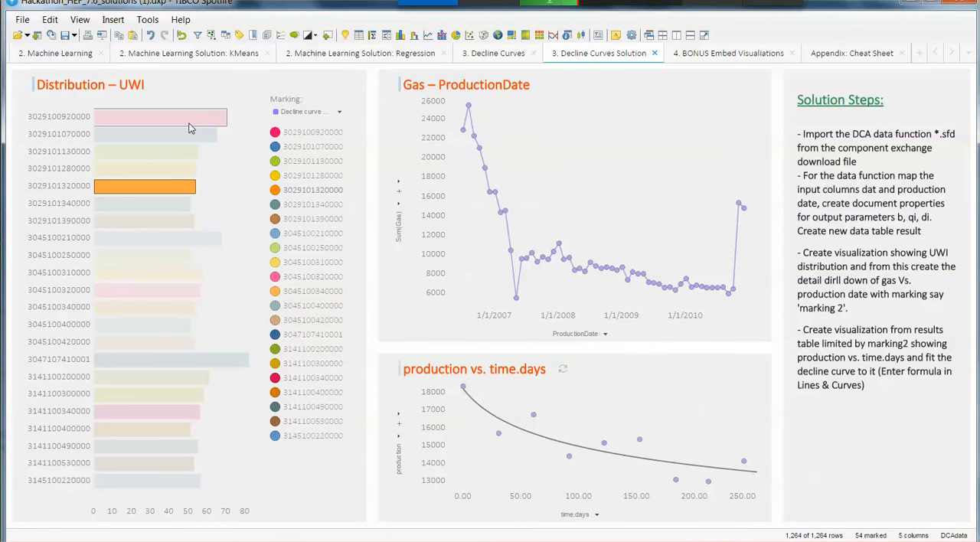
click(159, 116)
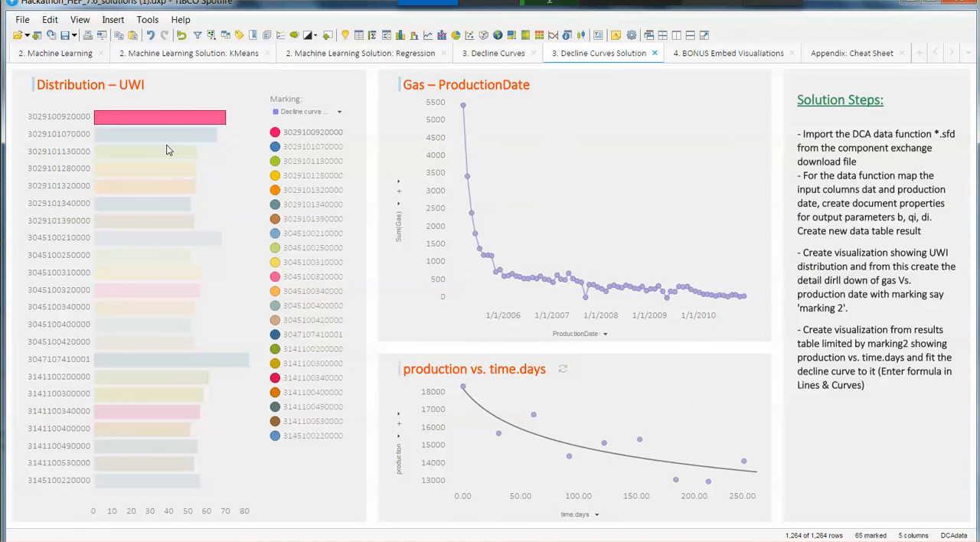
click(144, 221)
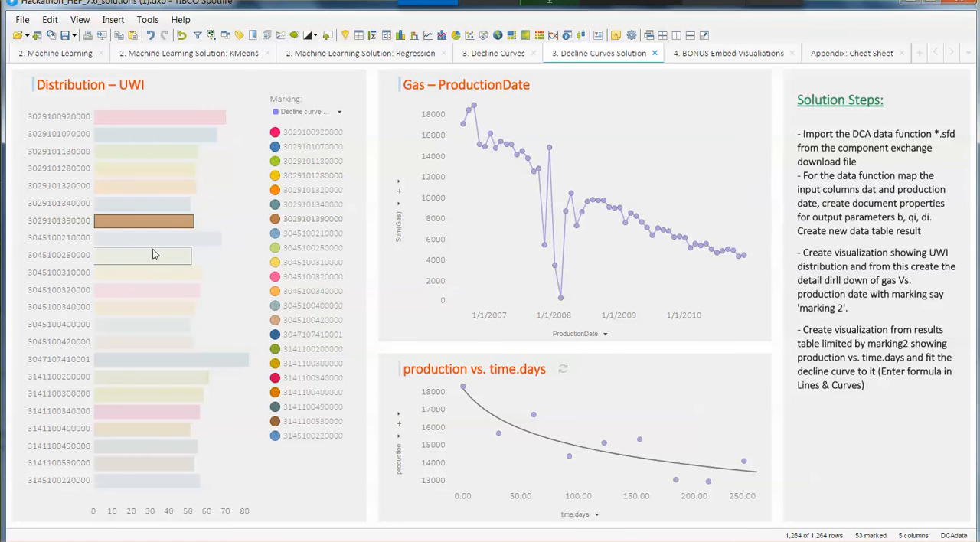
click(157, 238)
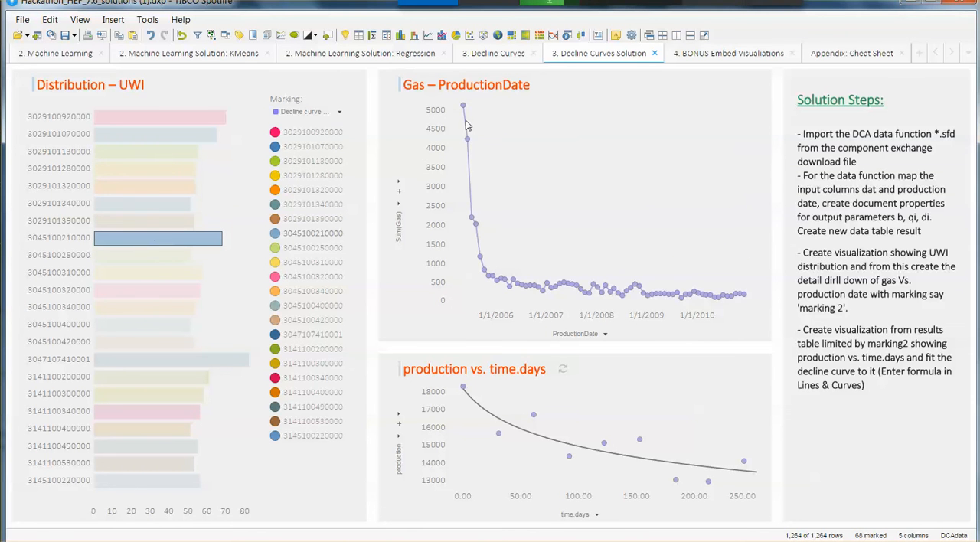
mouse_move(762, 318)
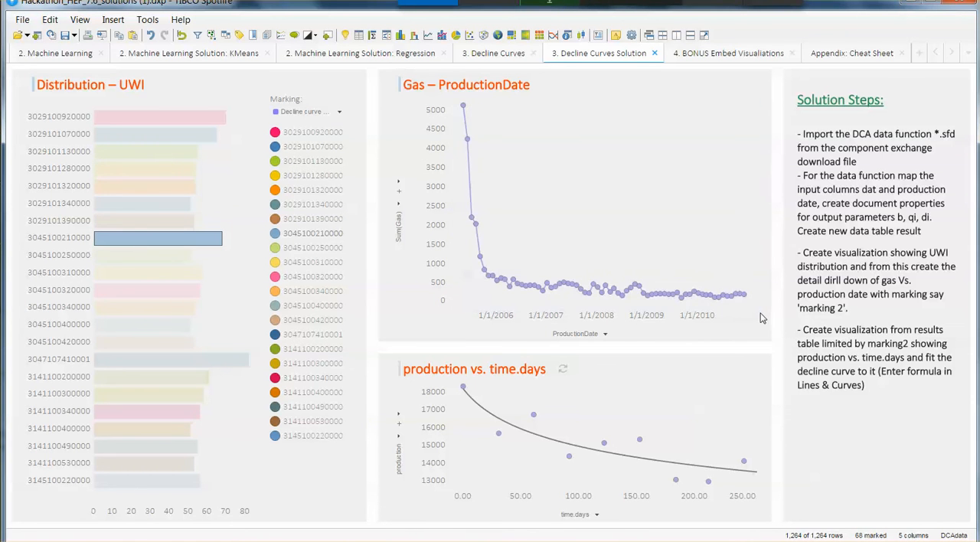
mouse_move(512, 437)
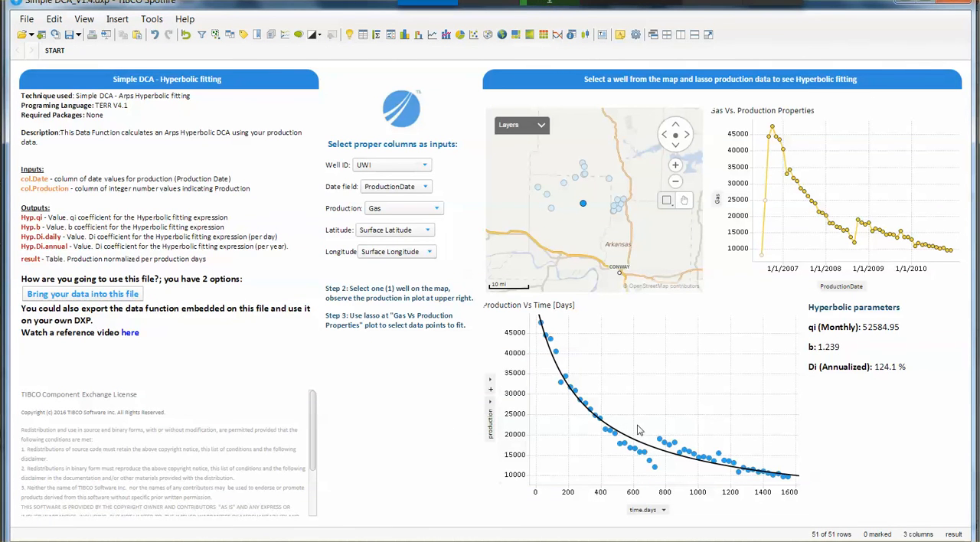
mouse_move(697, 422)
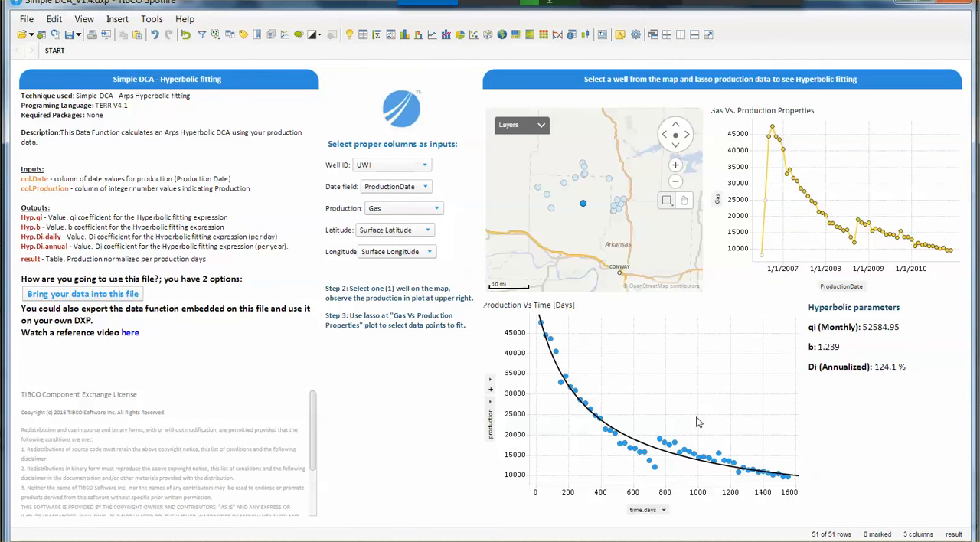
mouse_move(655, 385)
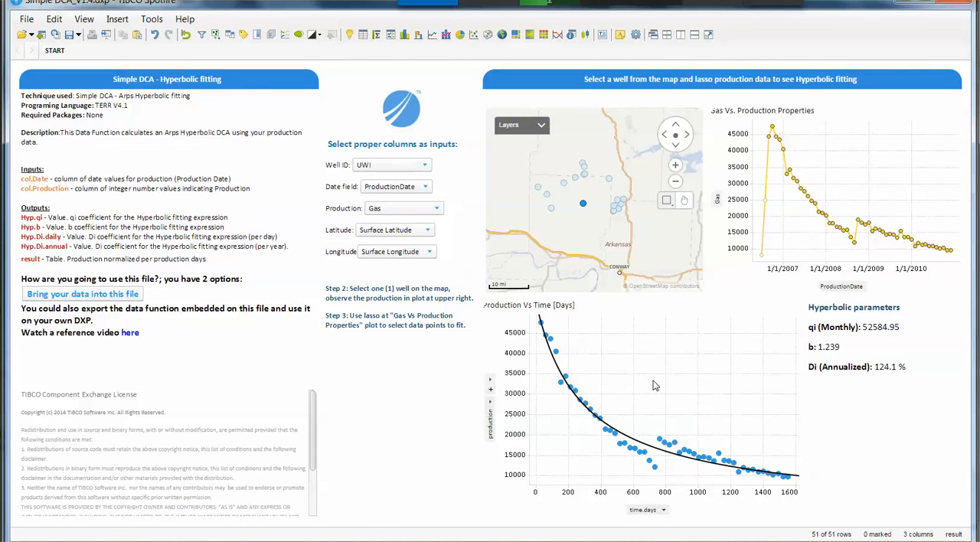